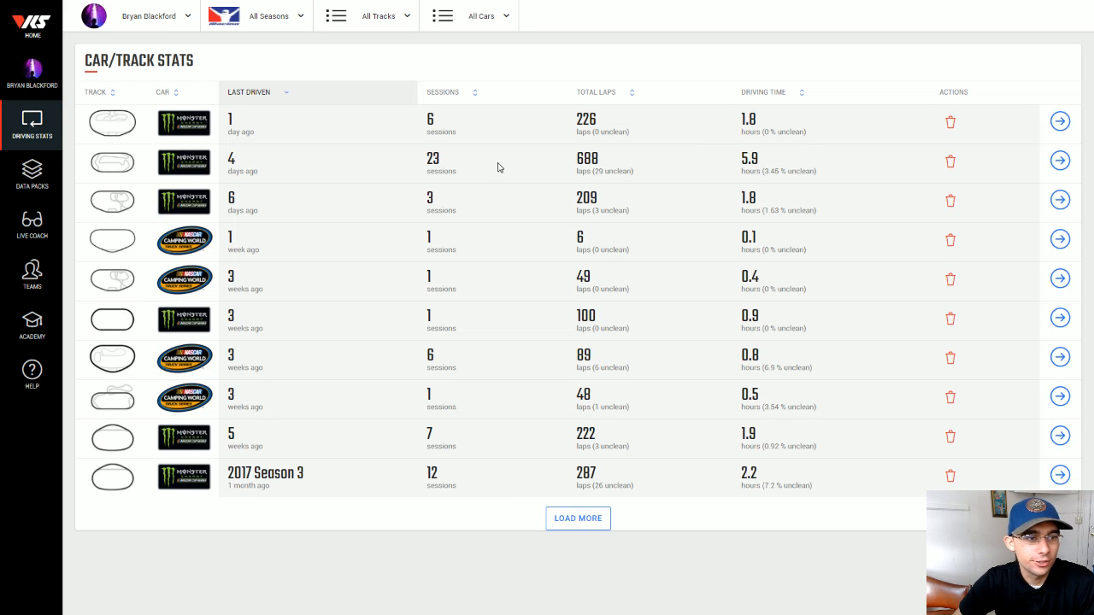
mouse_move(517, 169)
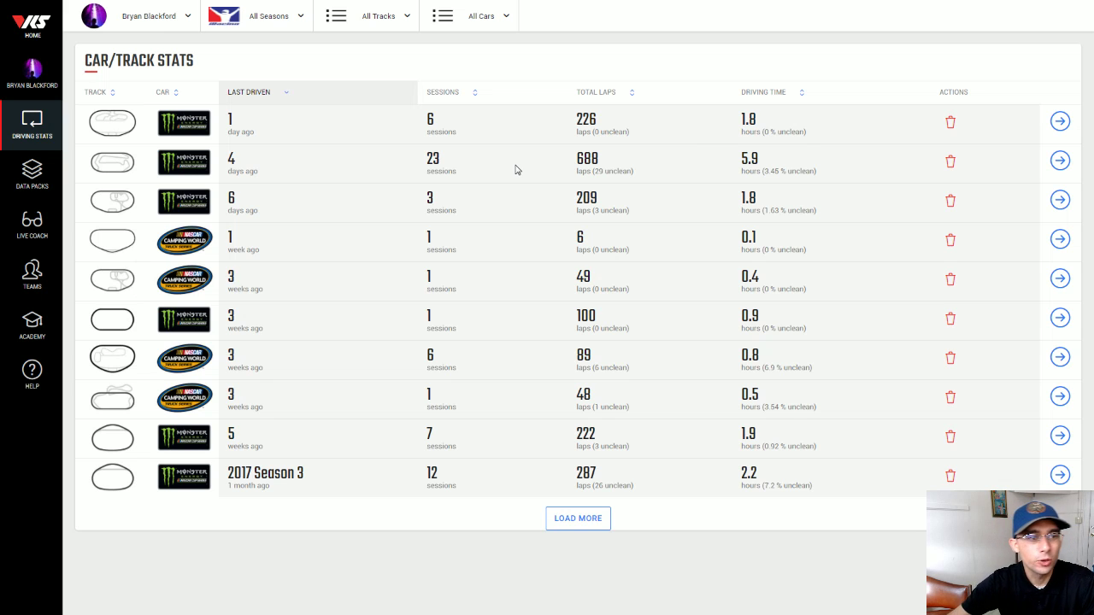
mouse_move(469, 166)
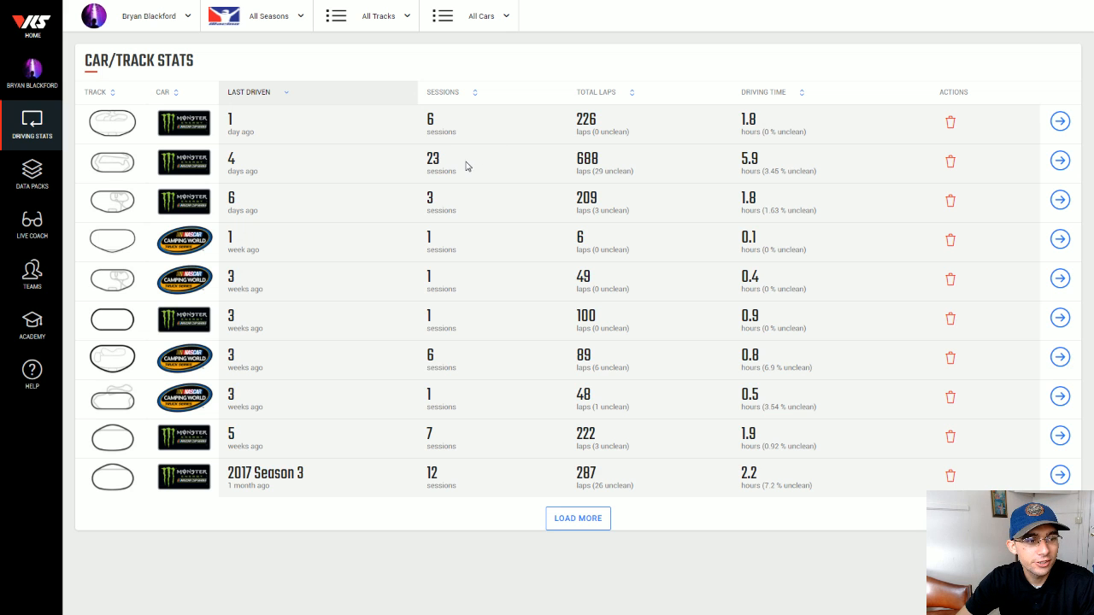
mouse_move(459, 171)
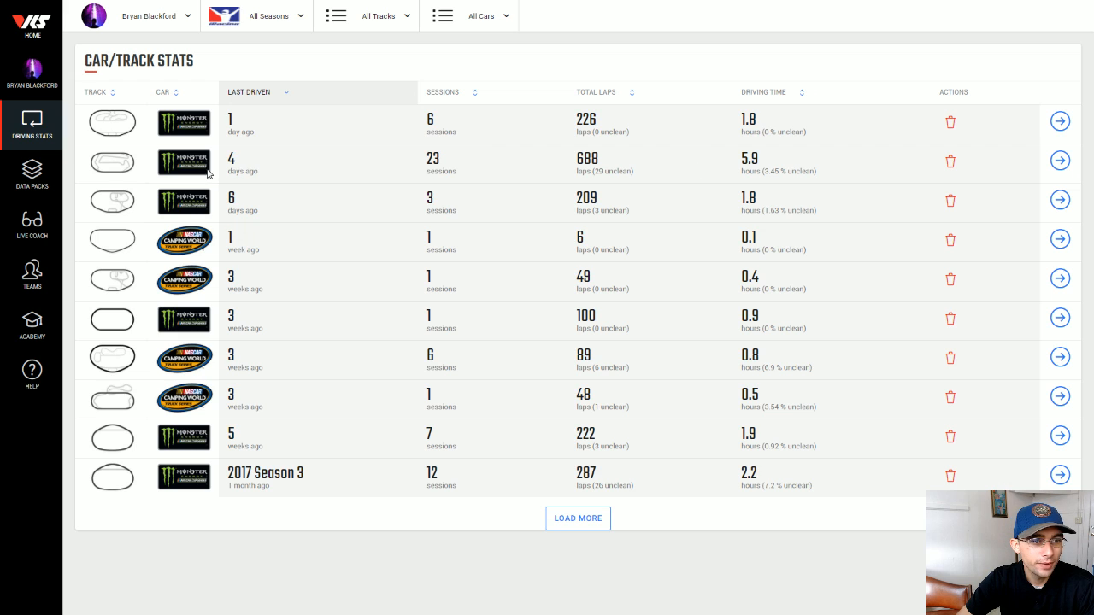
mouse_move(243, 167)
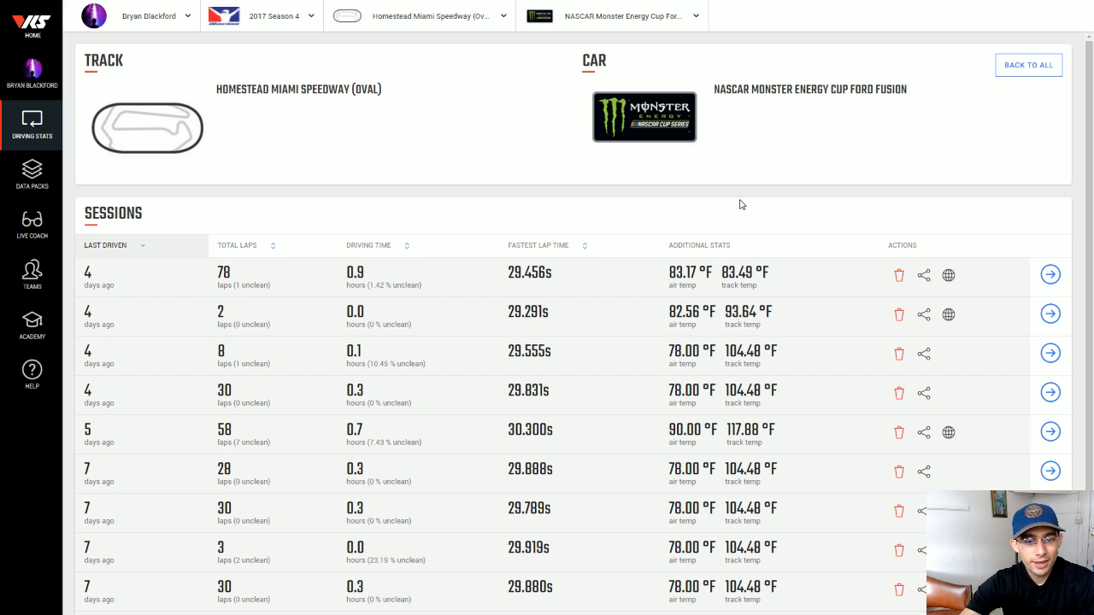
mouse_move(783, 215)
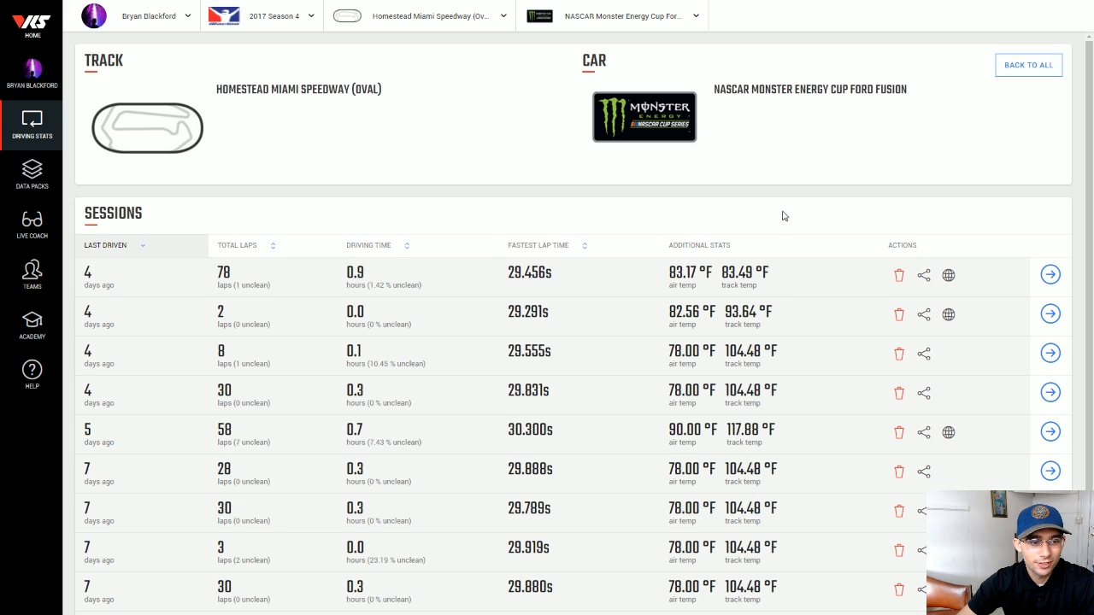
Open the 30-lap test session (29.831s) from the Sessions list and launch Analyze Stints
scroll(down, 3)
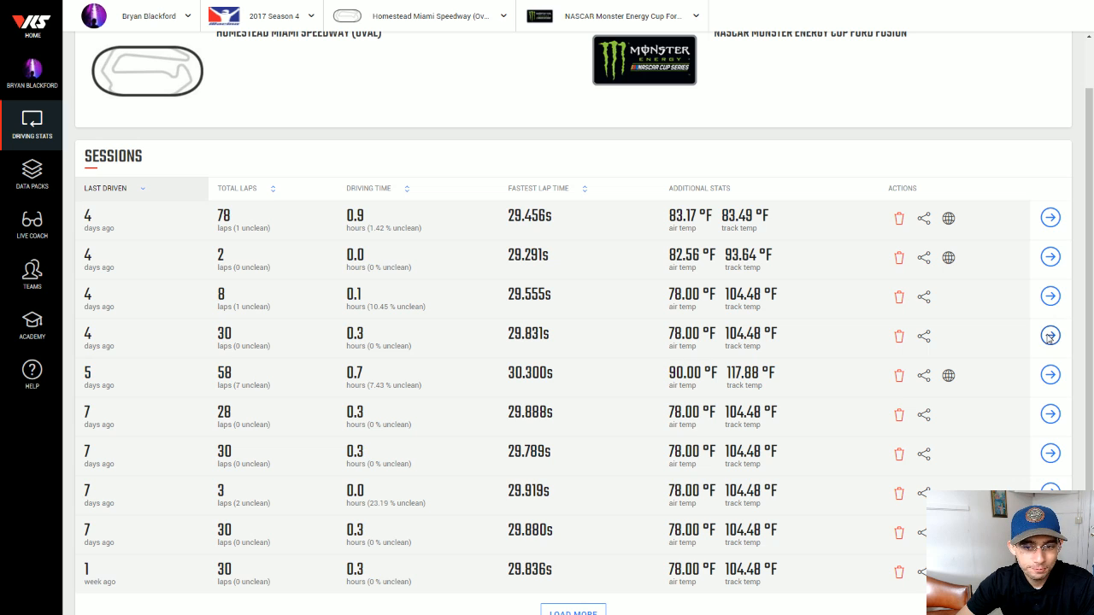
click(1050, 335)
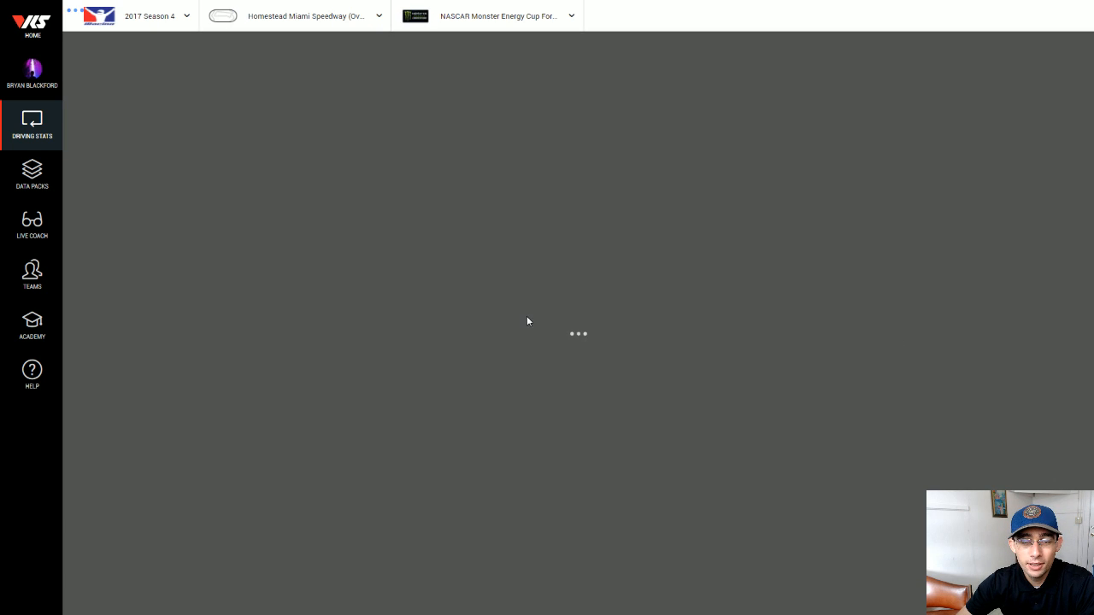
mouse_move(514, 328)
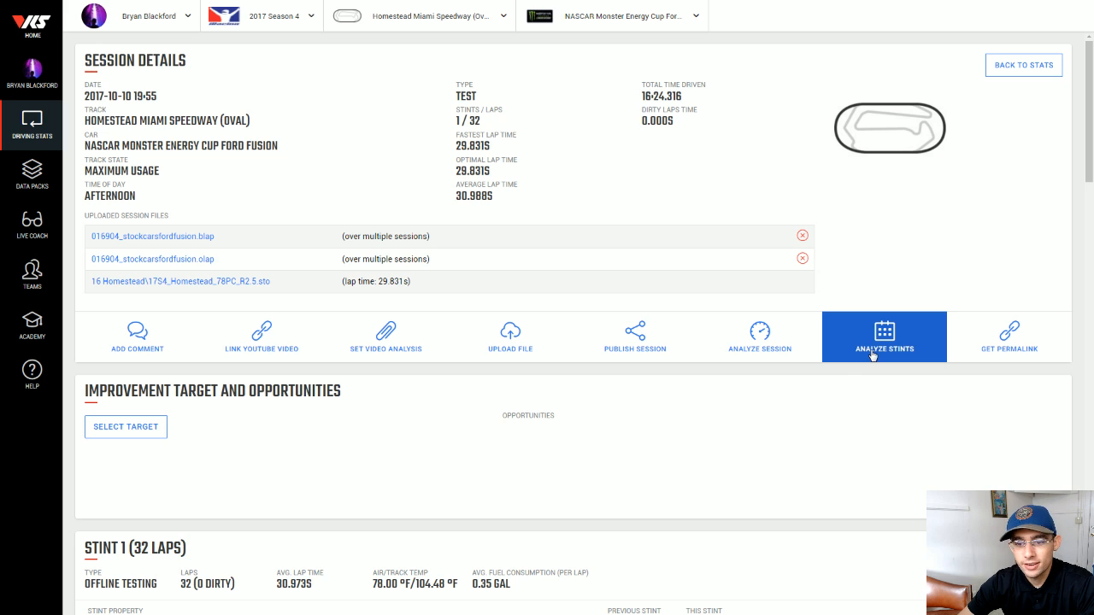
mouse_move(906, 344)
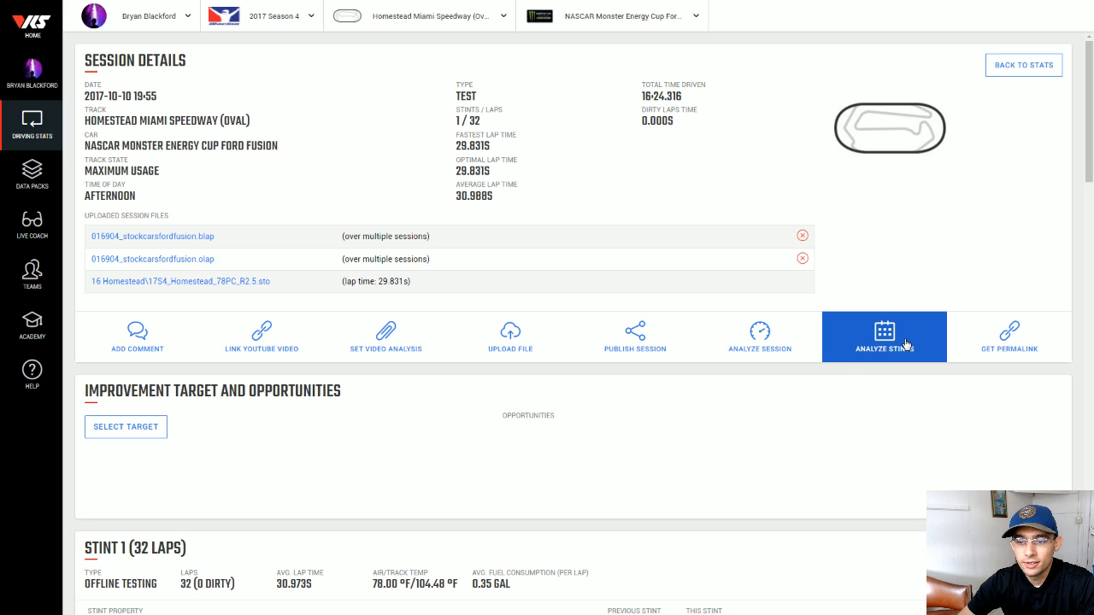
click(884, 337)
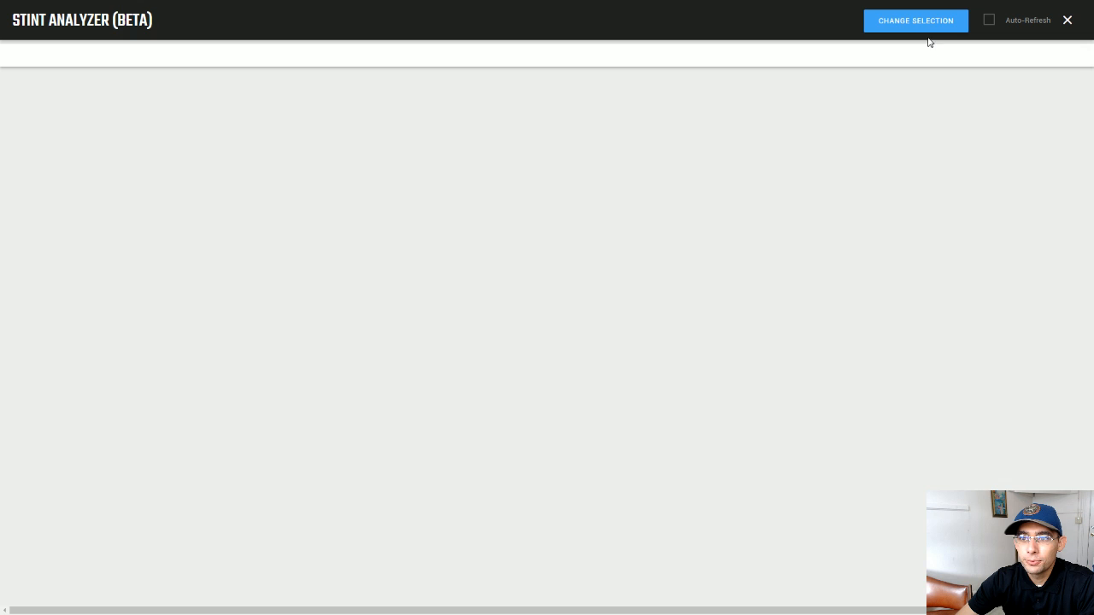
mouse_move(921, 65)
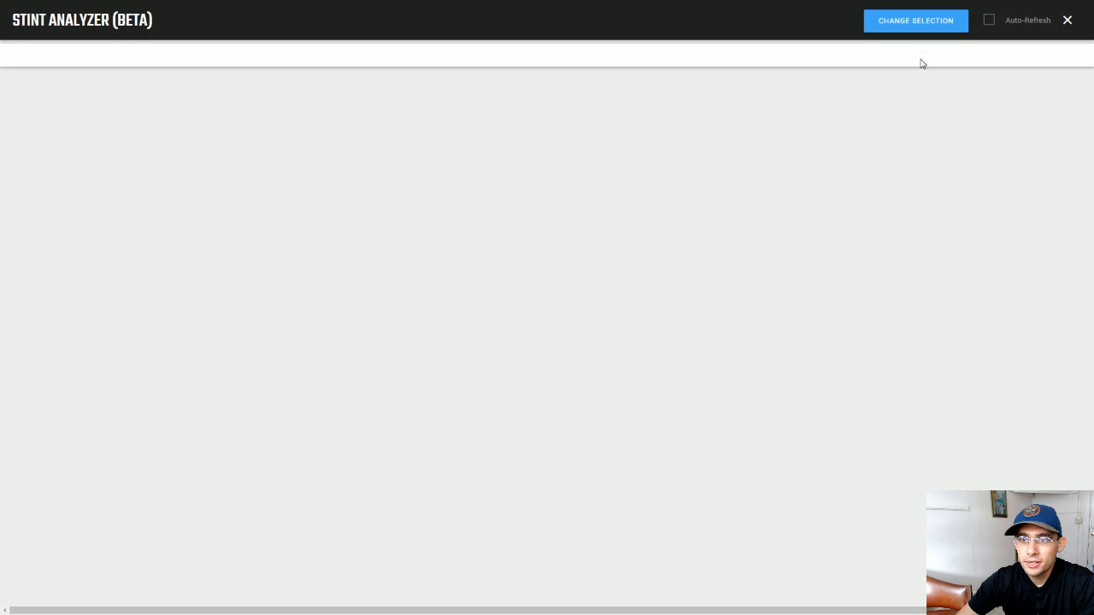
Set the target to a teammate's Homestead session, Stint 1, in Change Selection
click(917, 20)
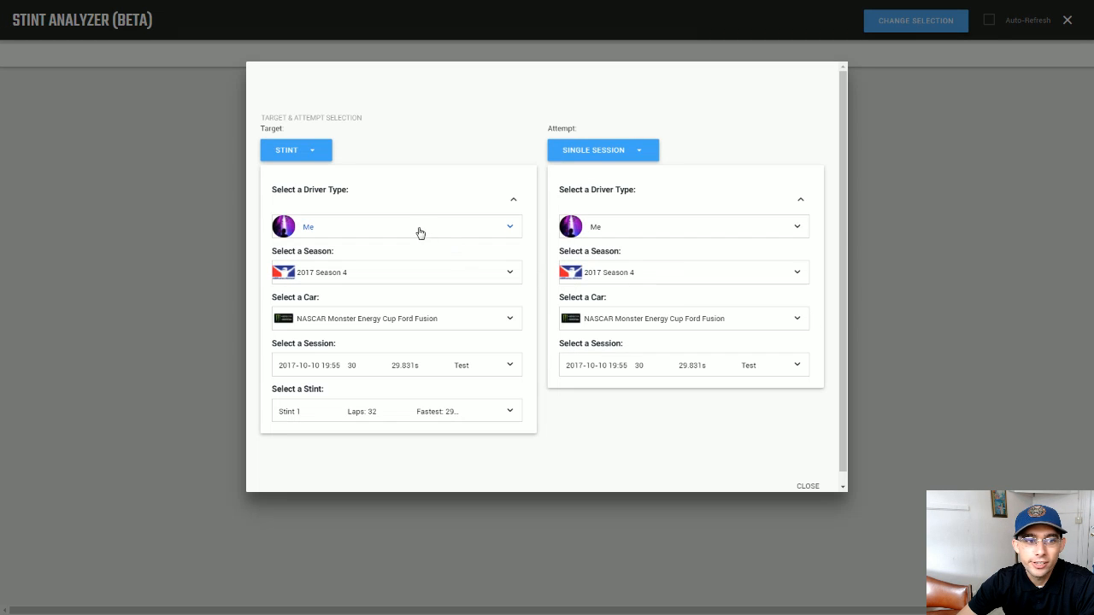
click(420, 226)
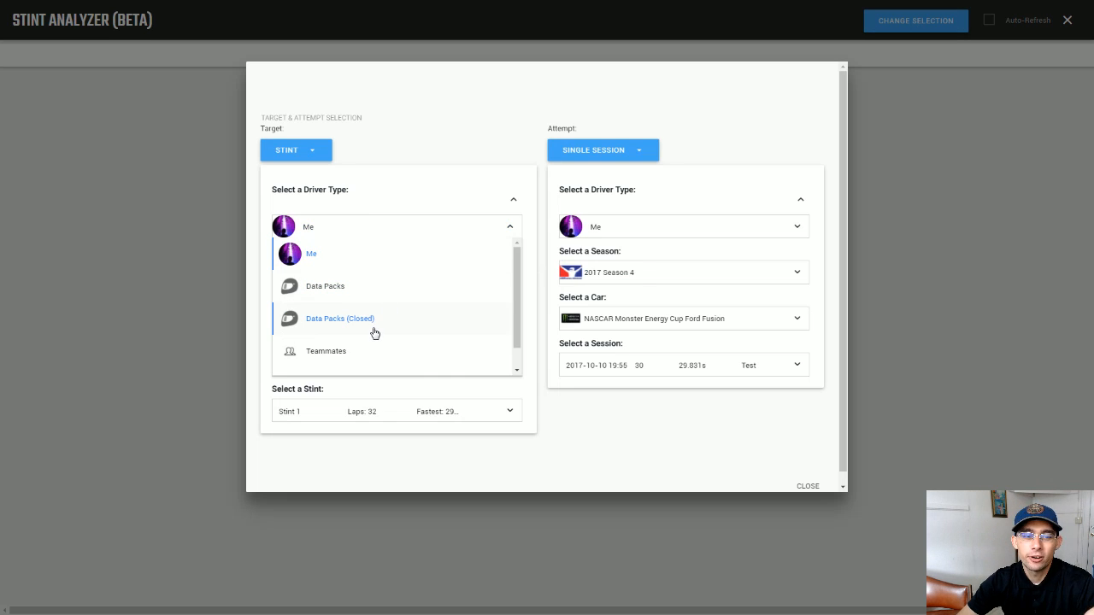
click(325, 351)
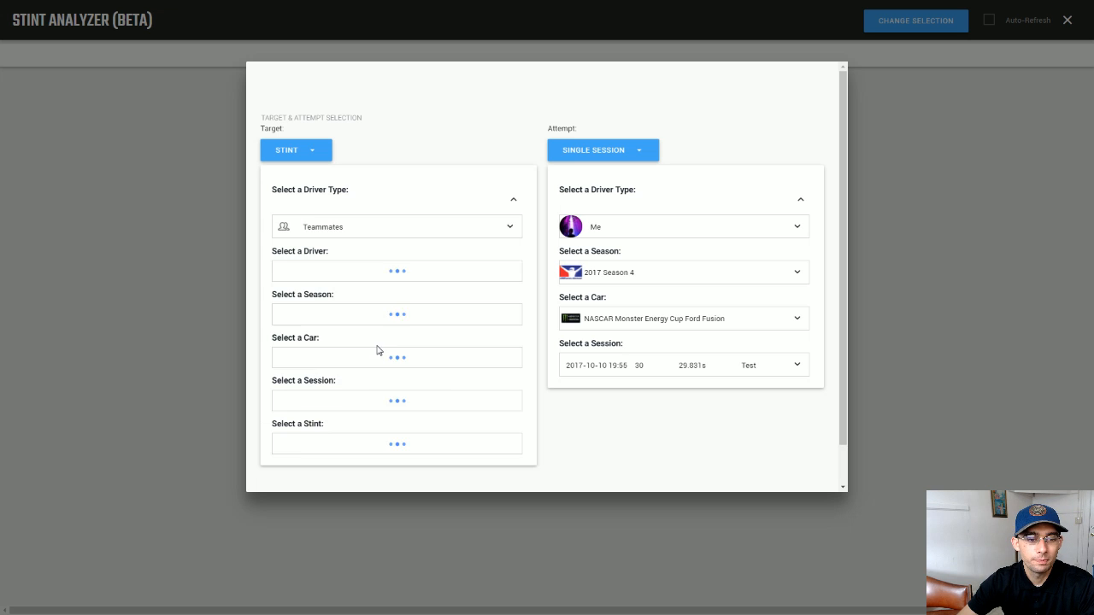
click(397, 270)
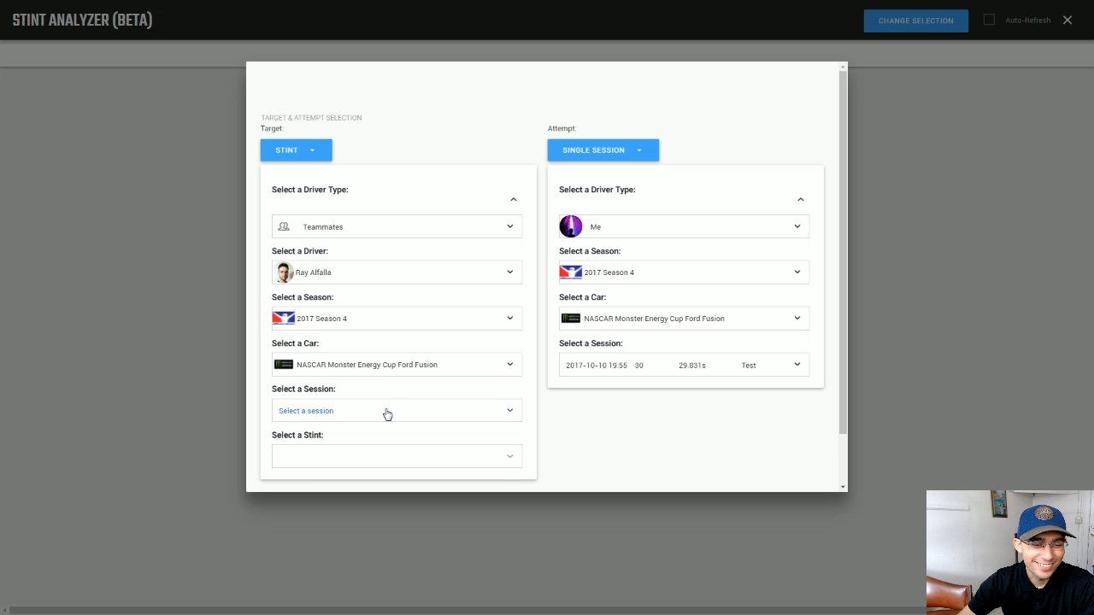
click(396, 410)
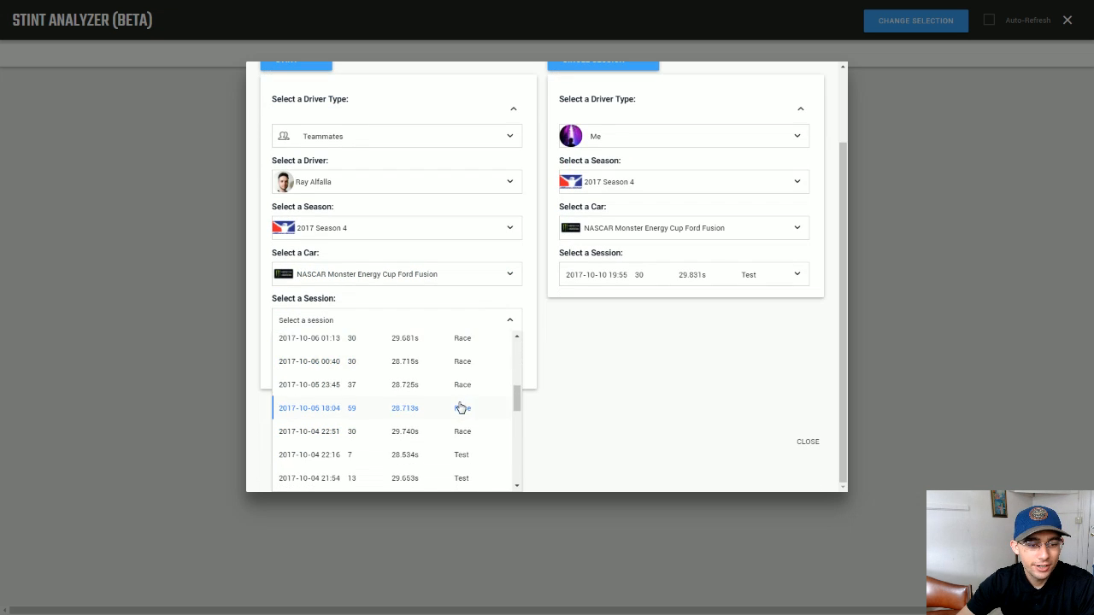
scroll(down, 3)
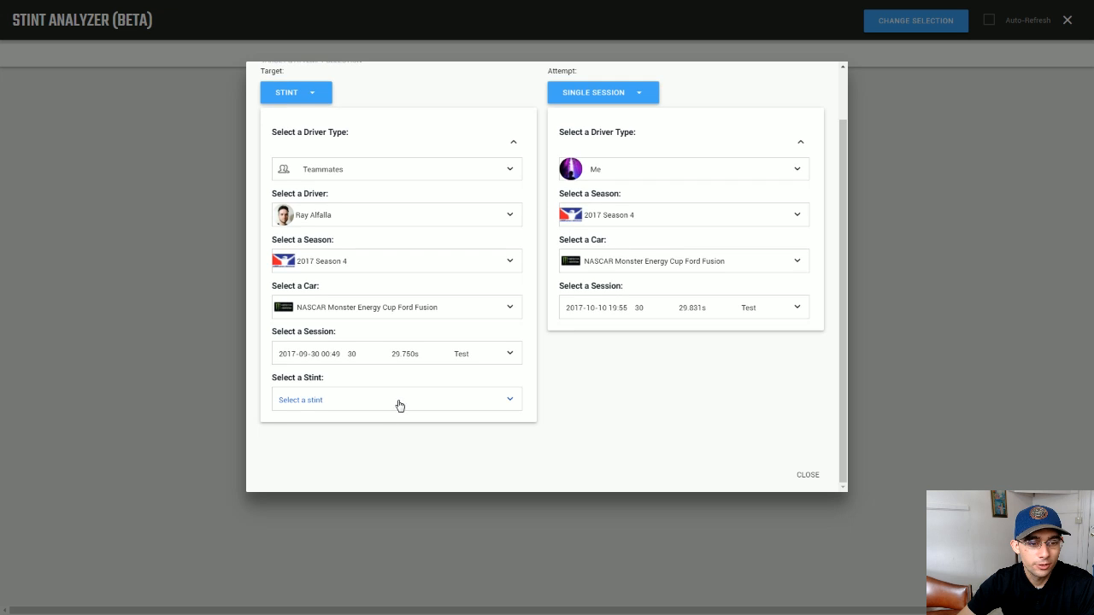
click(397, 400)
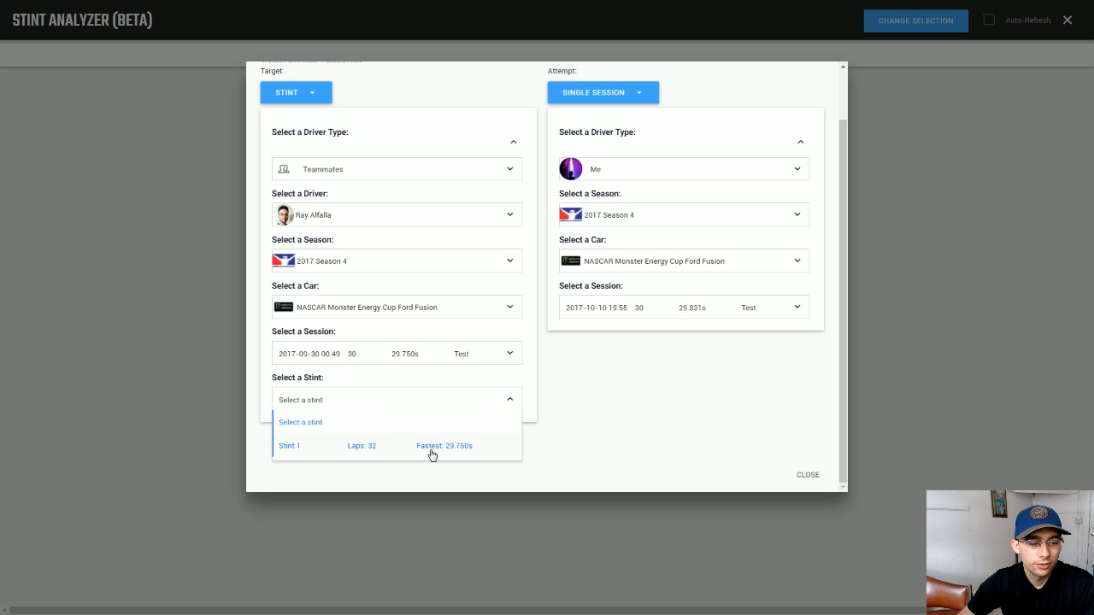
click(289, 445)
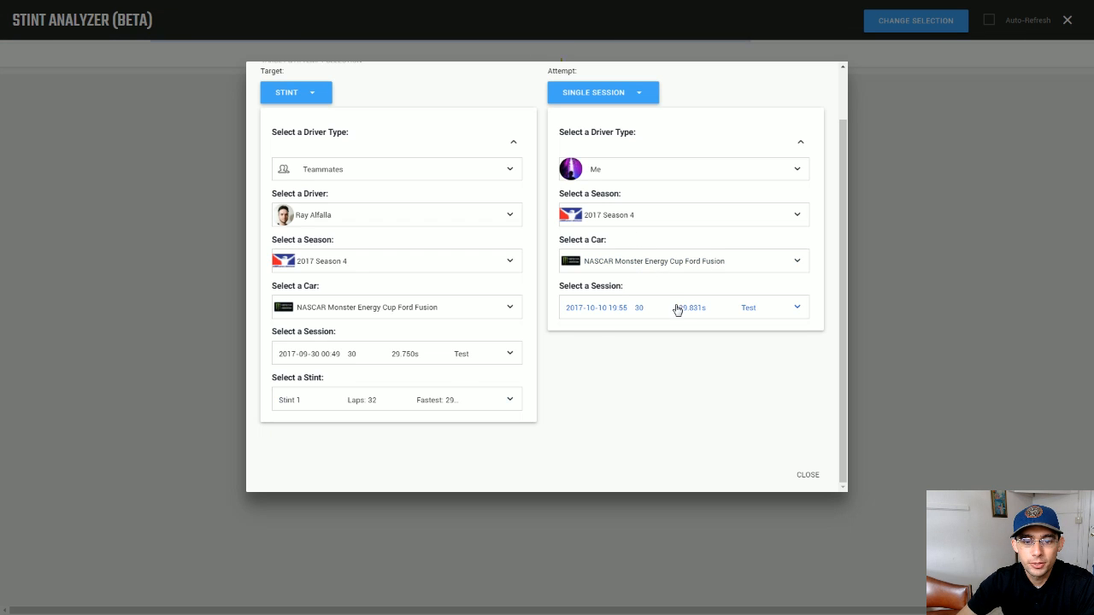
click(683, 308)
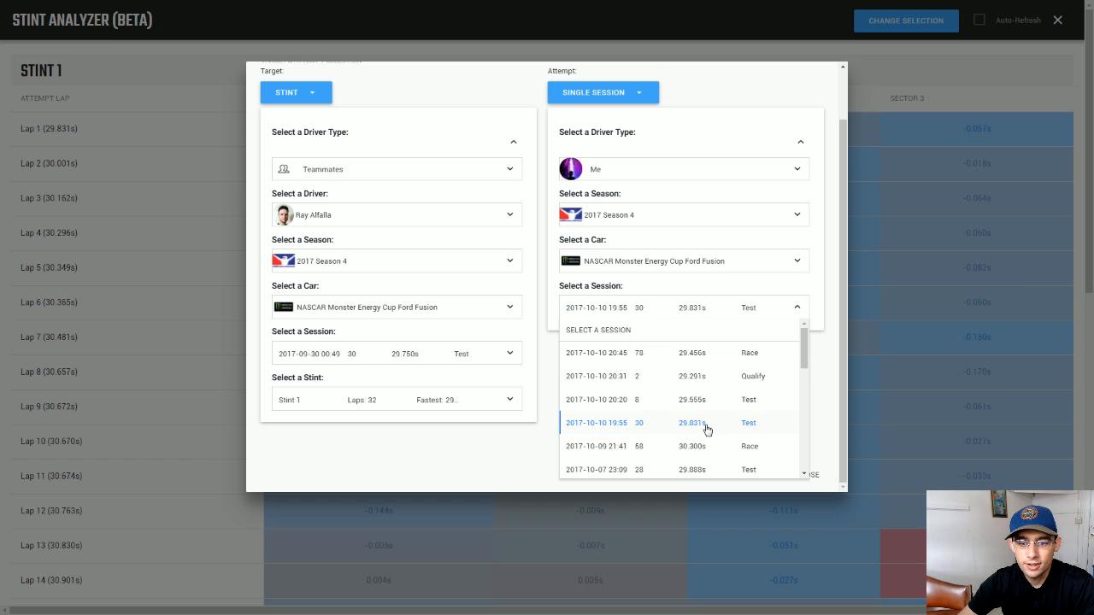
click(693, 424)
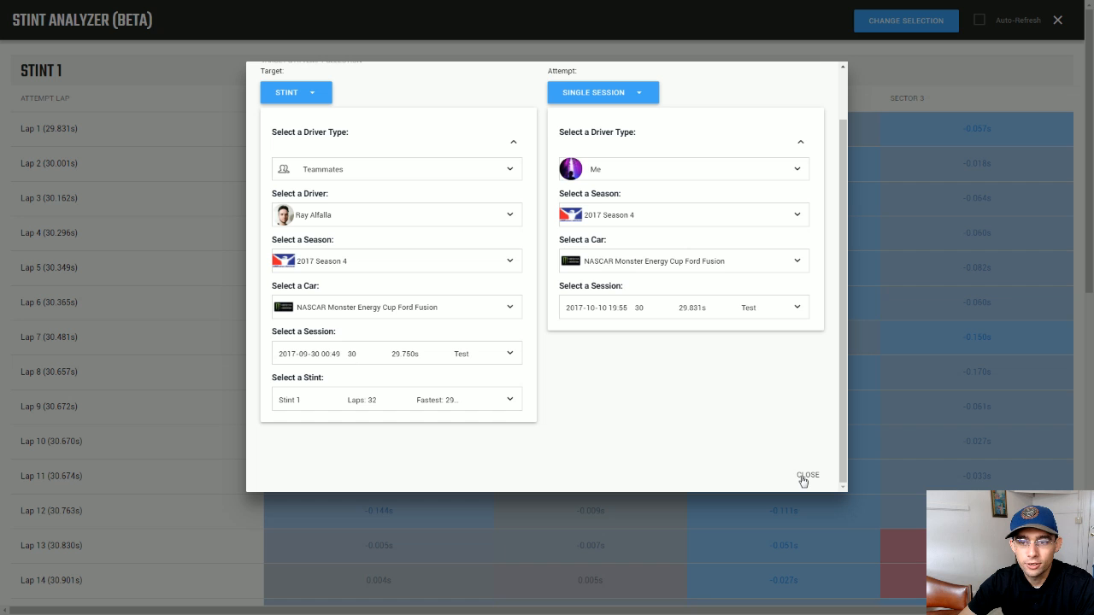
click(807, 475)
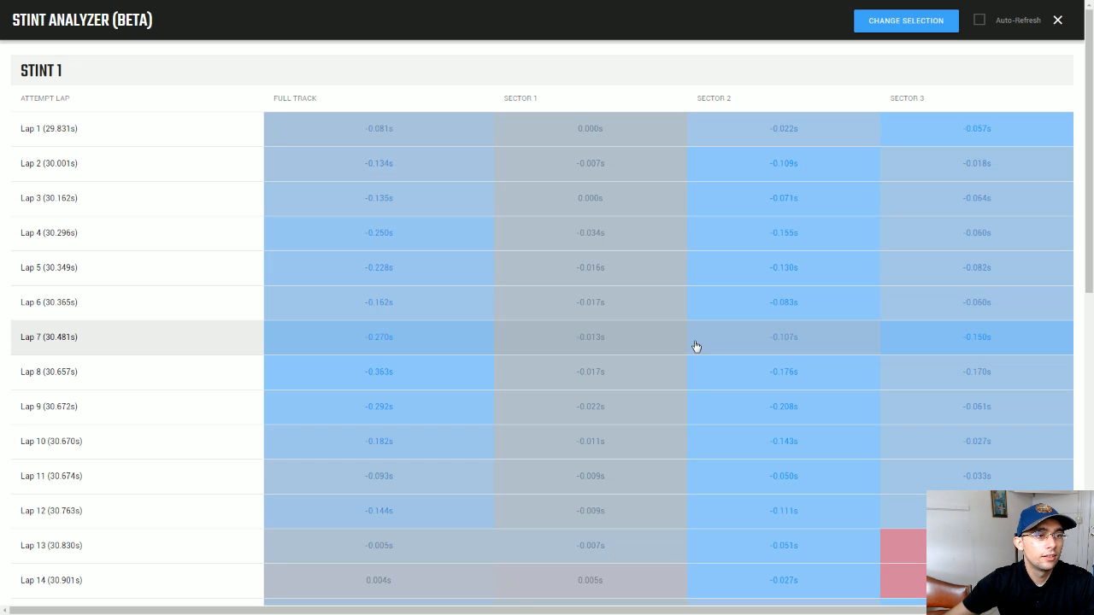
mouse_move(85, 134)
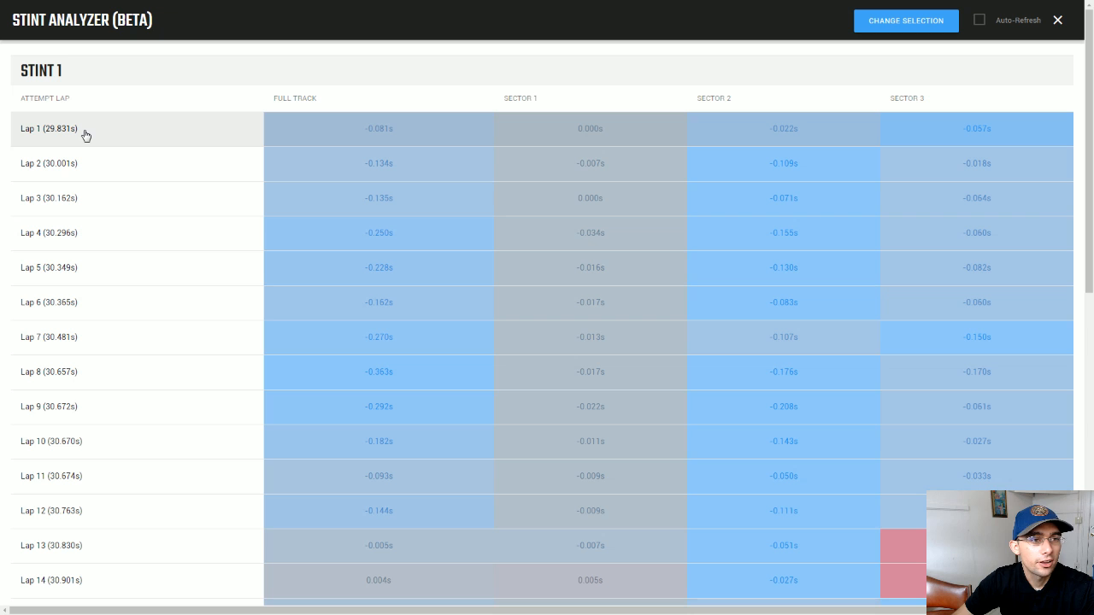
mouse_move(68, 174)
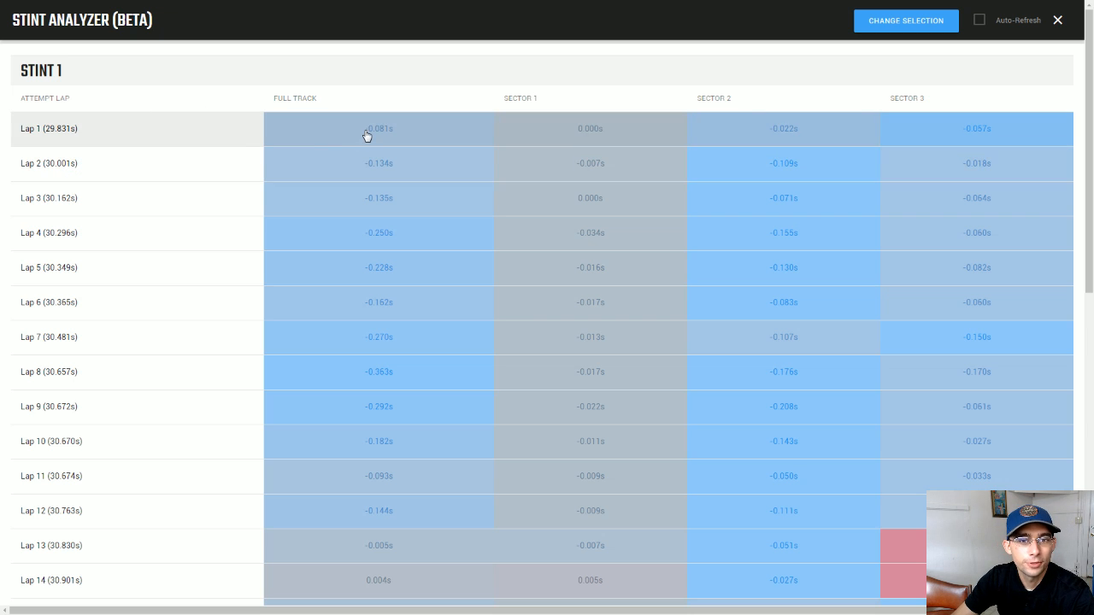
mouse_move(347, 151)
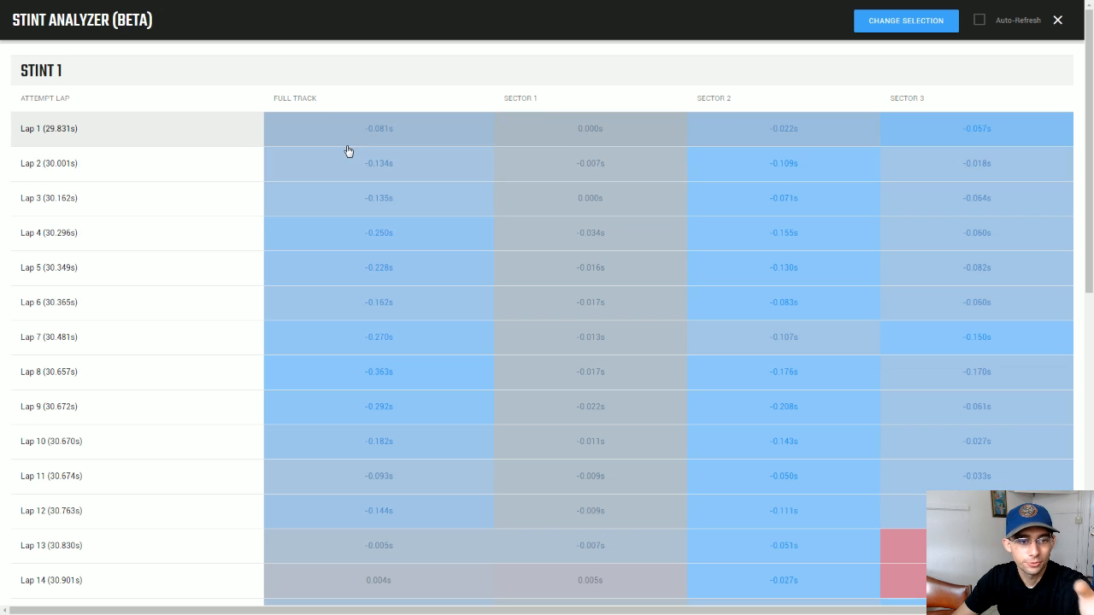
mouse_move(356, 144)
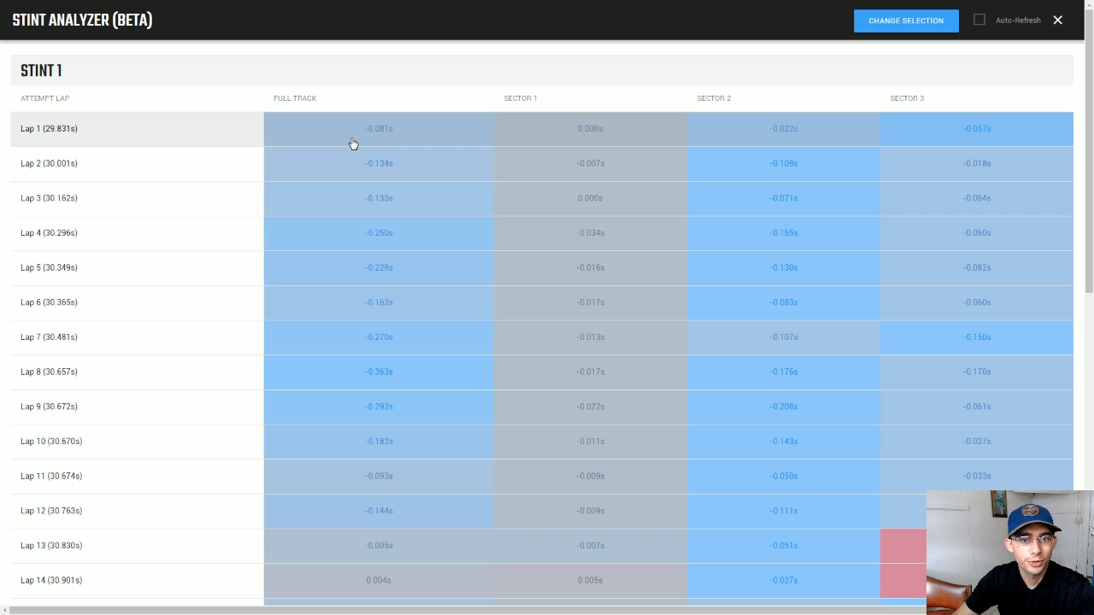
mouse_move(357, 143)
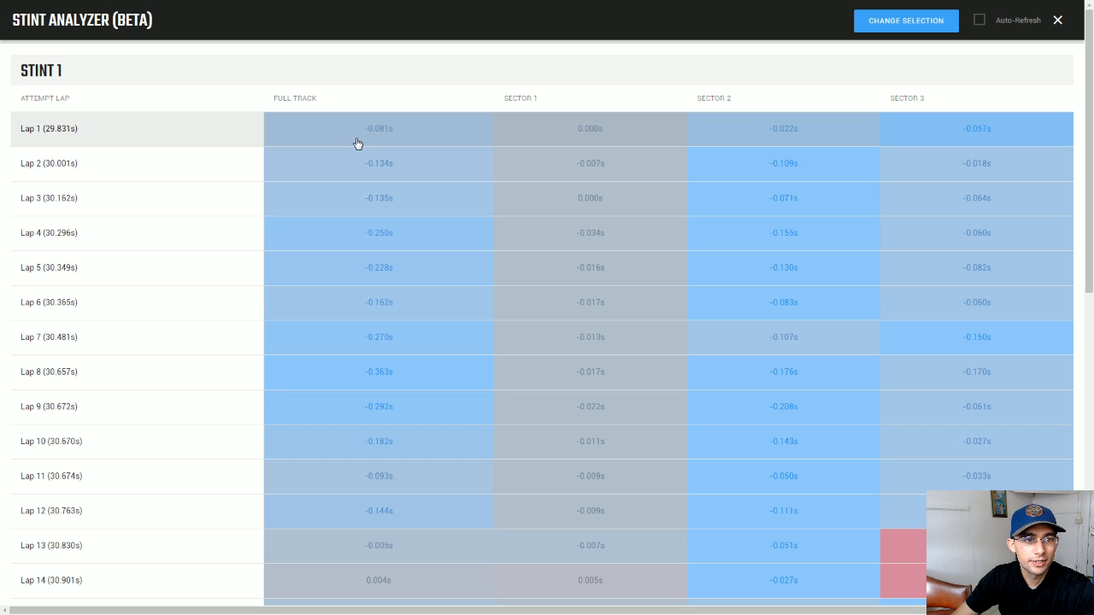
mouse_move(352, 144)
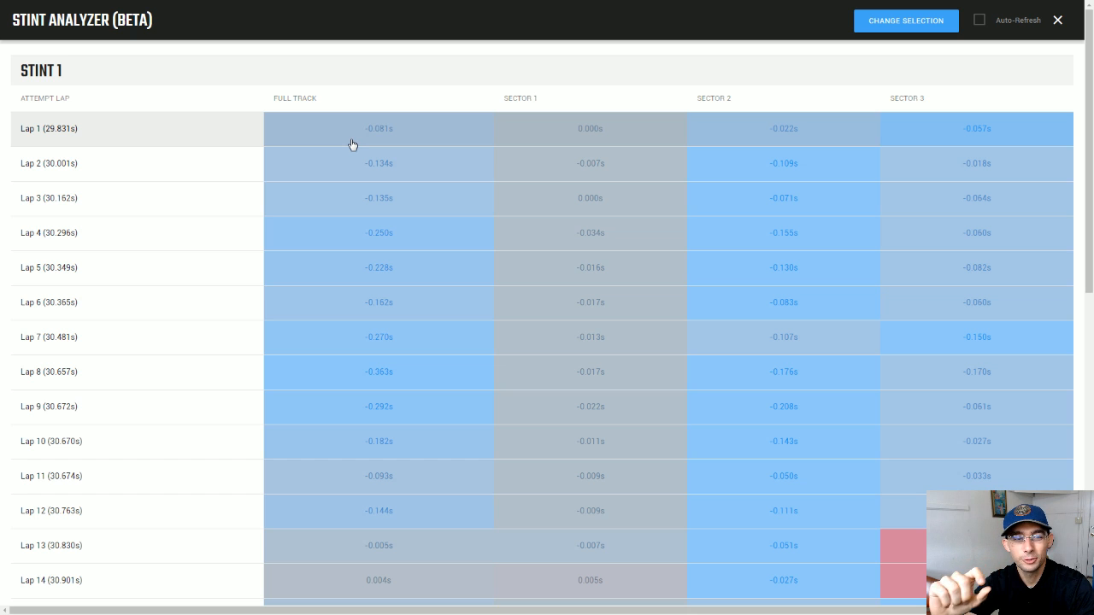
mouse_move(415, 248)
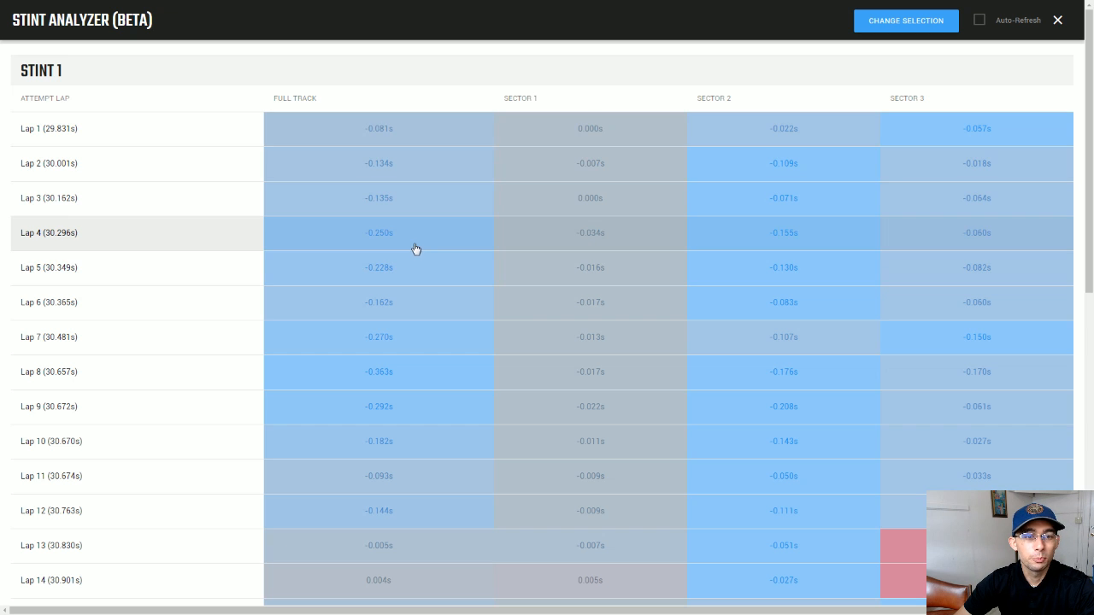
mouse_move(409, 253)
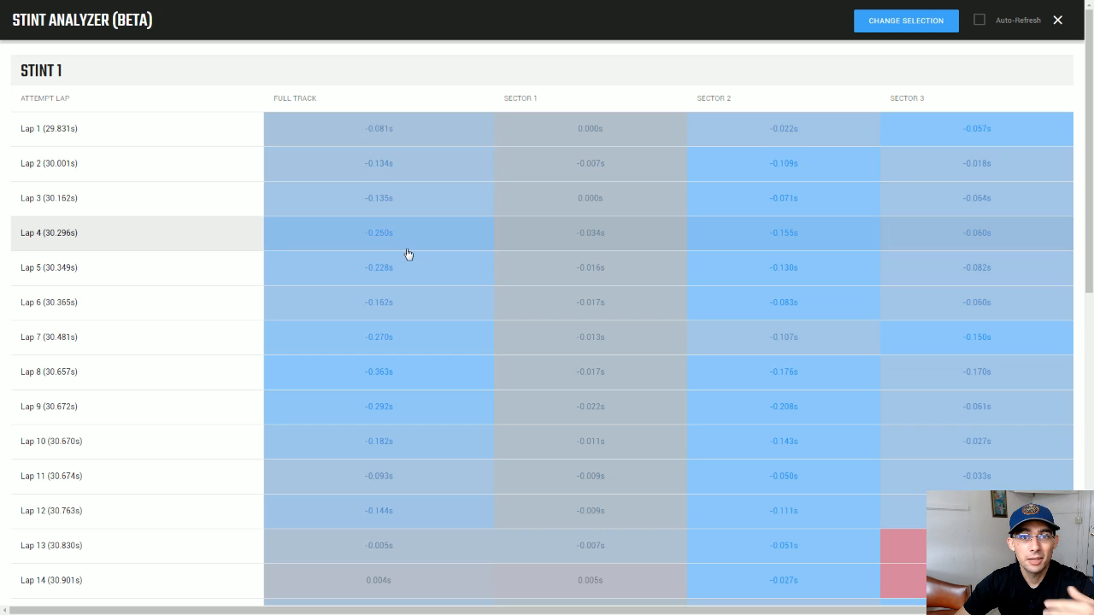
mouse_move(420, 335)
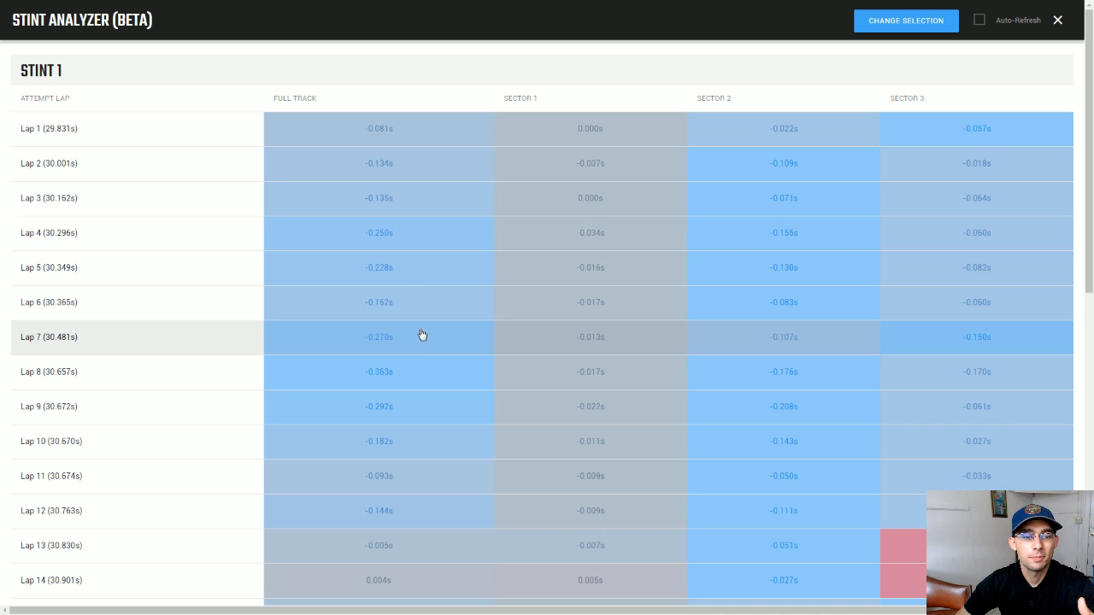
mouse_move(386, 379)
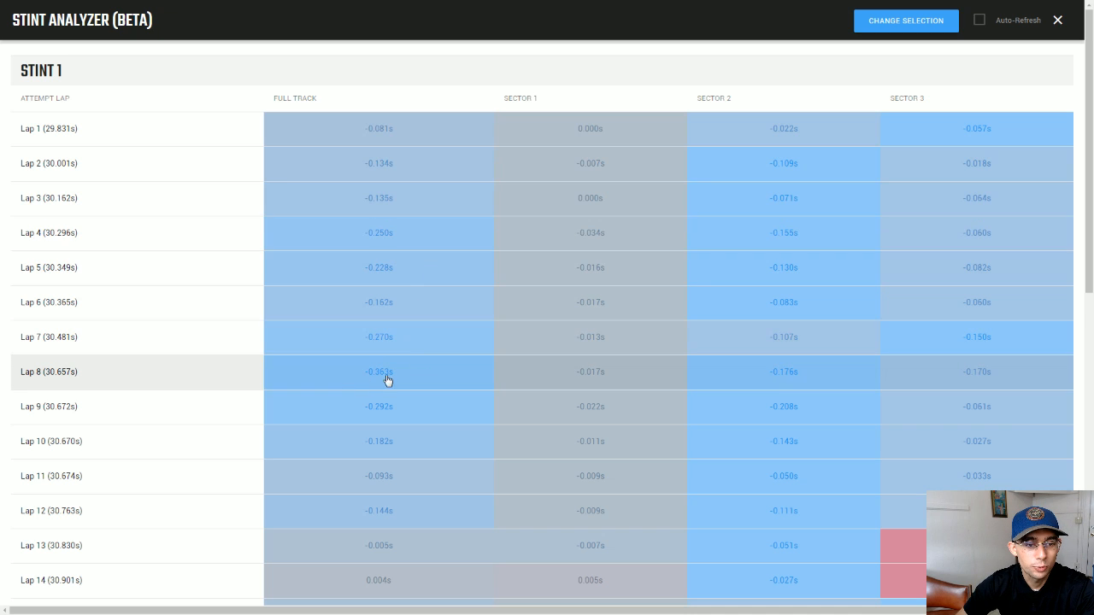
mouse_move(403, 380)
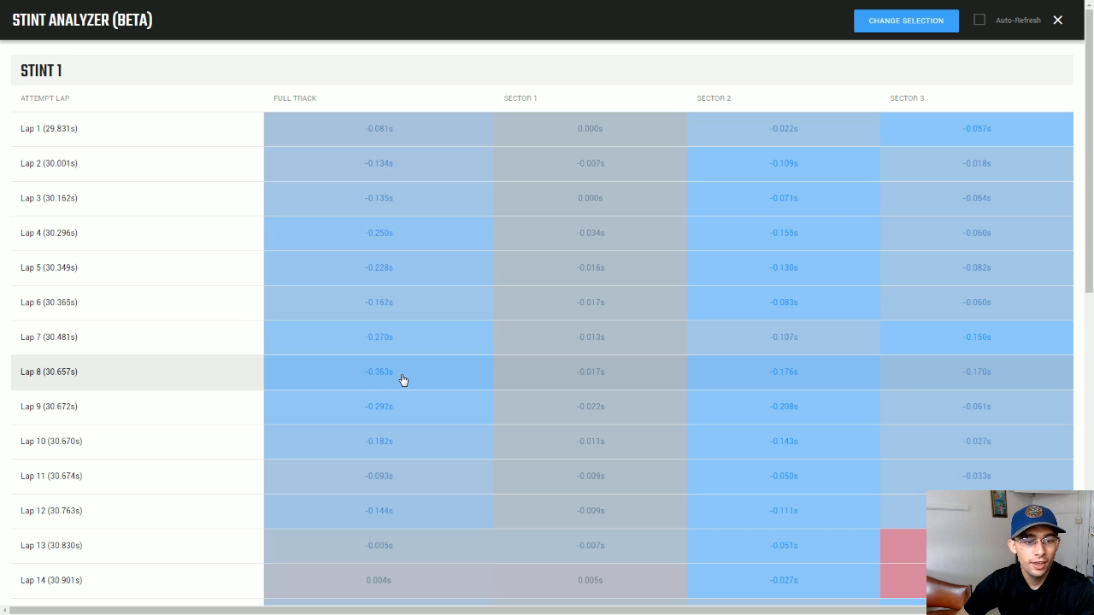
mouse_move(415, 381)
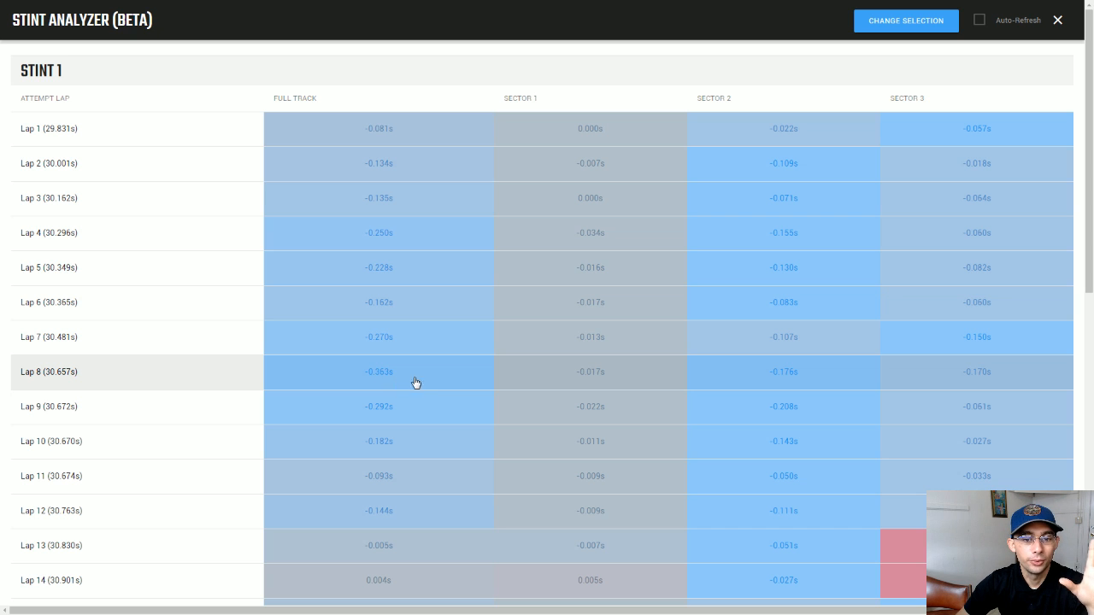
mouse_move(420, 385)
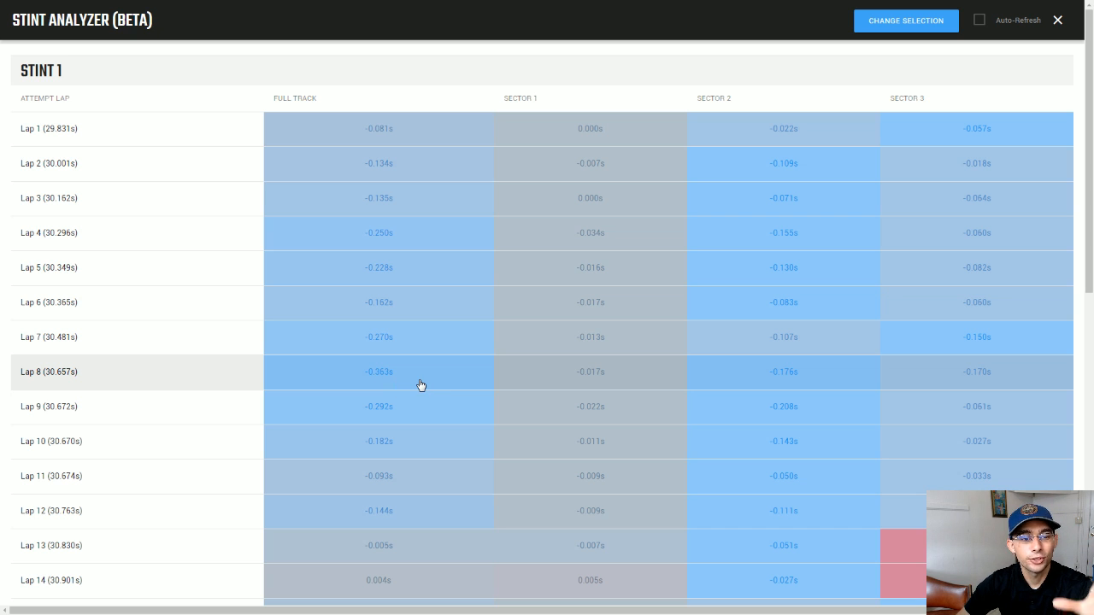
mouse_move(446, 163)
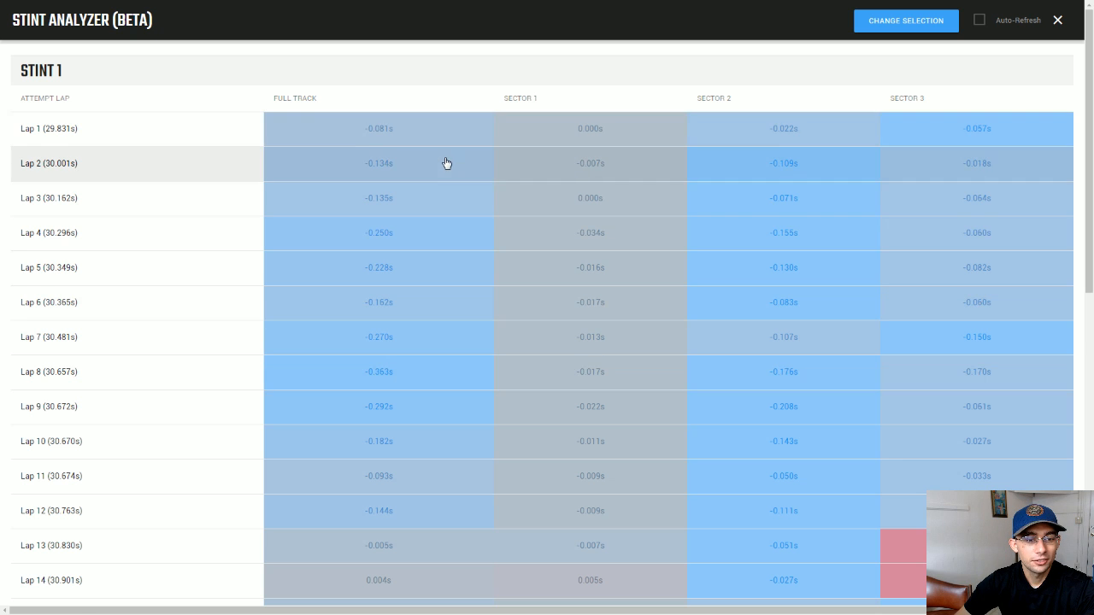
scroll(down, 3)
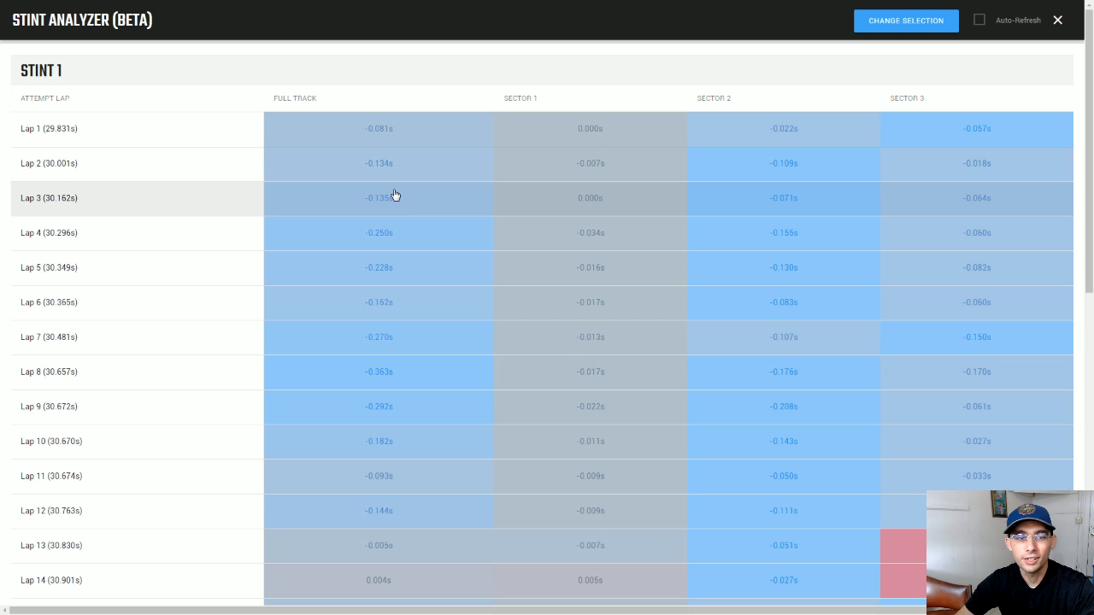
mouse_move(407, 203)
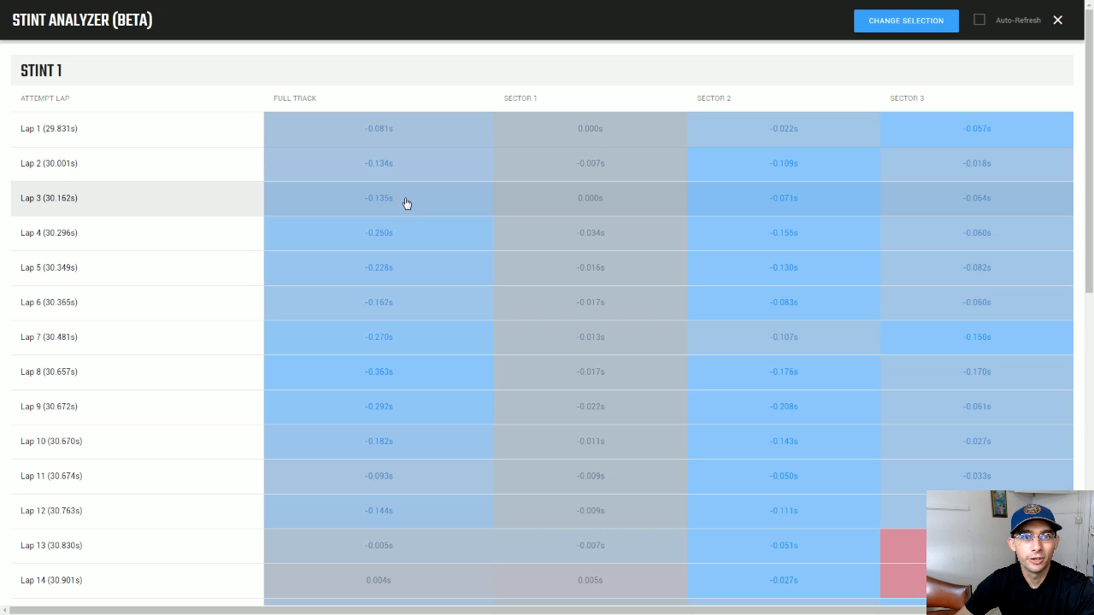
mouse_move(411, 171)
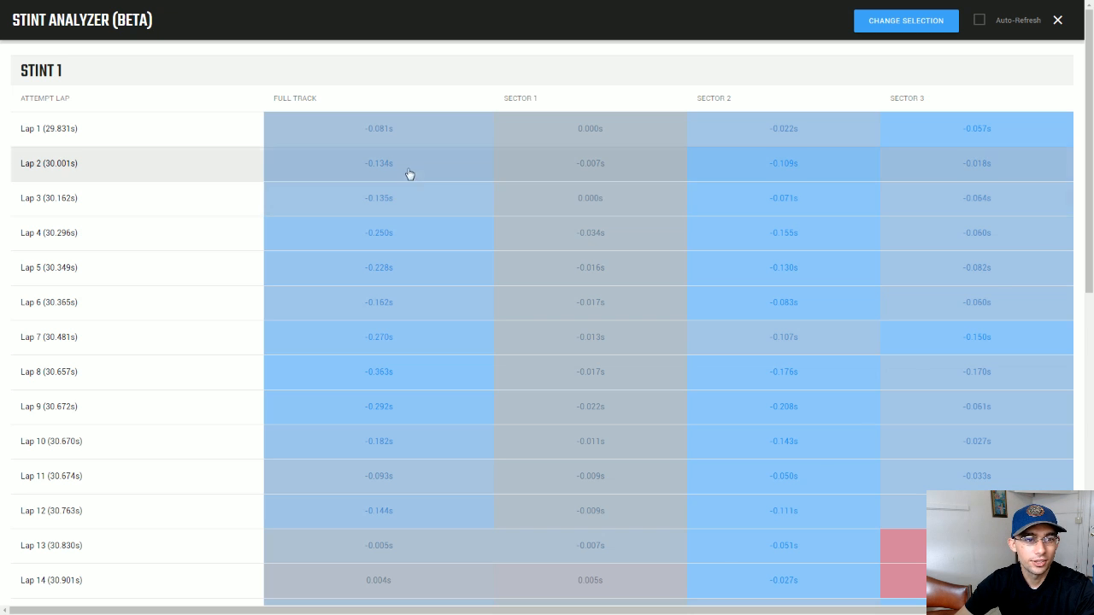
mouse_move(410, 222)
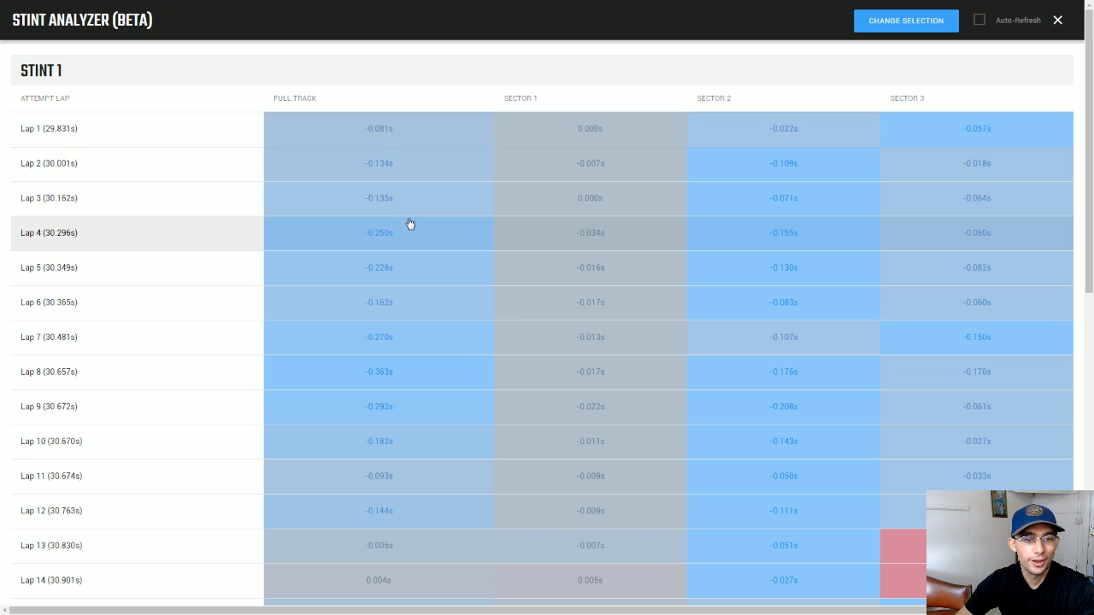
mouse_move(424, 257)
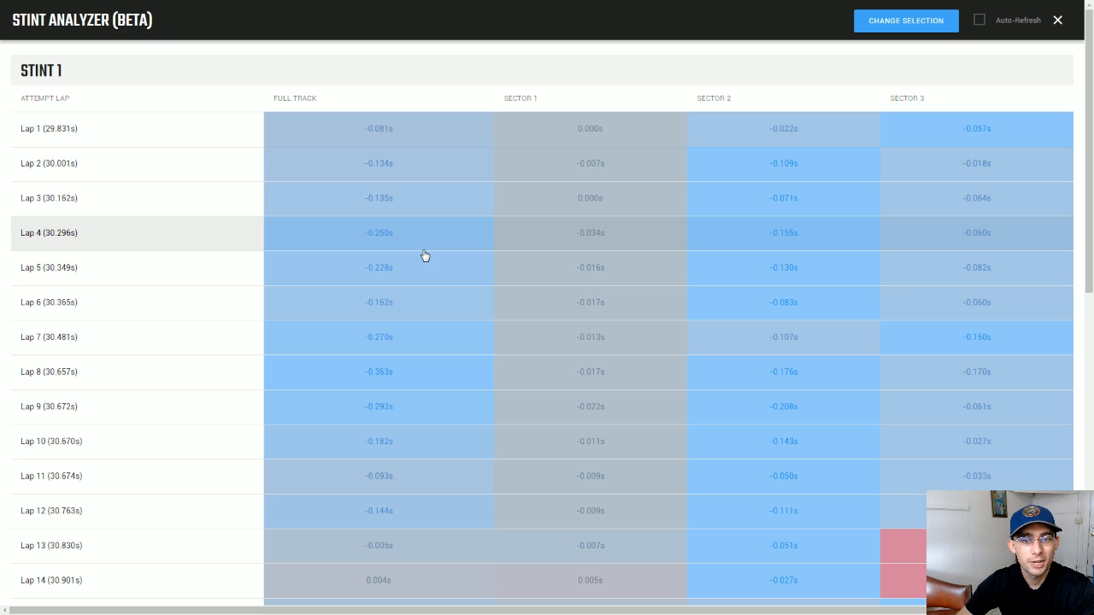
mouse_move(434, 246)
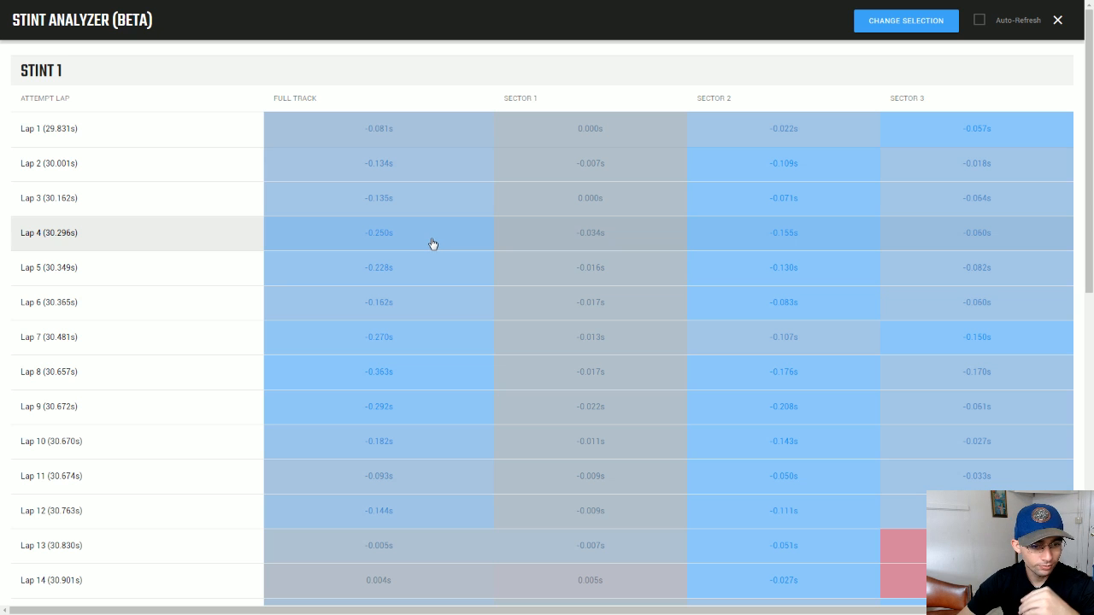
mouse_move(418, 256)
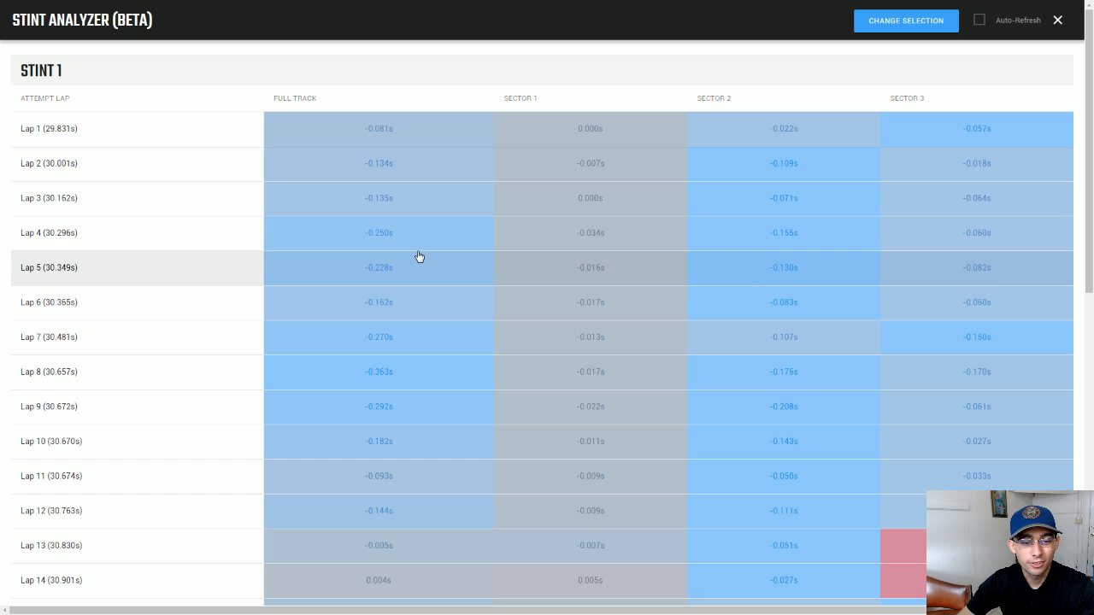
mouse_move(421, 380)
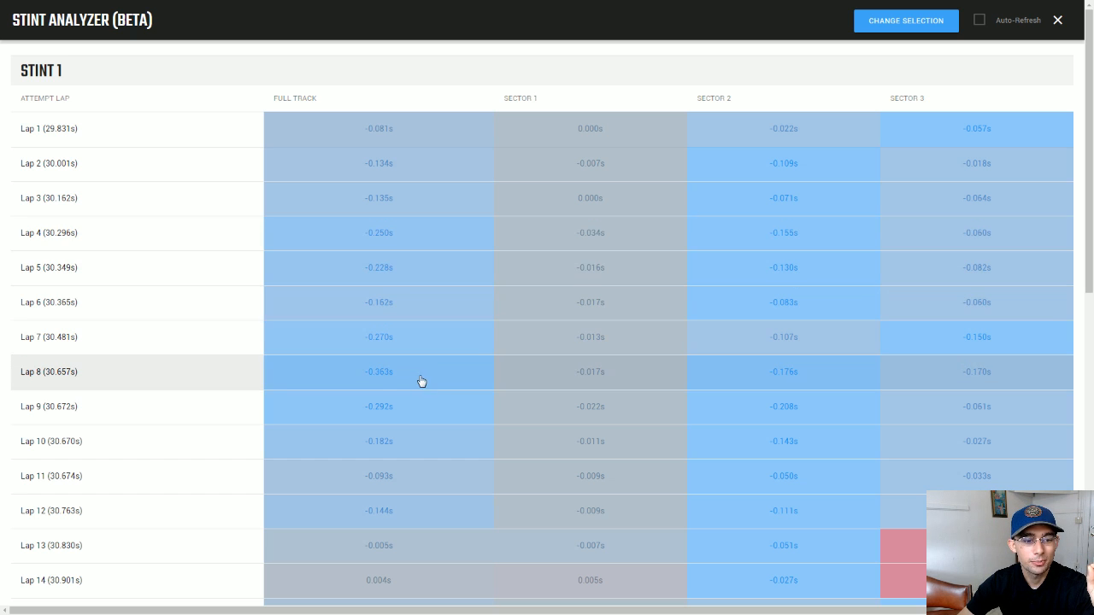
mouse_move(308, 383)
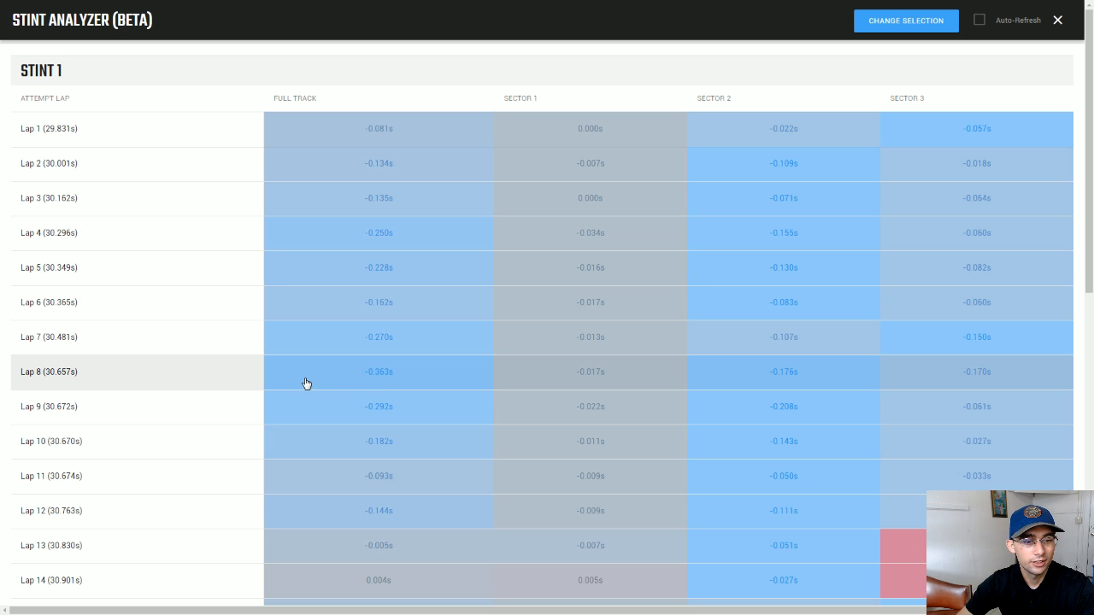
mouse_move(393, 382)
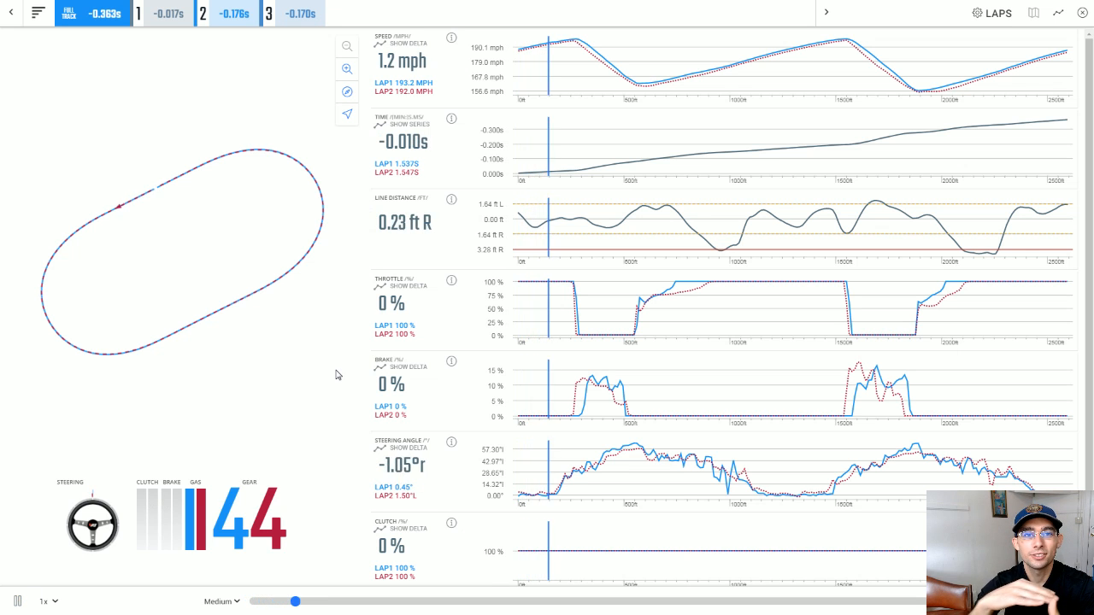
drag(294, 602, 353, 602)
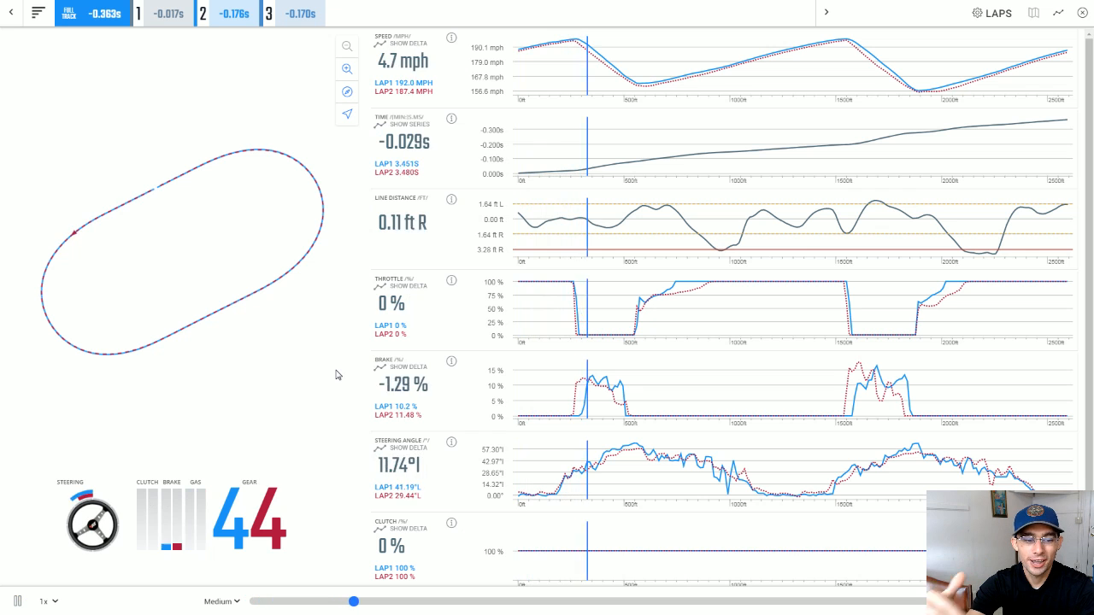
drag(354, 602, 412, 602)
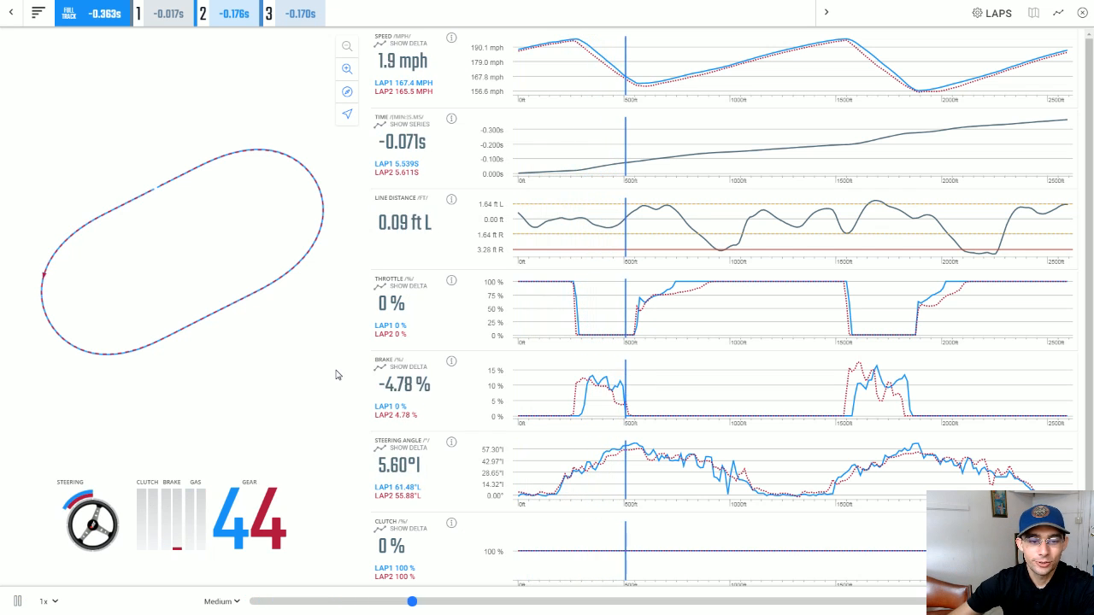
drag(412, 602, 461, 602)
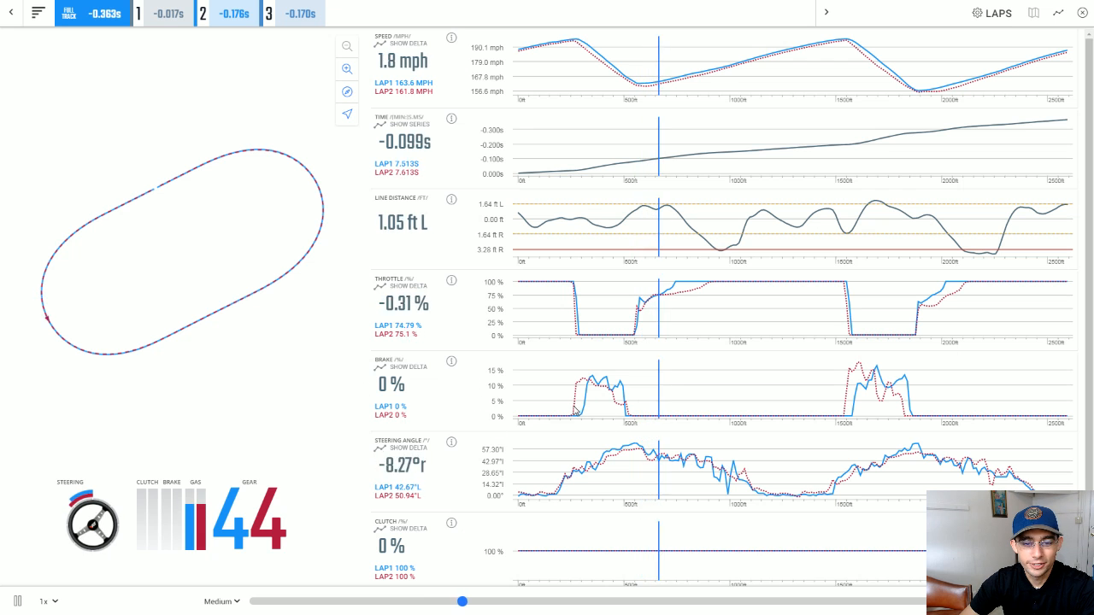
drag(462, 602, 383, 602)
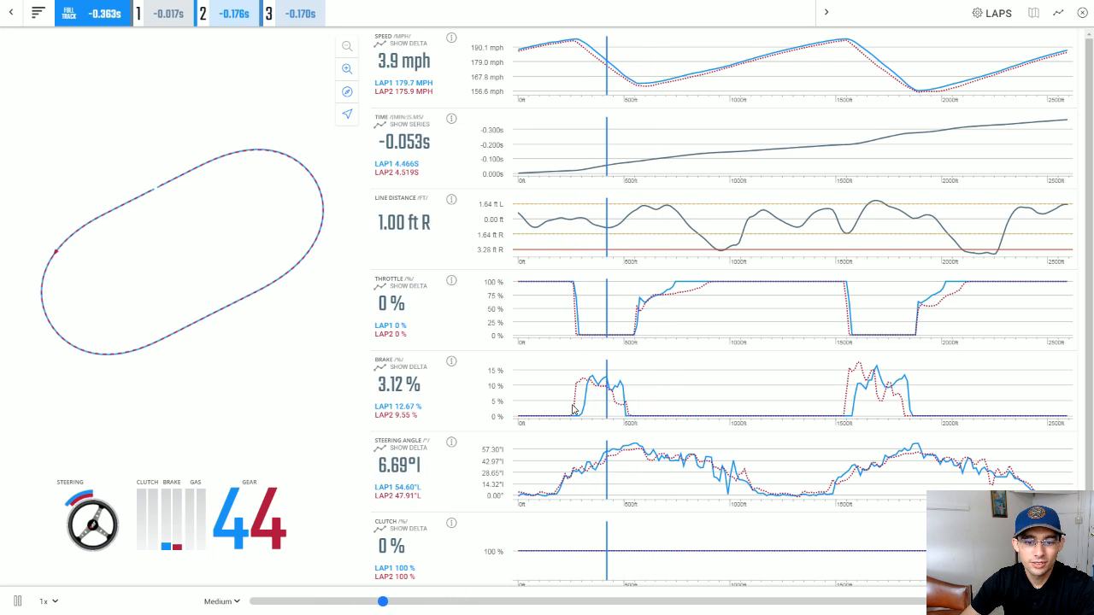
drag(383, 602, 437, 602)
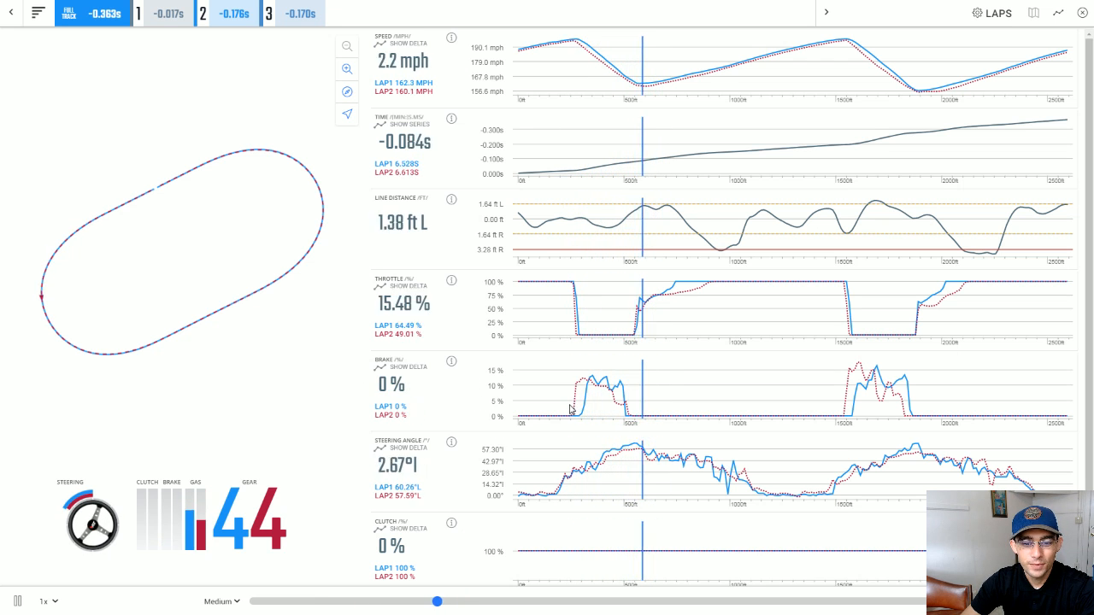
drag(438, 602, 487, 602)
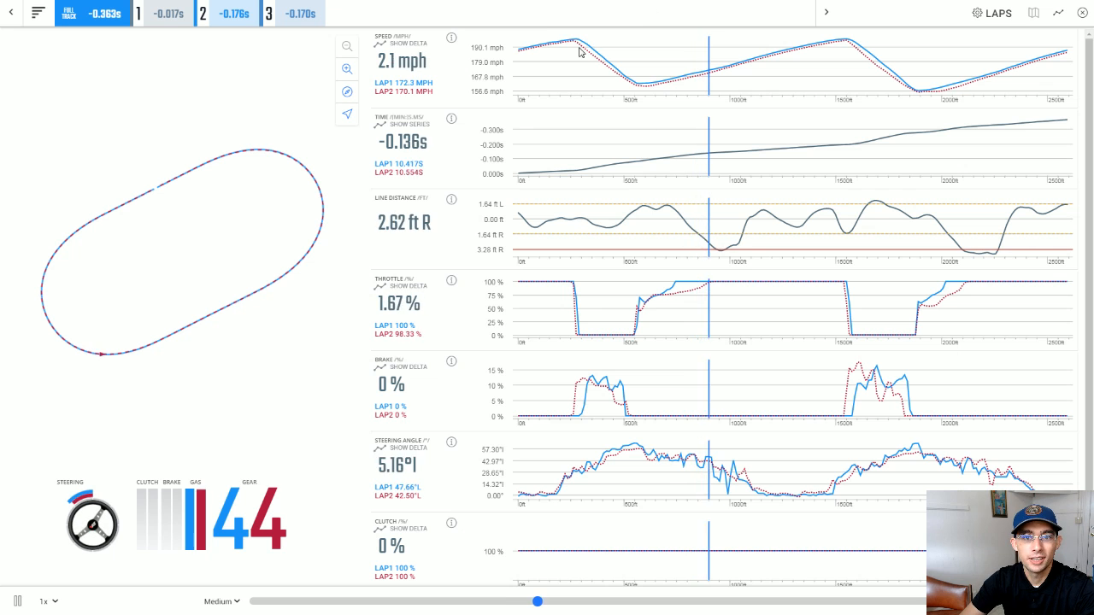
drag(536, 602, 592, 602)
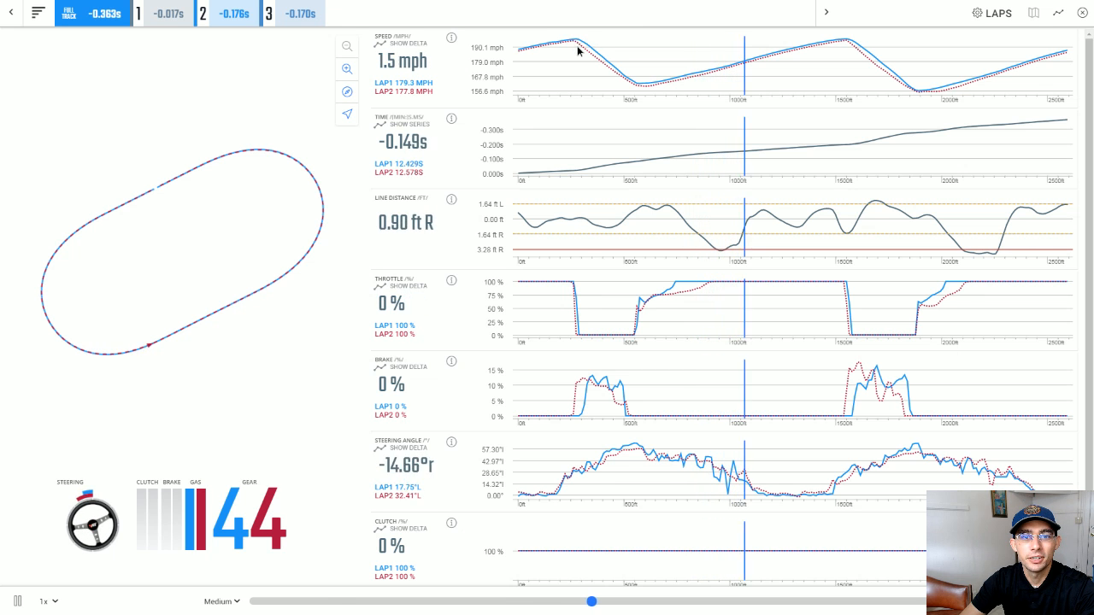
drag(591, 602, 395, 602)
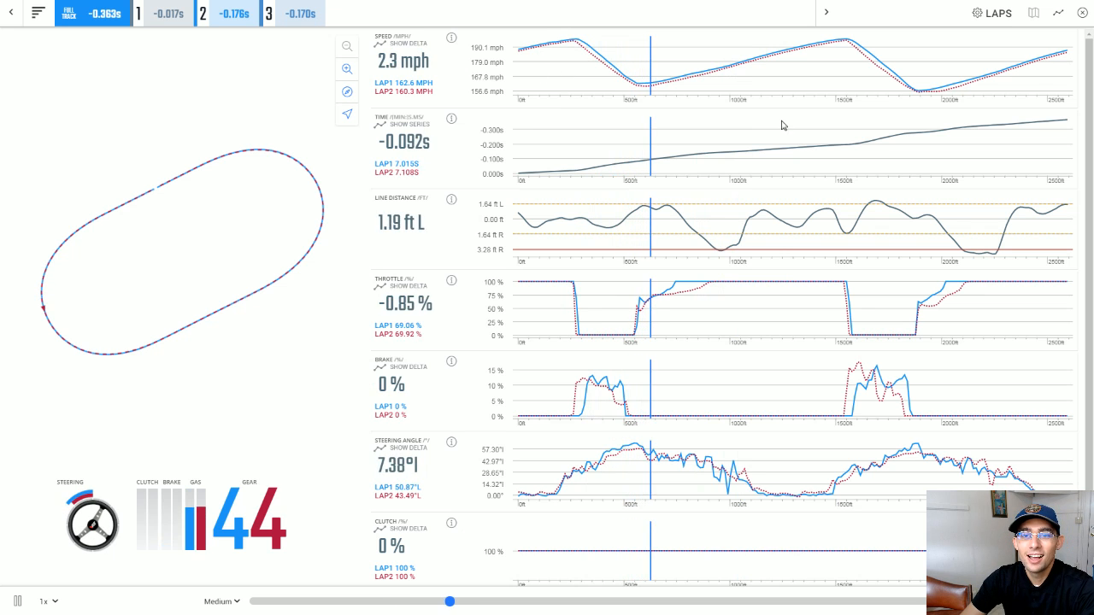
drag(452, 601, 496, 602)
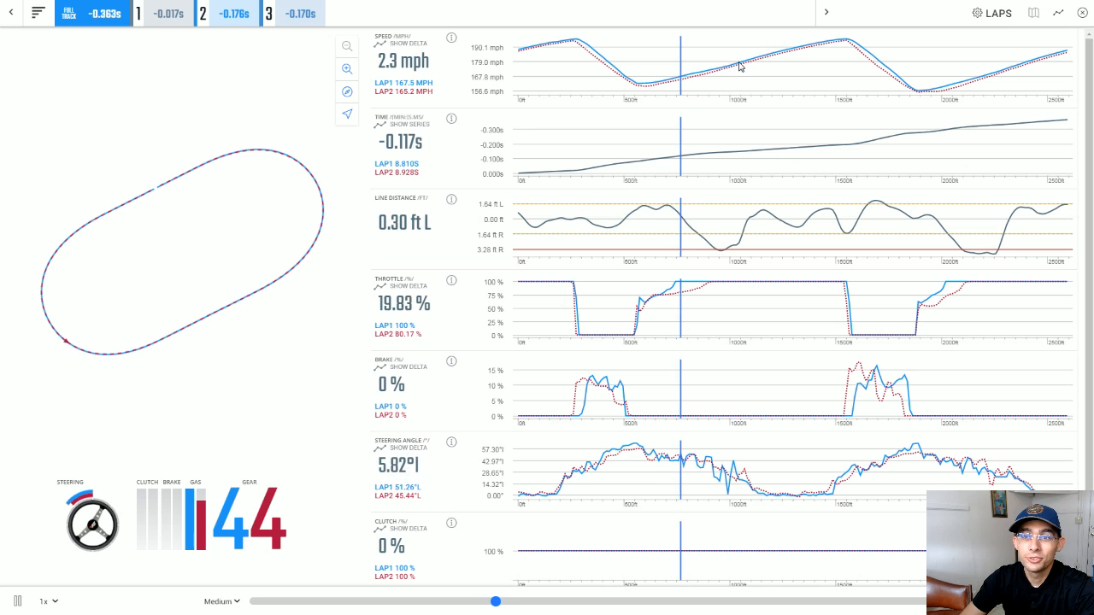
drag(496, 602, 554, 602)
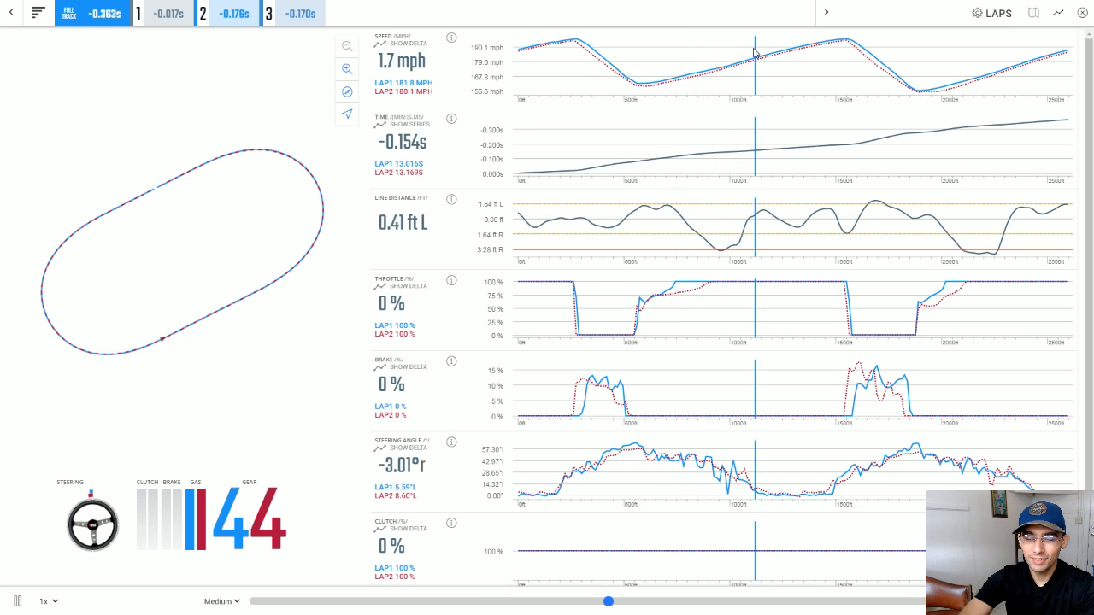
drag(609, 601, 667, 601)
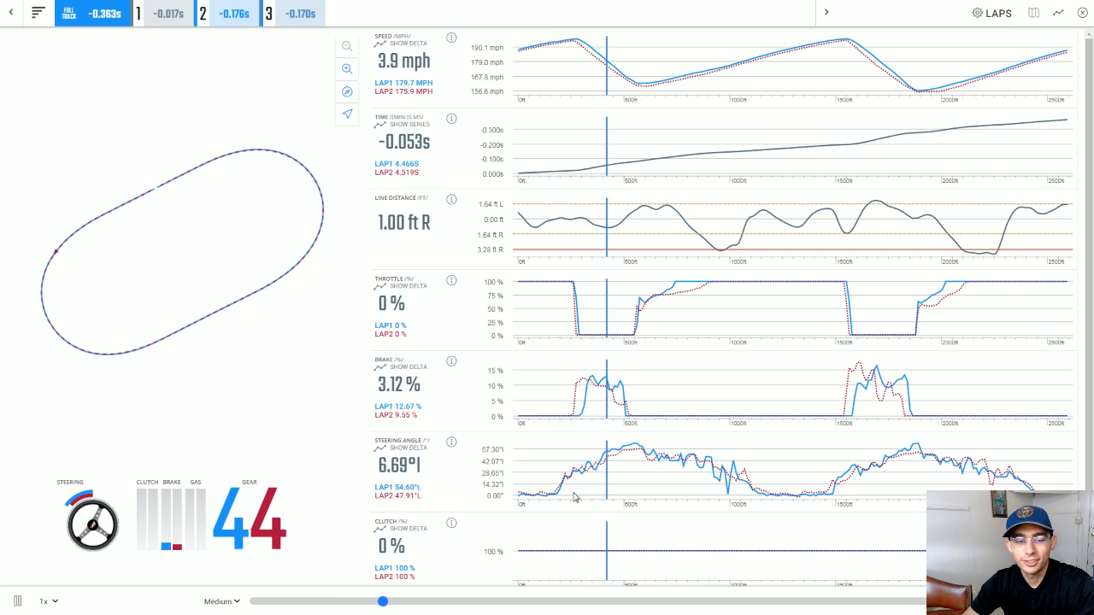
drag(383, 602, 434, 601)
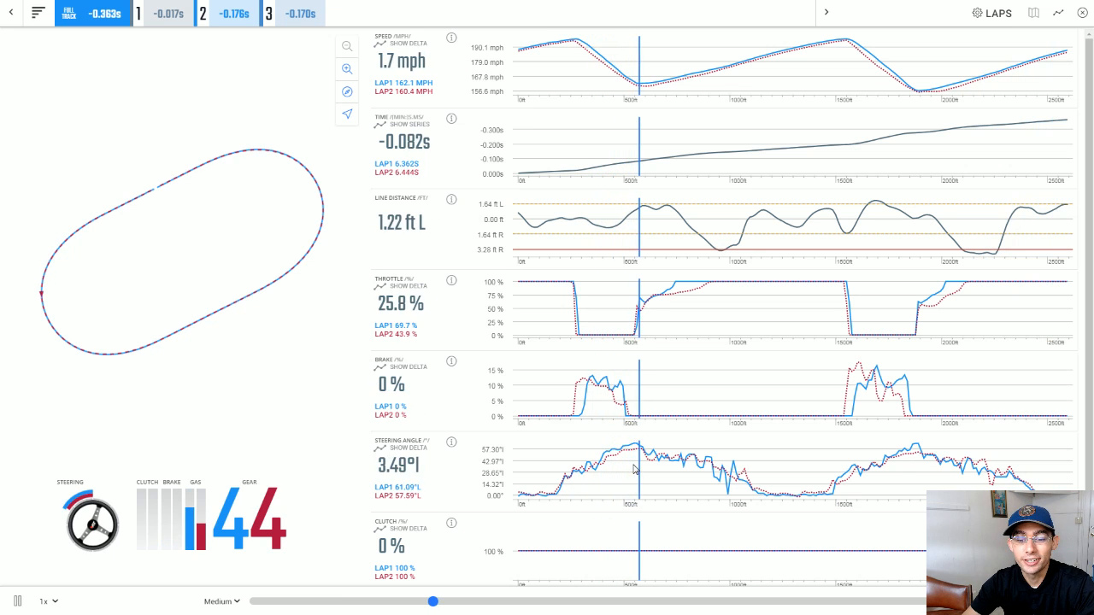
drag(434, 602, 386, 602)
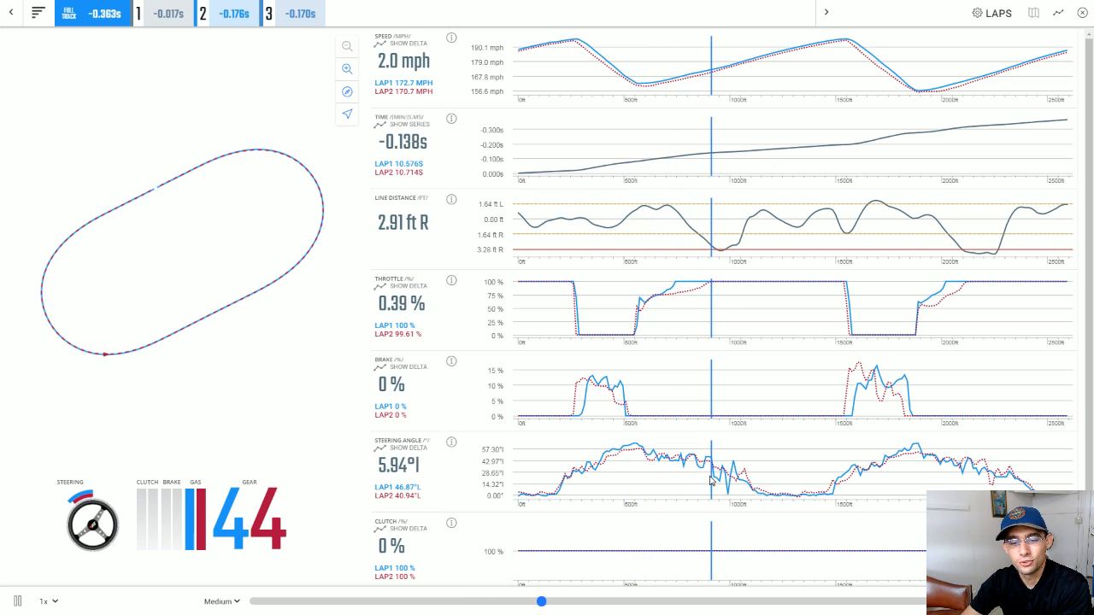
drag(540, 602, 595, 602)
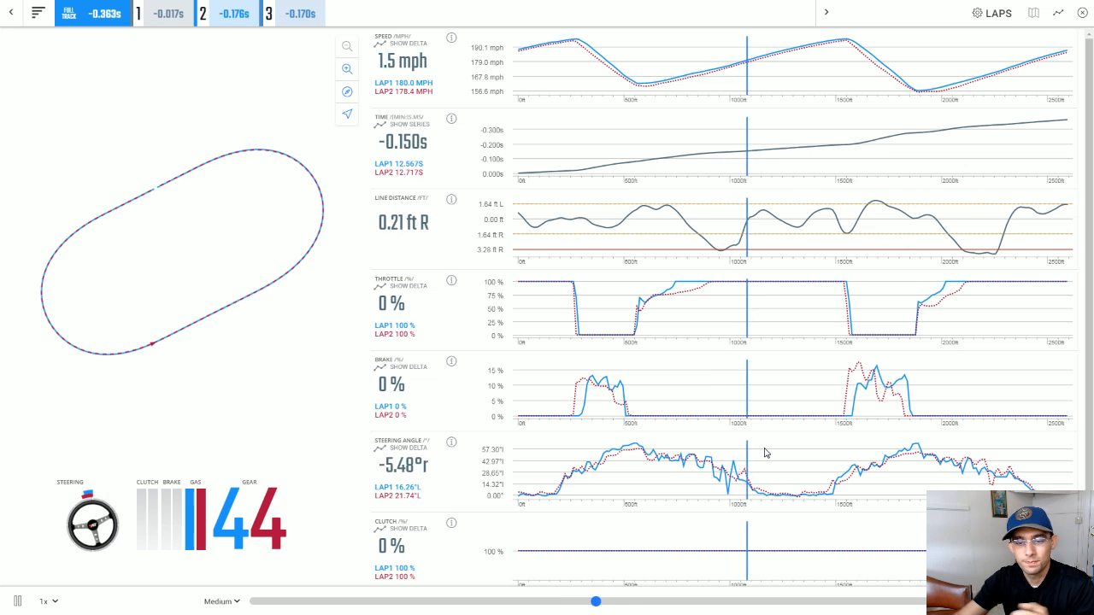
drag(595, 601, 541, 602)
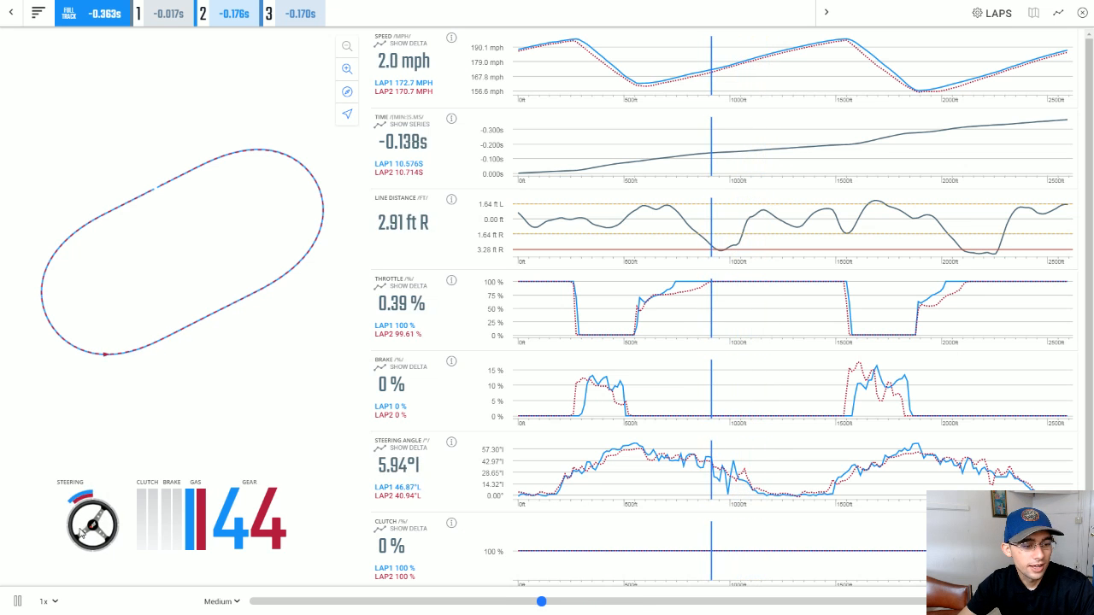
drag(540, 601, 602, 602)
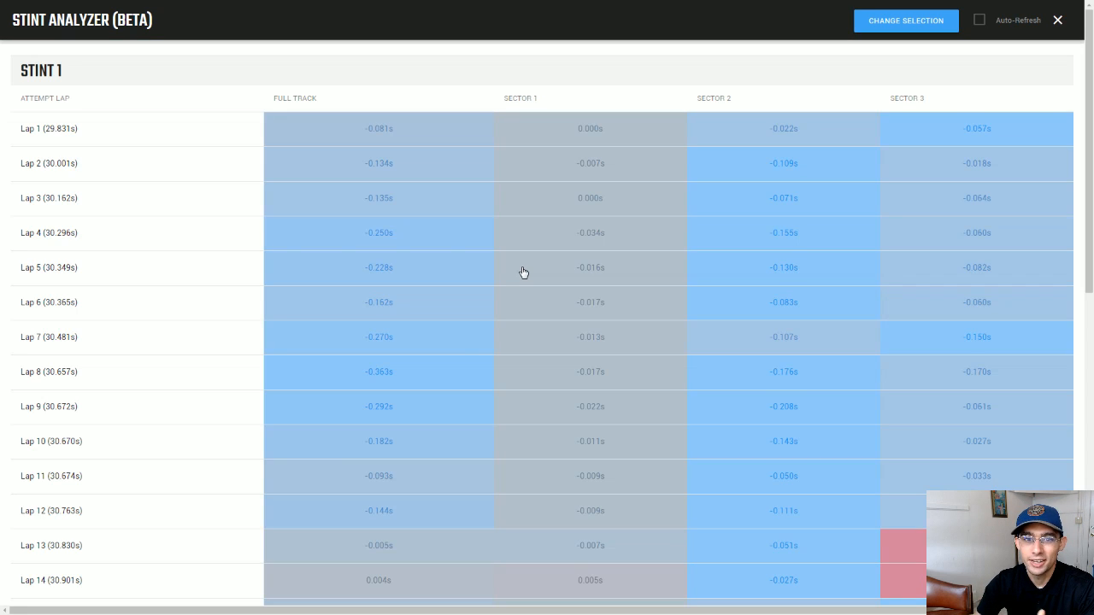
scroll(down, 3)
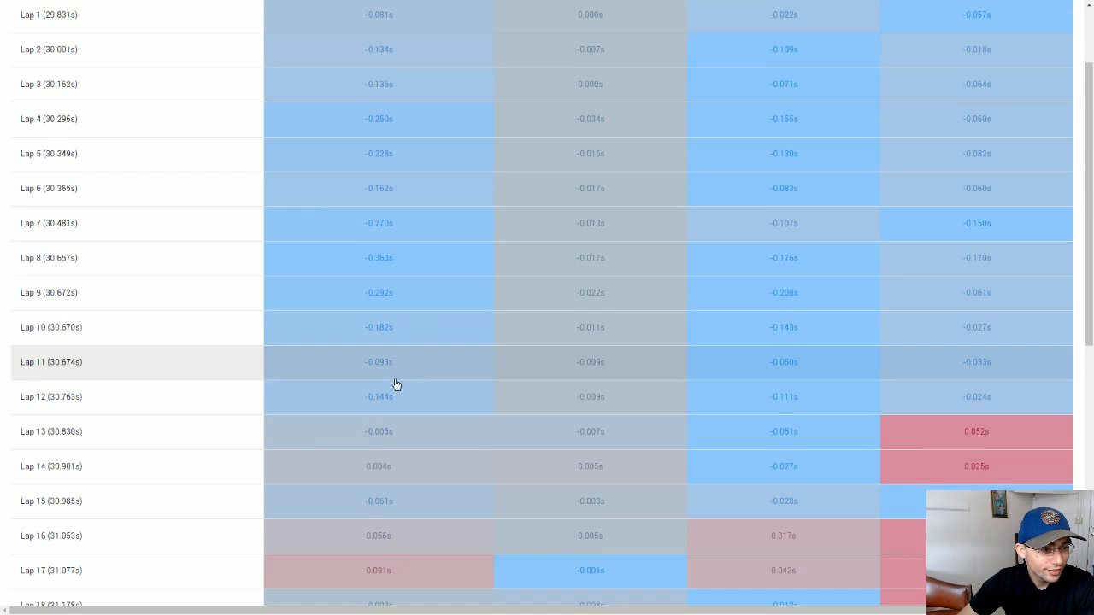
scroll(down, 3)
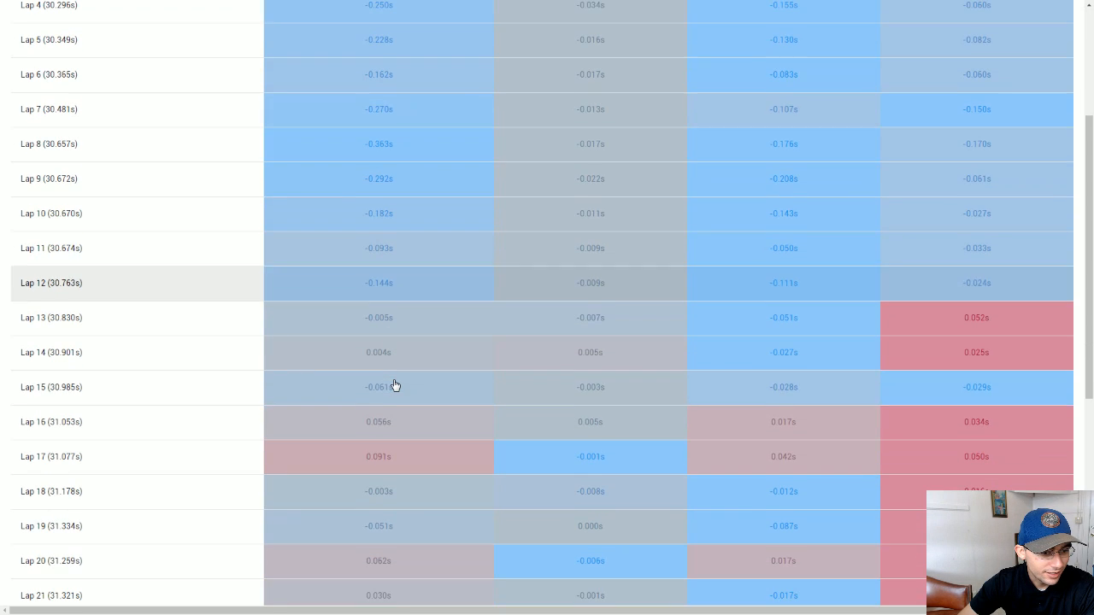
scroll(down, 3)
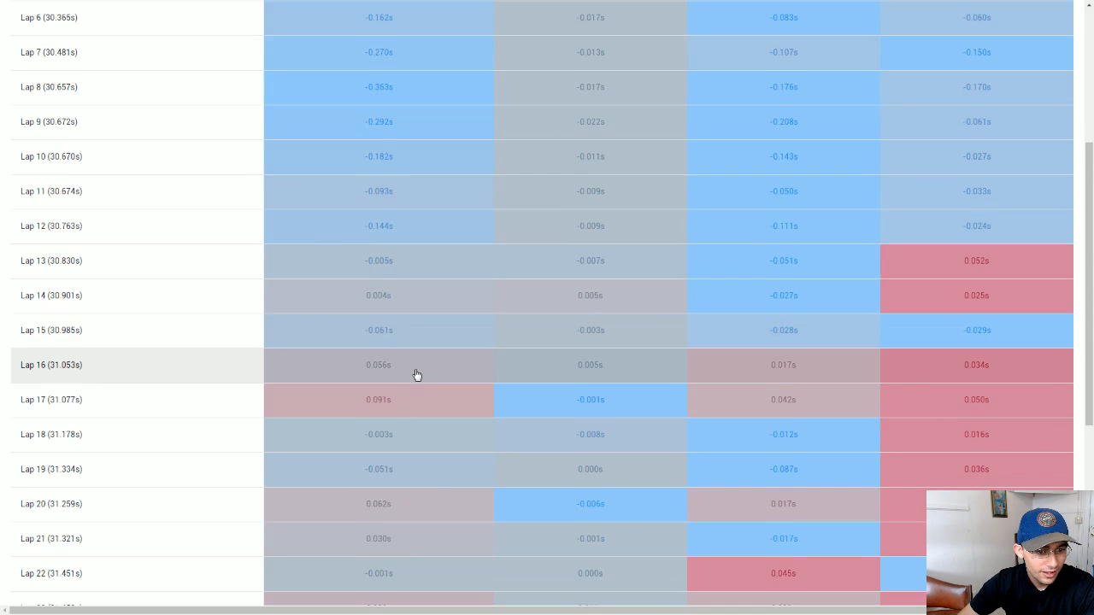
scroll(down, 3)
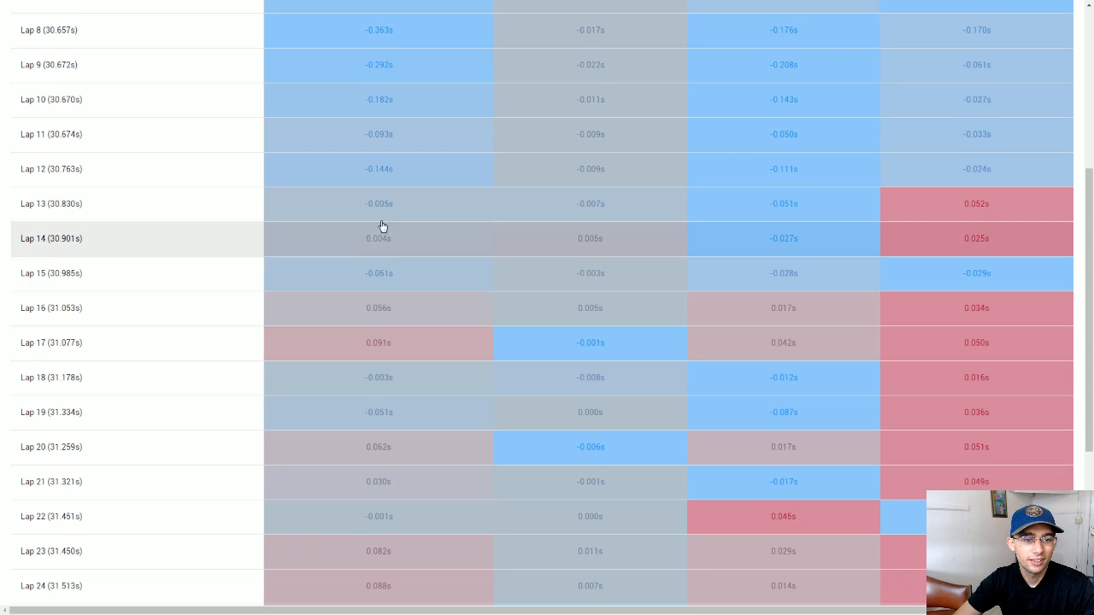
mouse_move(434, 270)
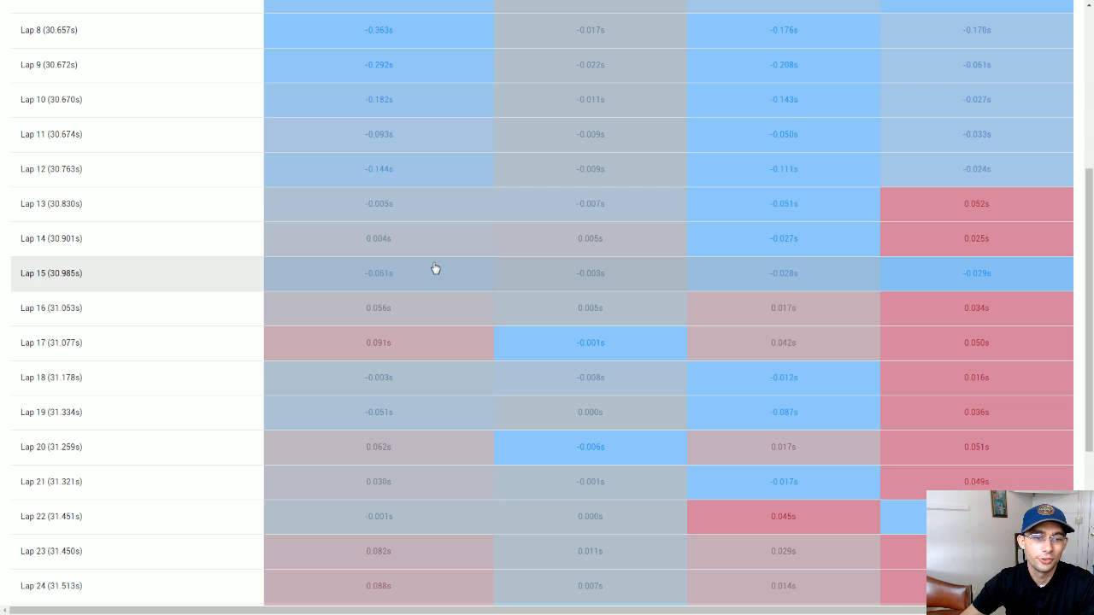
mouse_move(431, 243)
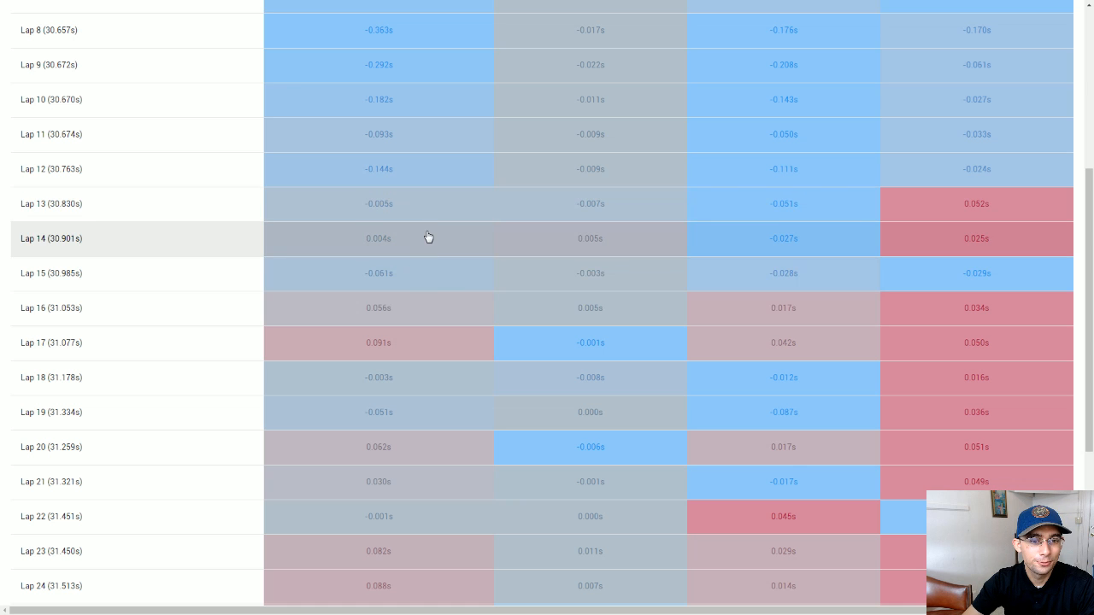
scroll(down, 3)
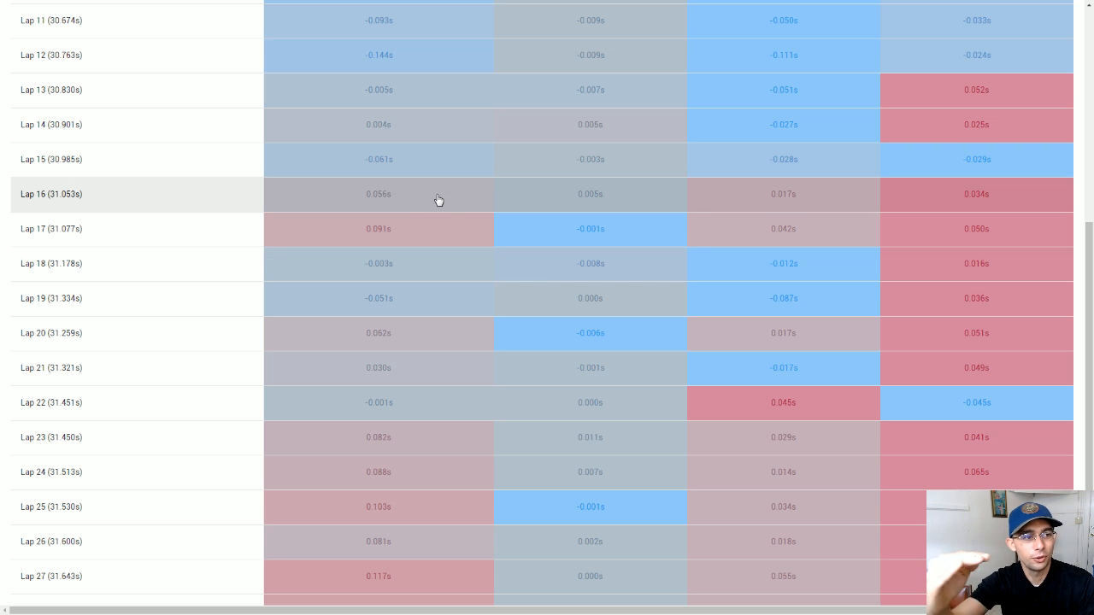
mouse_move(503, 249)
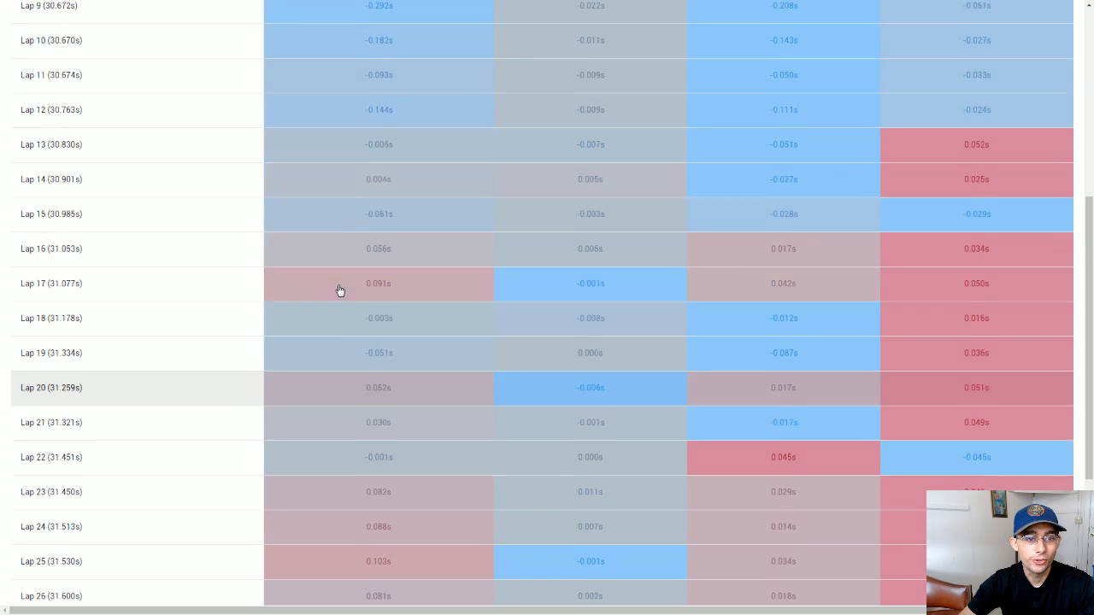
scroll(up, 3)
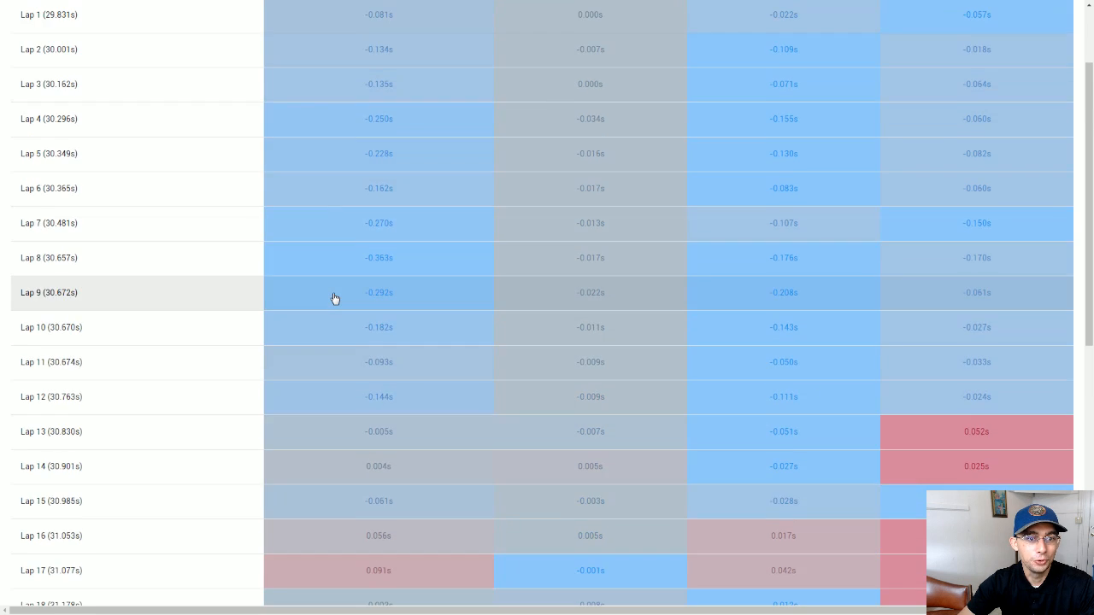
scroll(down, 3)
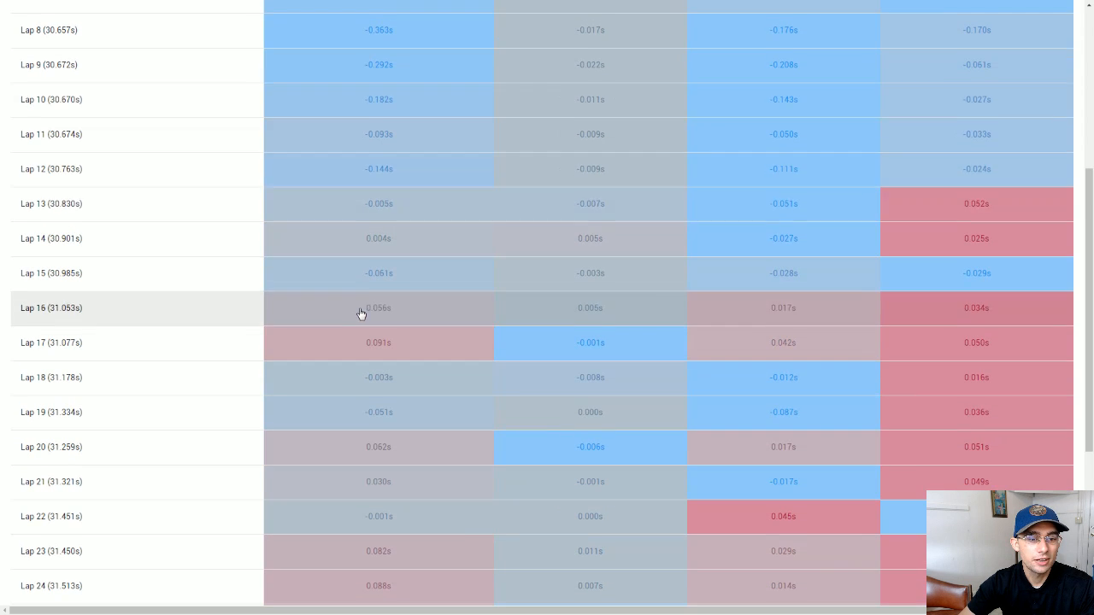
mouse_move(251, 330)
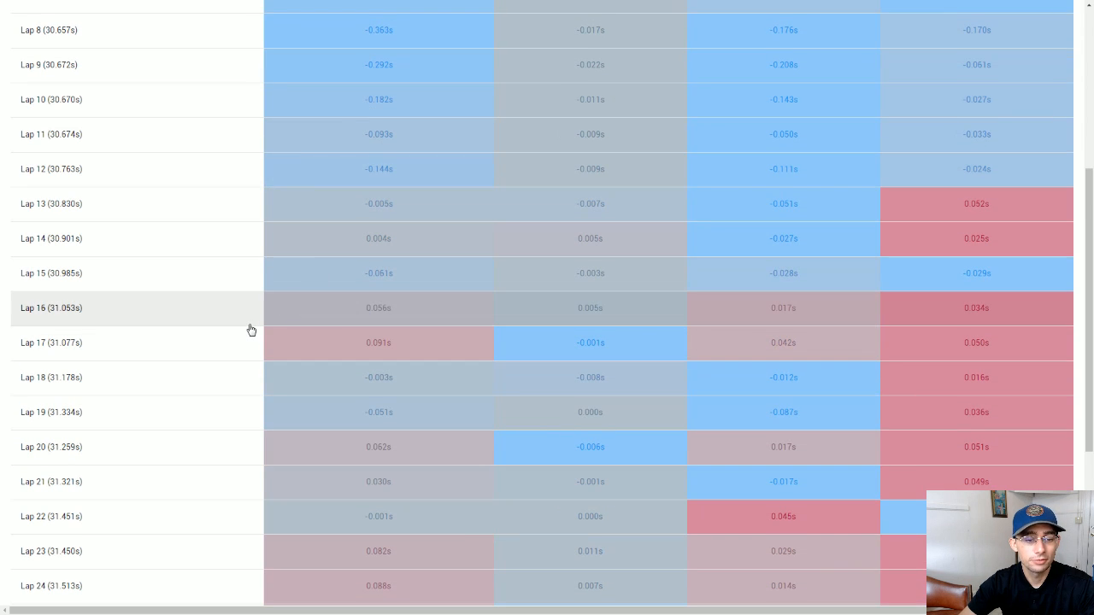
scroll(down, 3)
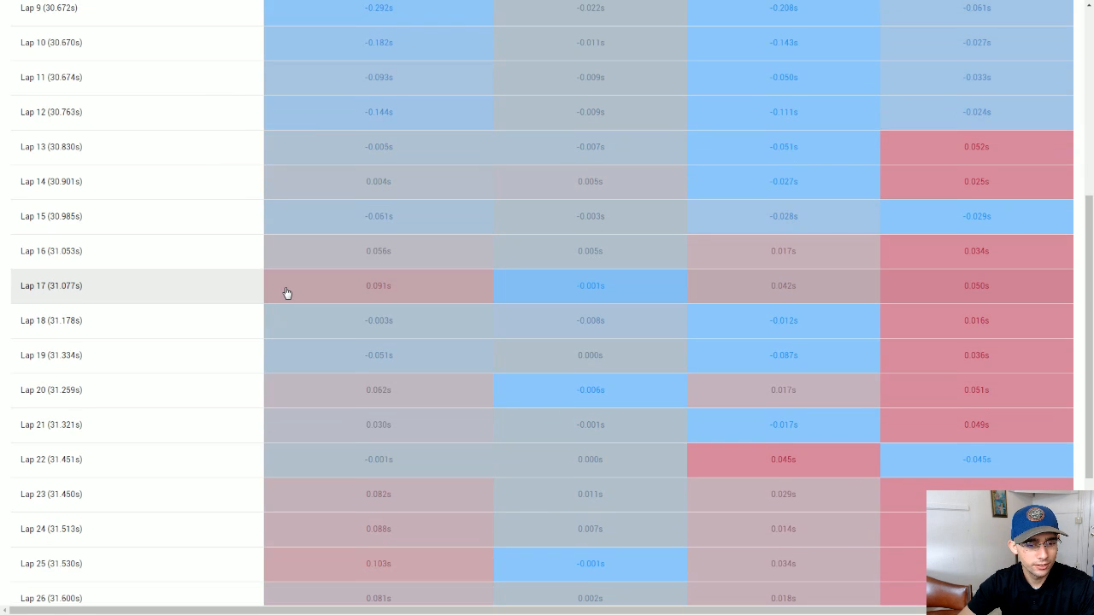
scroll(down, 3)
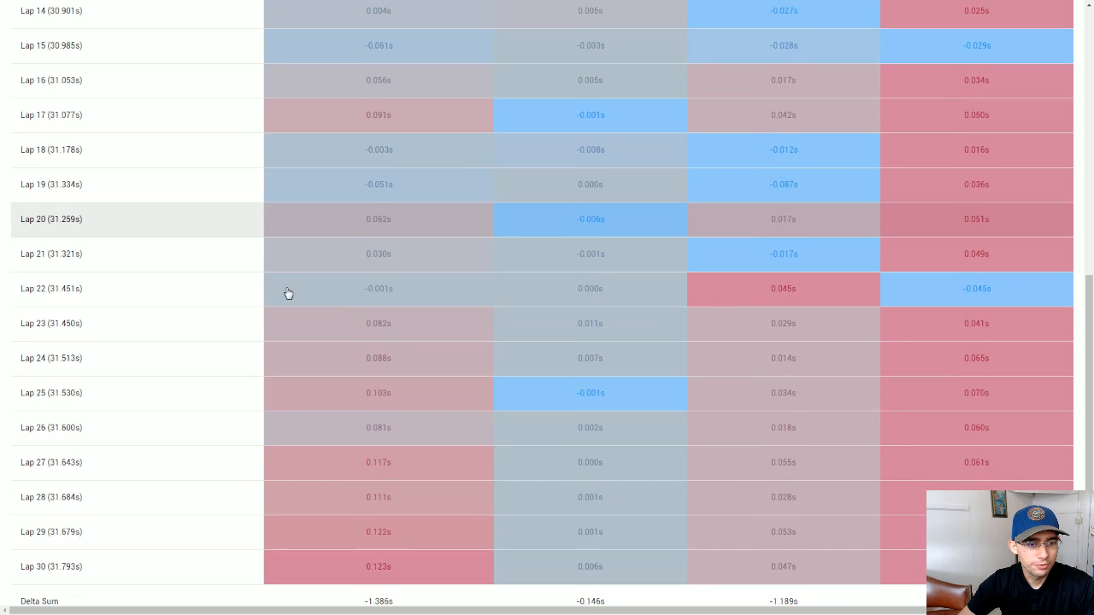
scroll(down, 3)
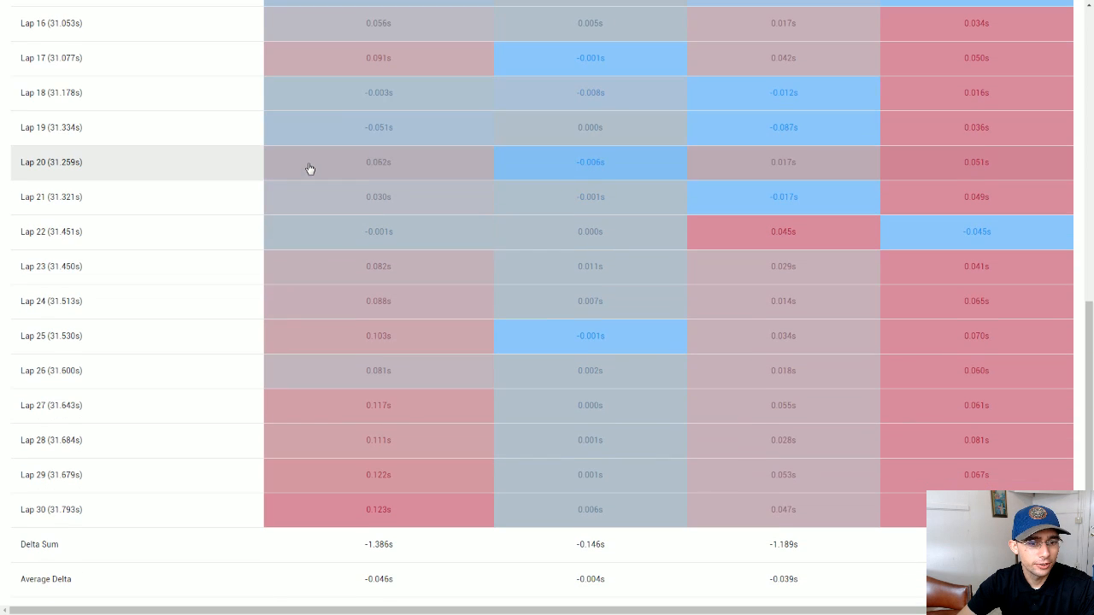
mouse_move(346, 140)
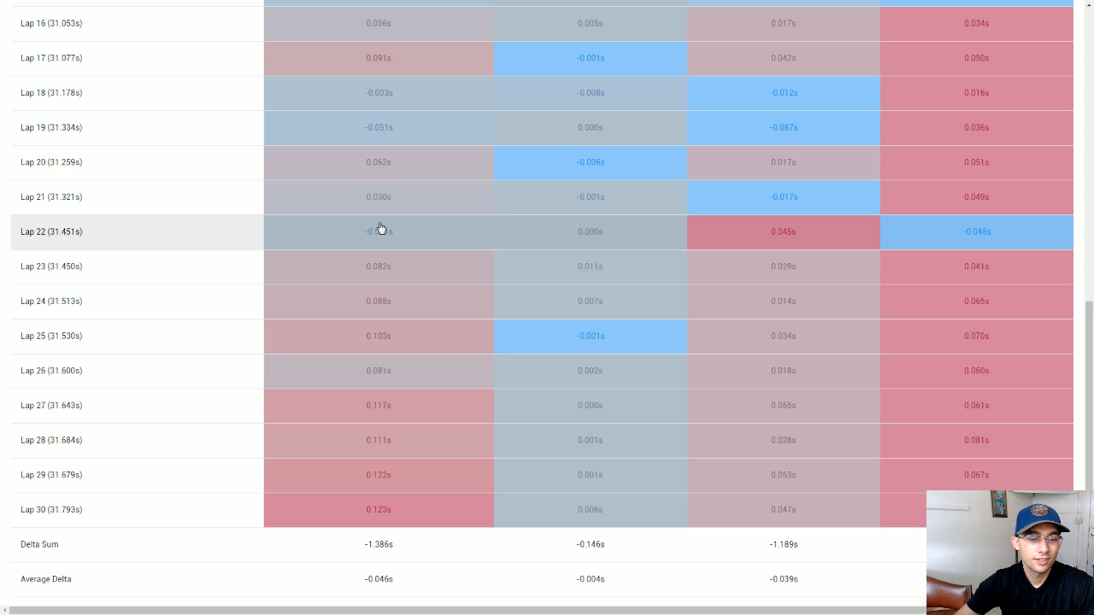
mouse_move(367, 284)
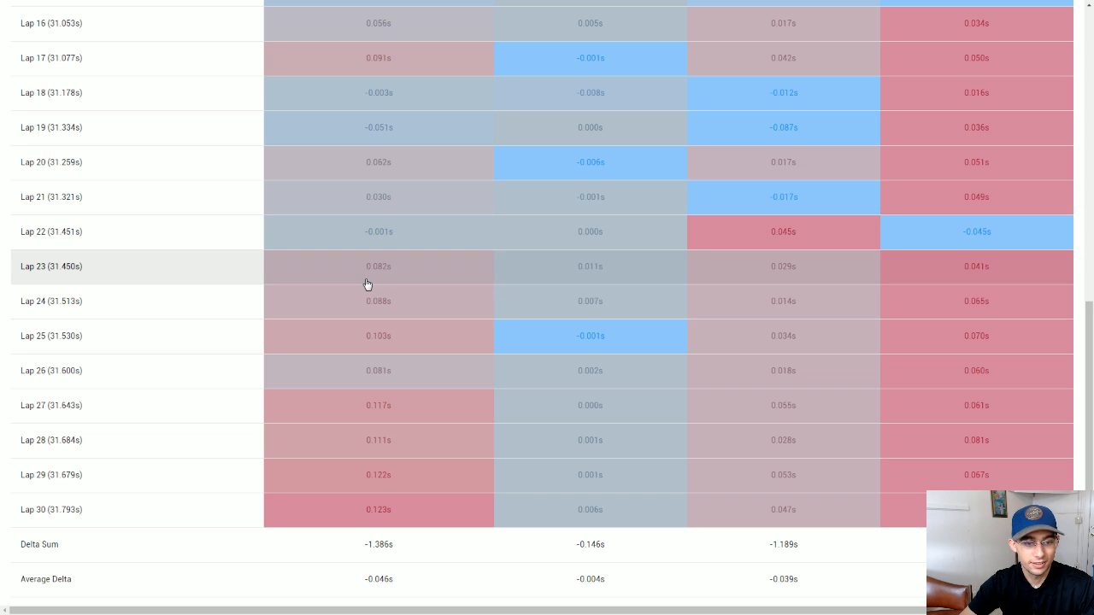
mouse_move(359, 284)
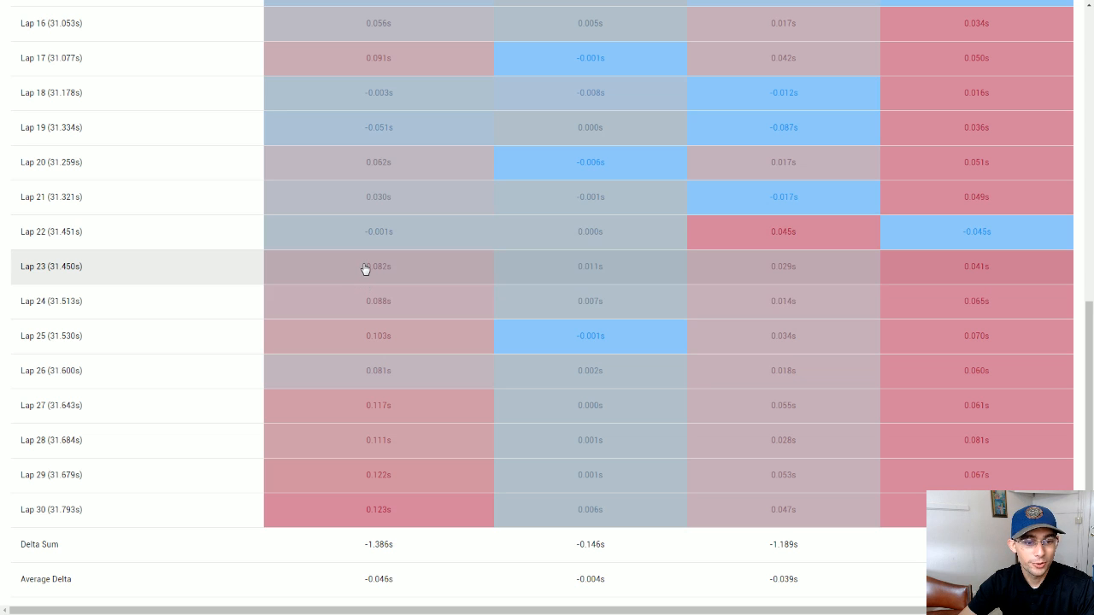
mouse_move(313, 240)
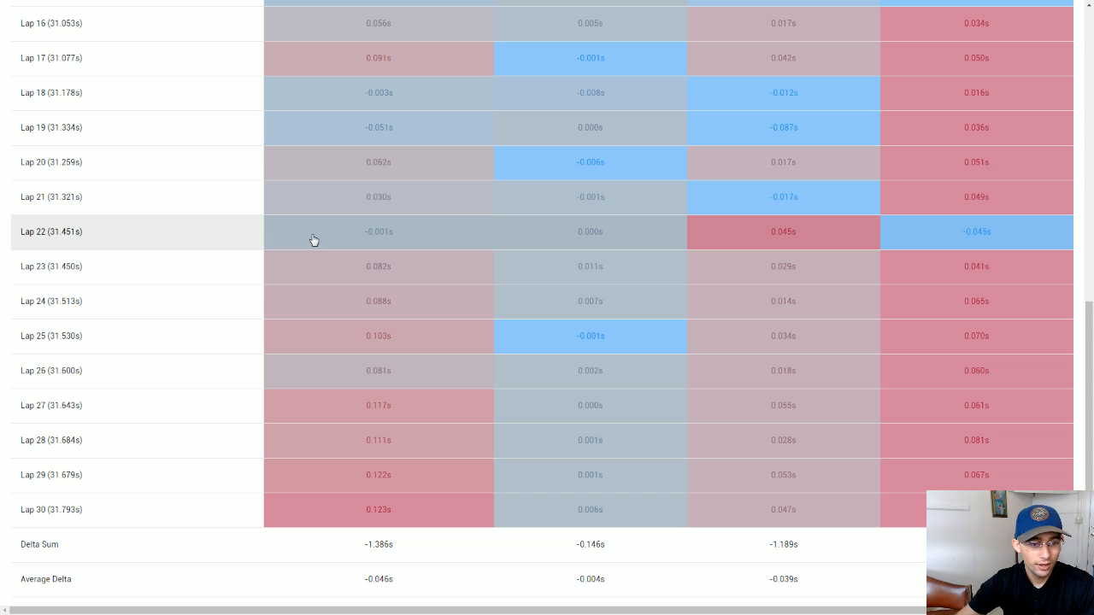
scroll(down, 3)
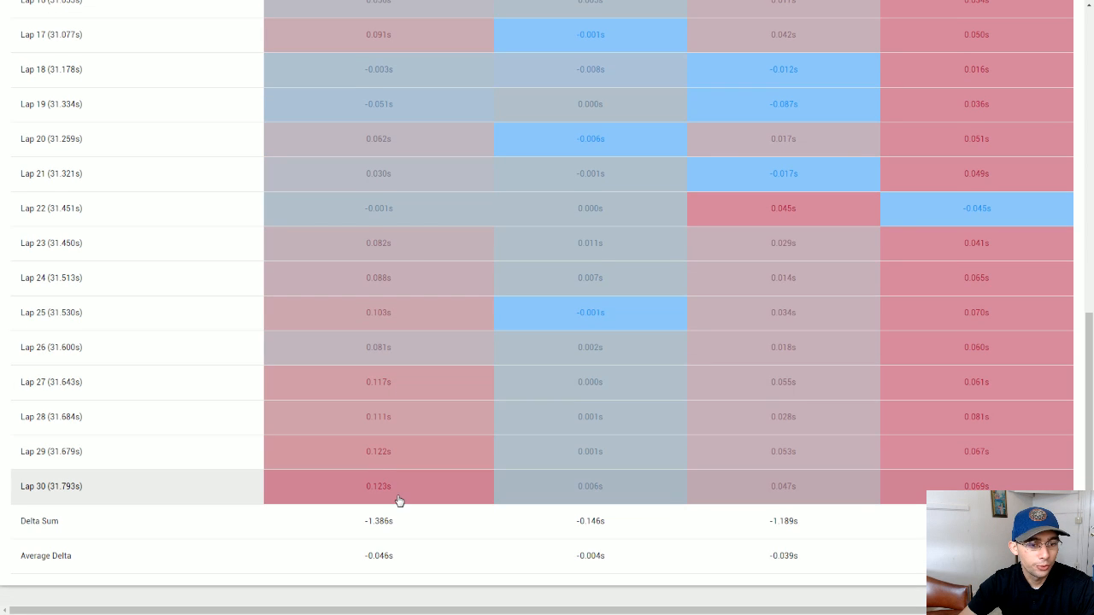
mouse_move(431, 451)
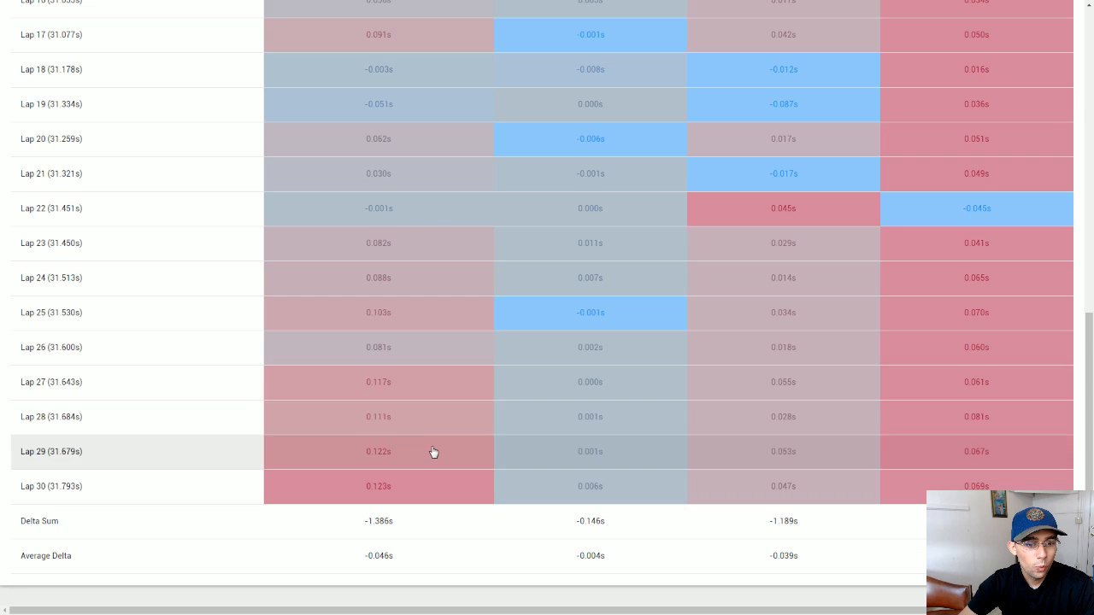
mouse_move(421, 496)
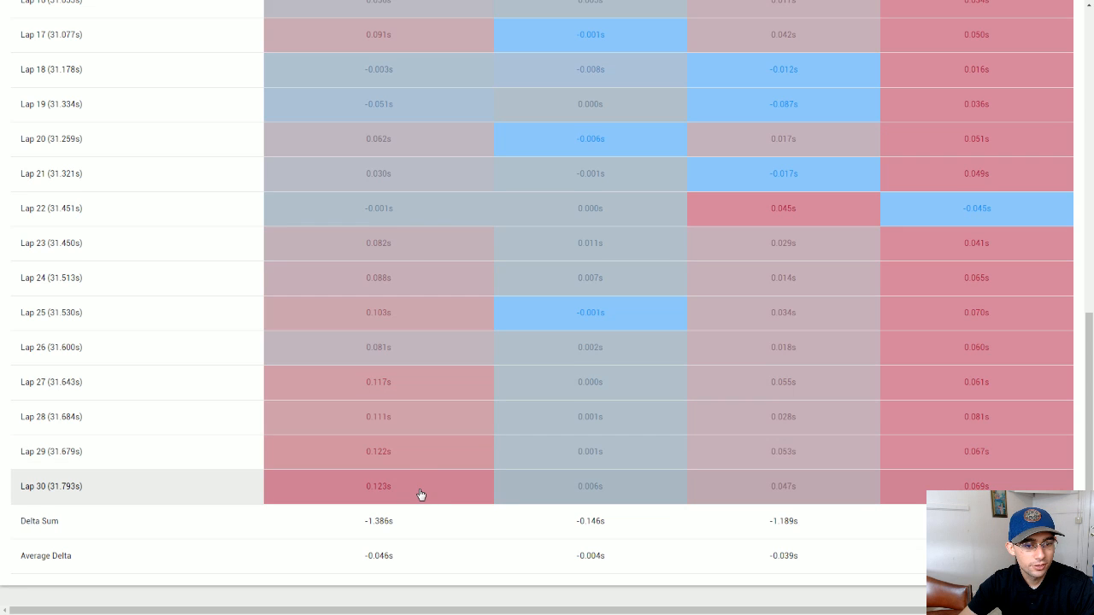
mouse_move(412, 497)
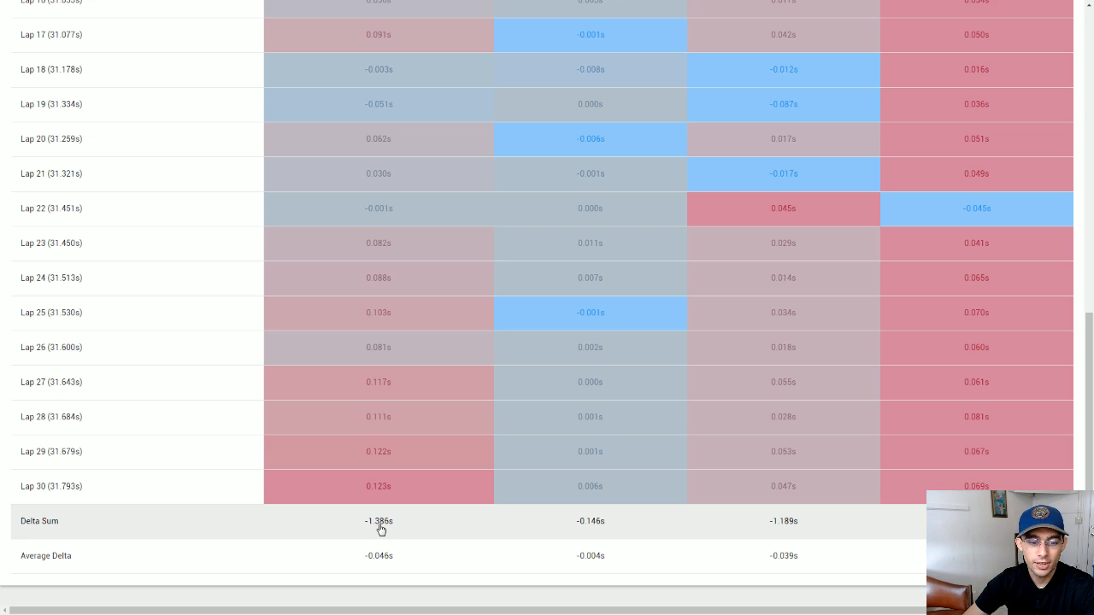
mouse_move(403, 550)
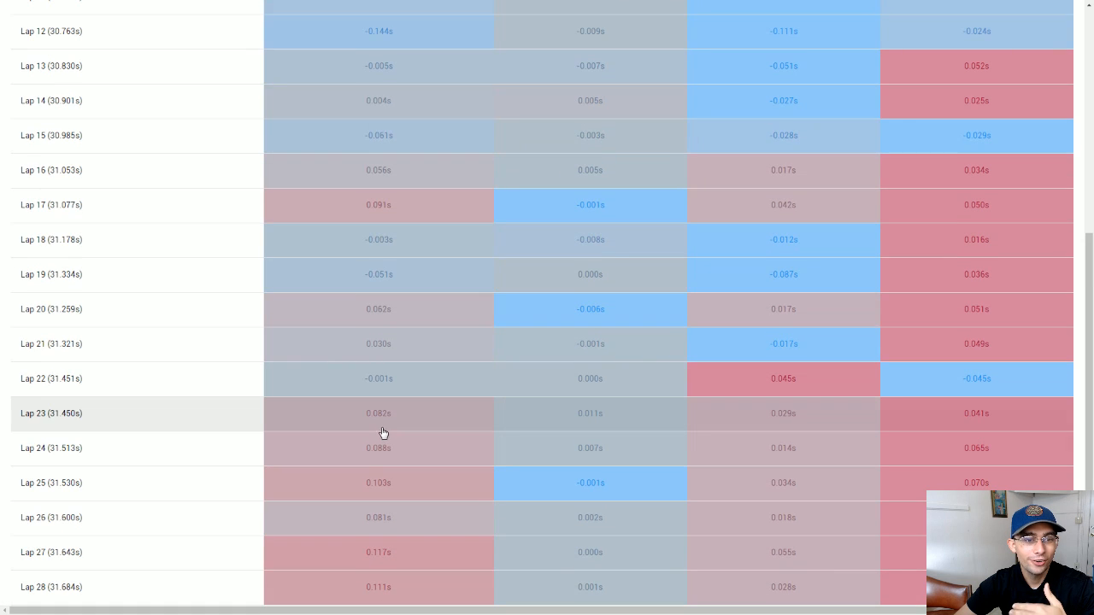
scroll(down, 3)
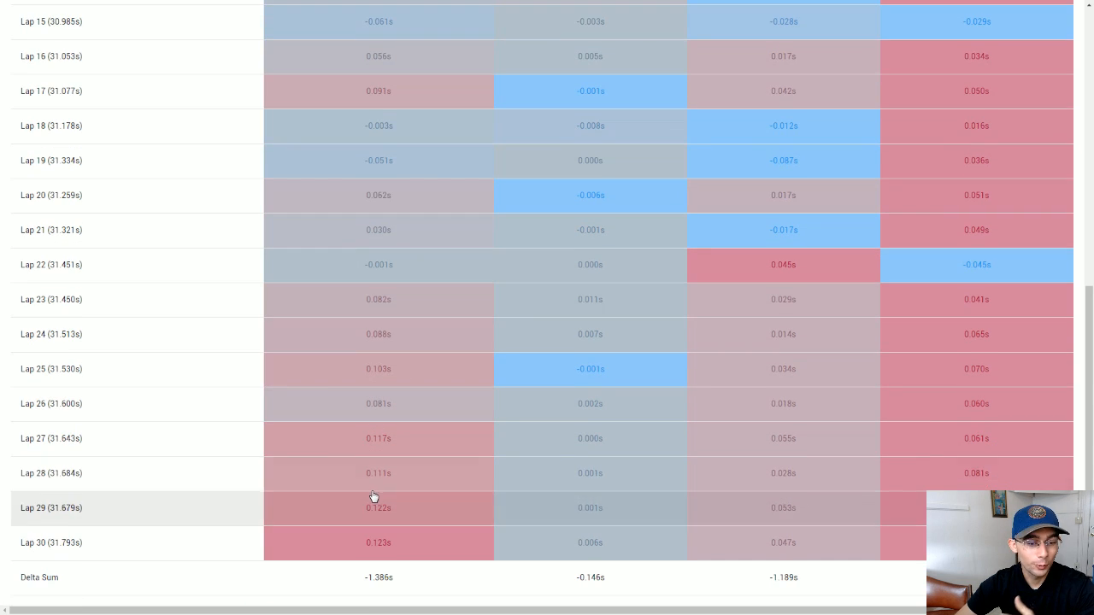
mouse_move(452, 488)
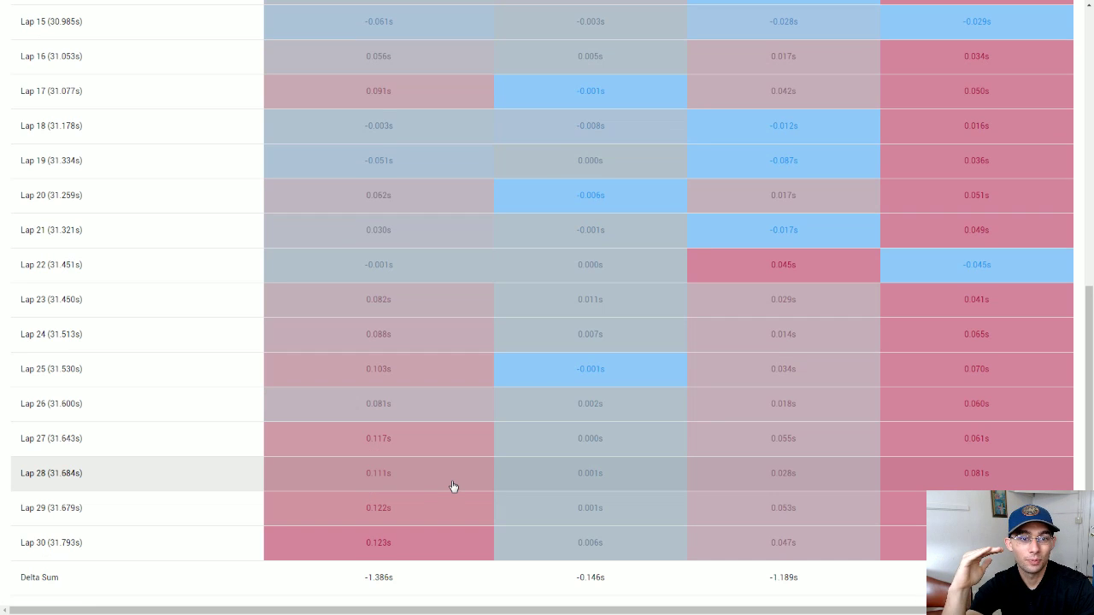
scroll(down, 3)
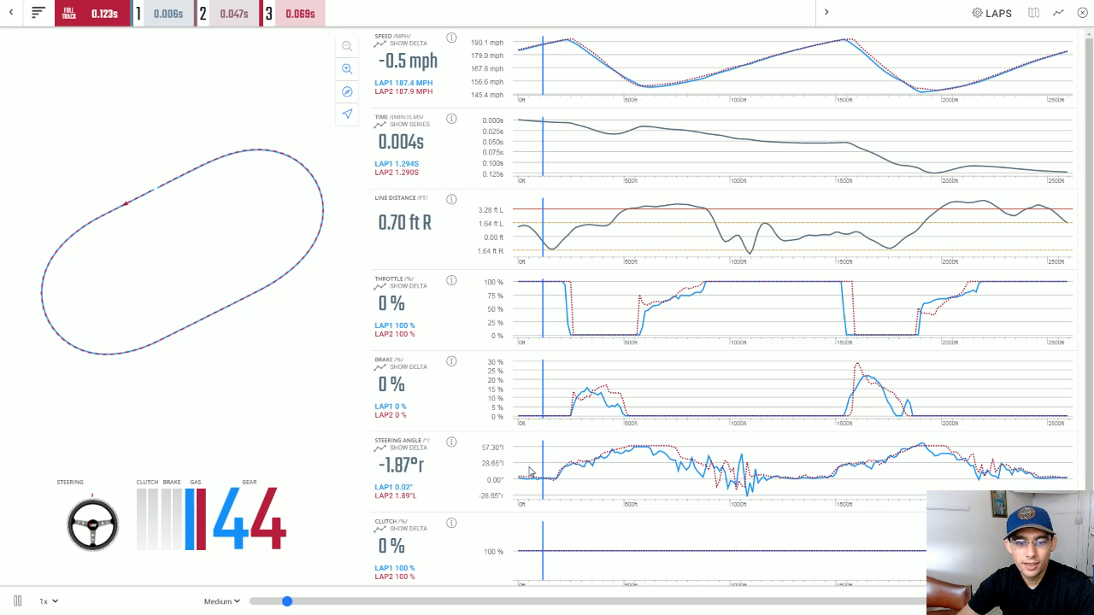
Scrub the lap 30 playback slider through braking zones, back straight and second corner to compare traces
drag(287, 601, 346, 601)
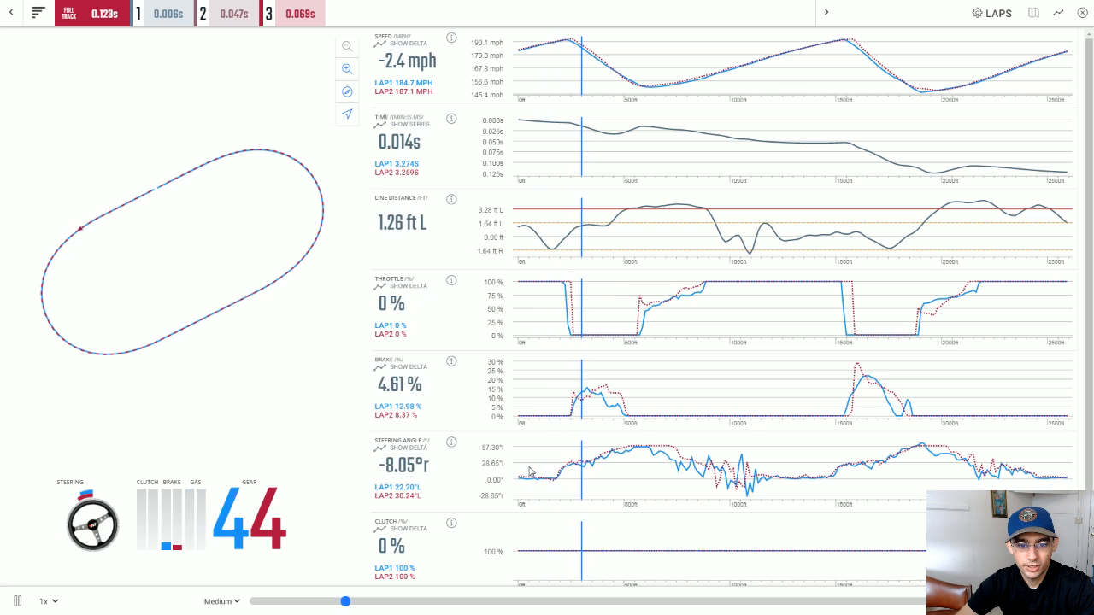
drag(345, 602, 403, 602)
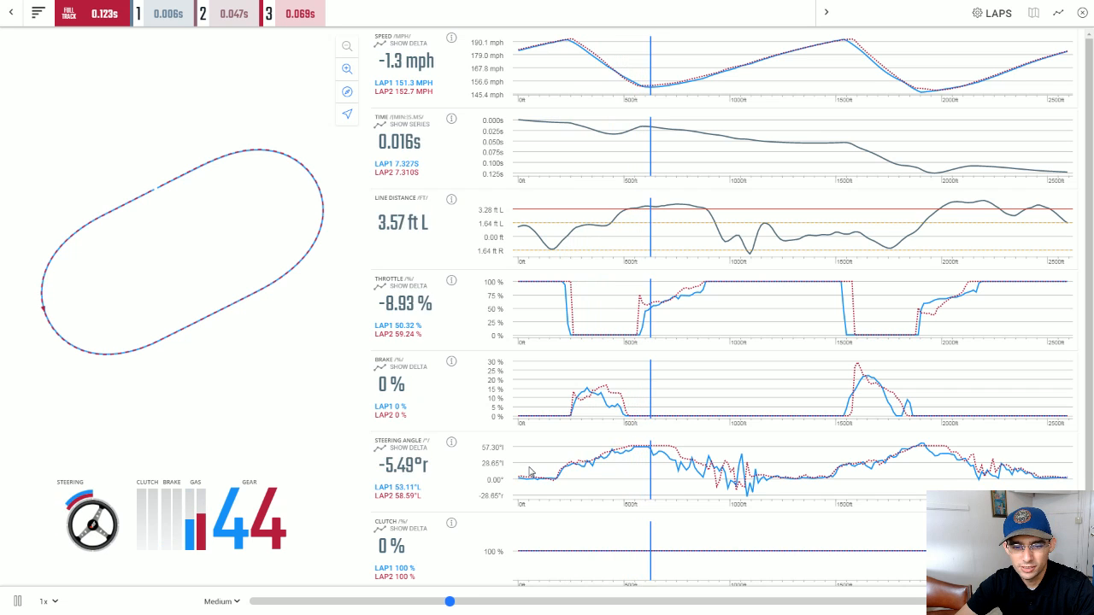
drag(451, 602, 496, 602)
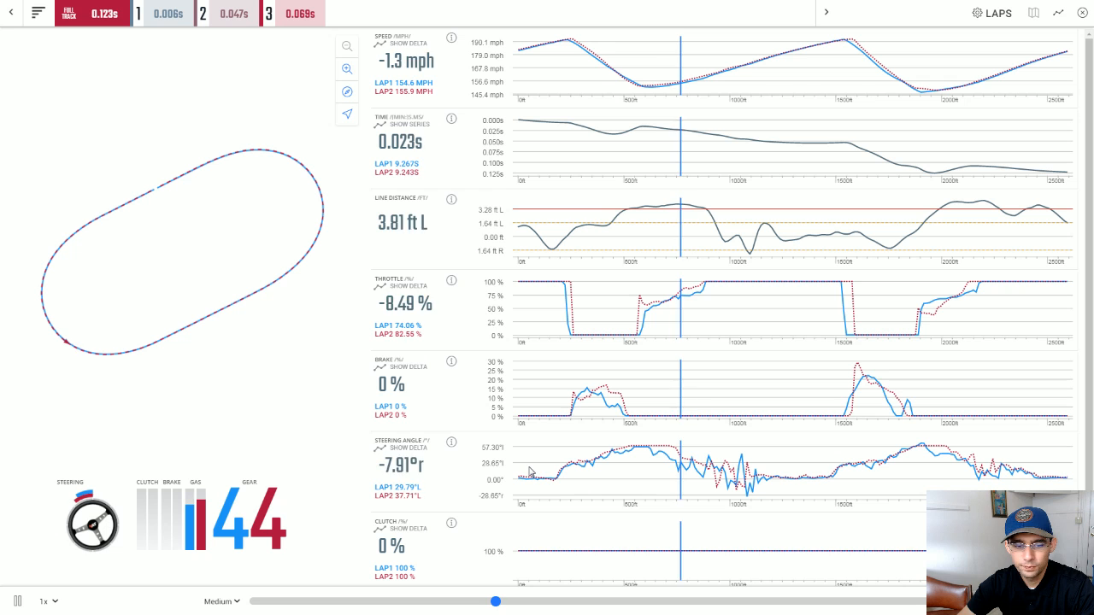
drag(496, 601, 547, 602)
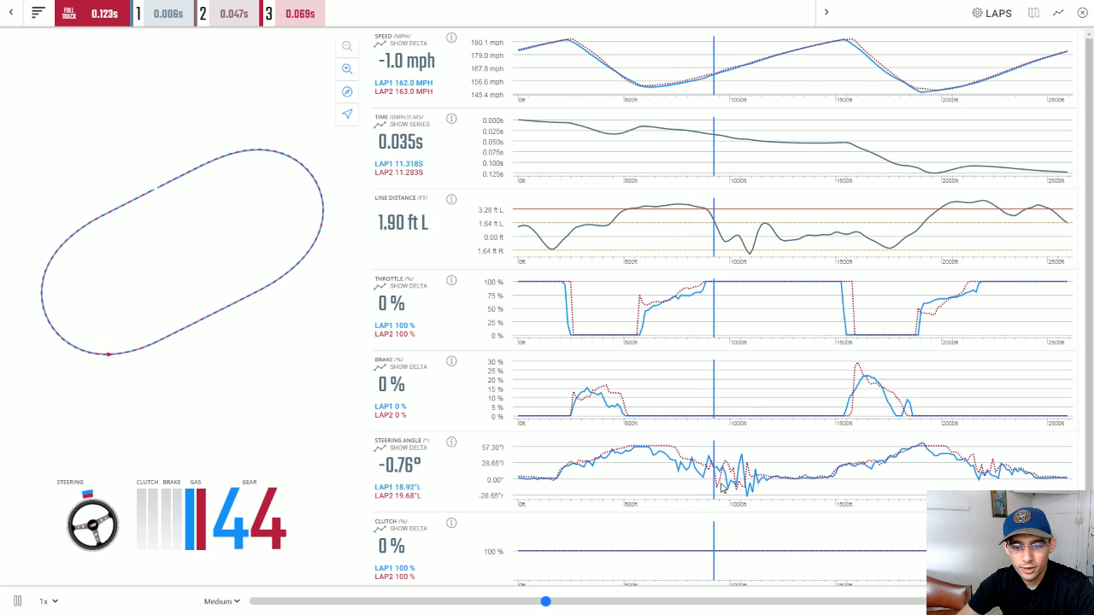
drag(548, 602, 600, 602)
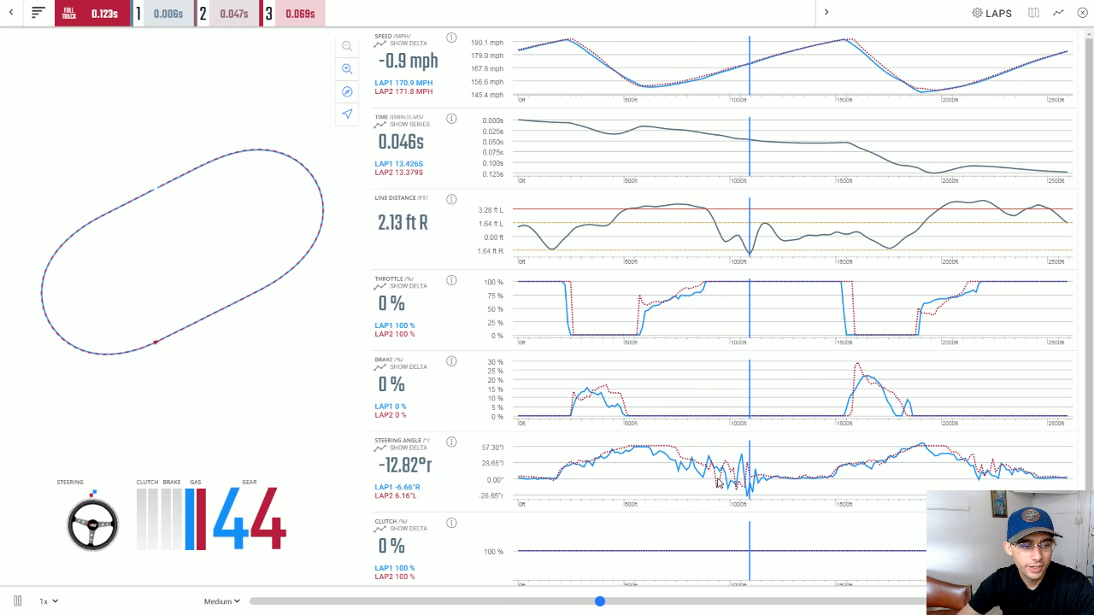
drag(600, 602, 547, 601)
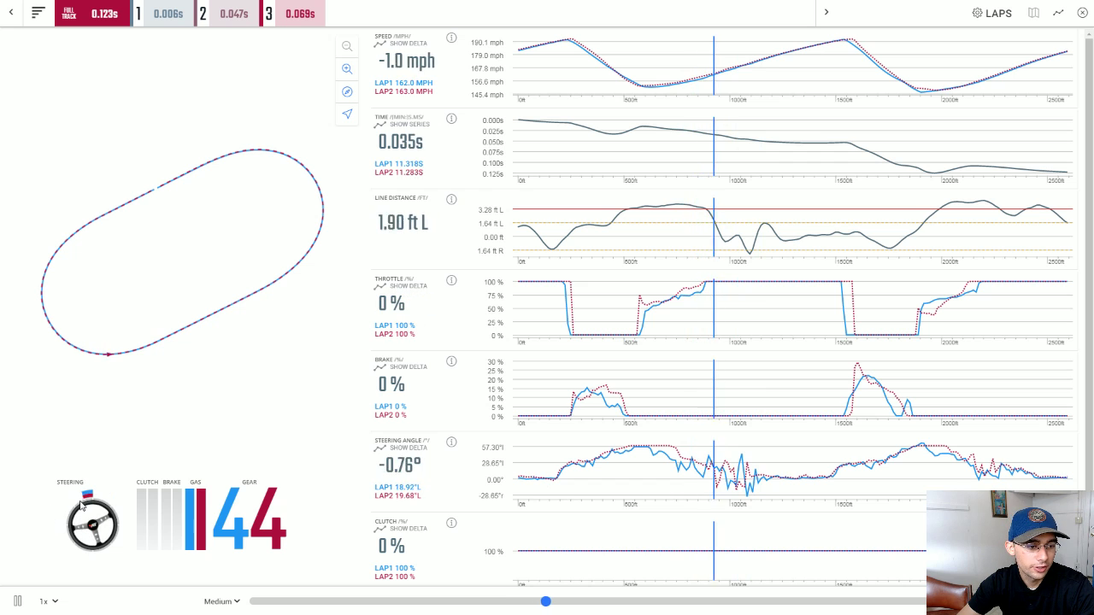
drag(547, 602, 595, 602)
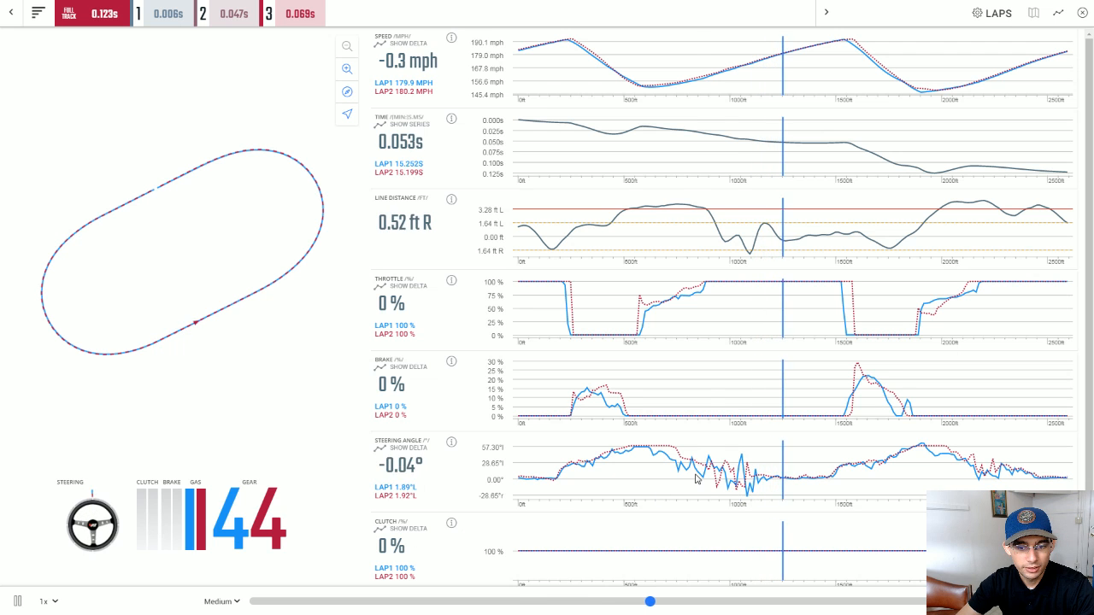
drag(650, 602, 568, 602)
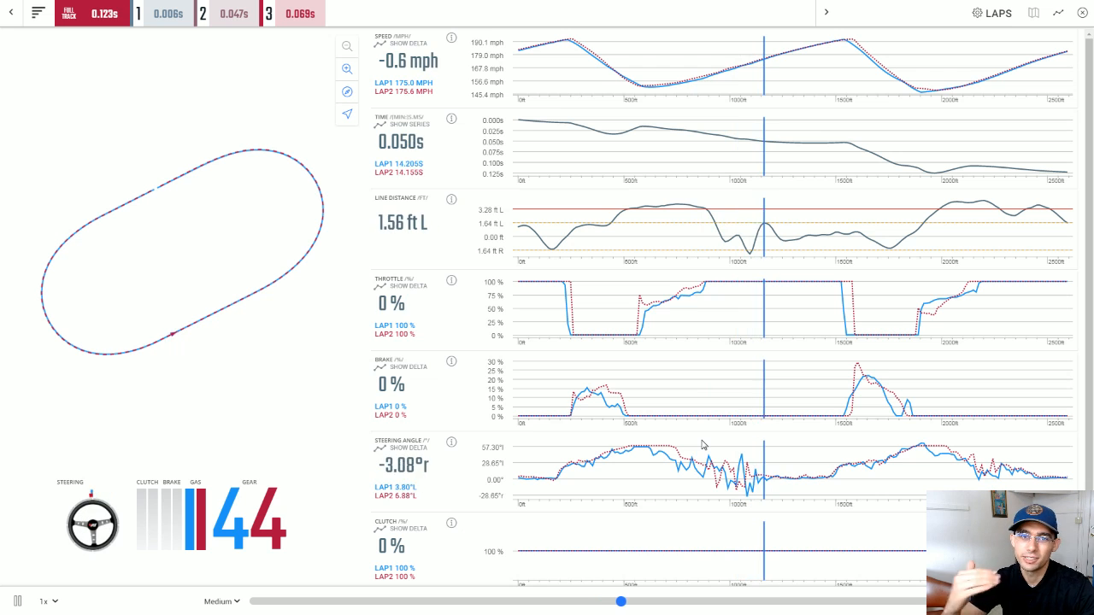
drag(622, 601, 681, 601)
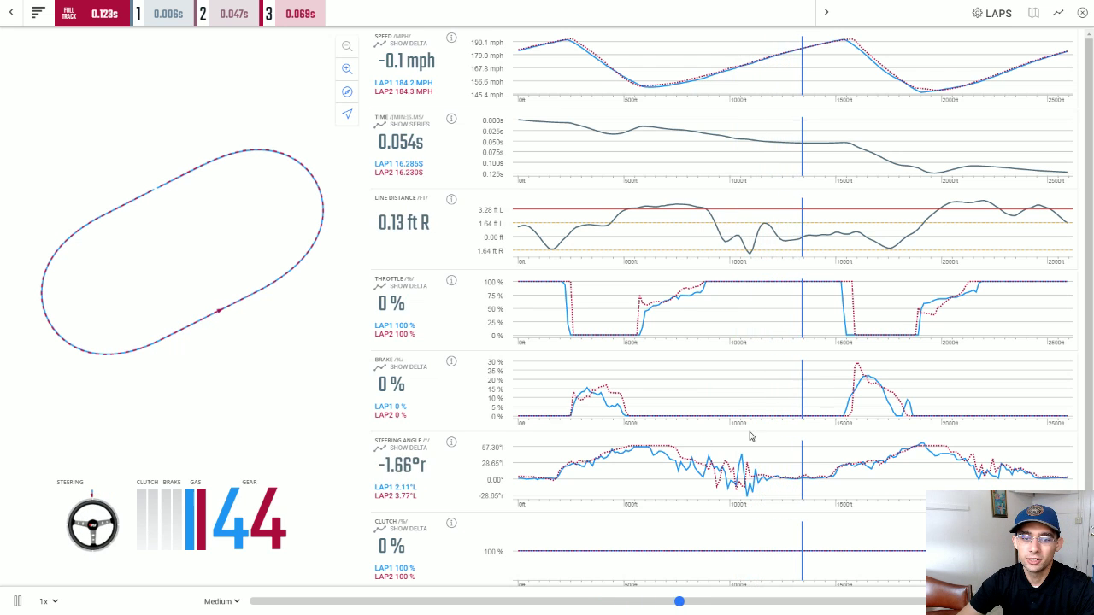
drag(680, 601, 733, 602)
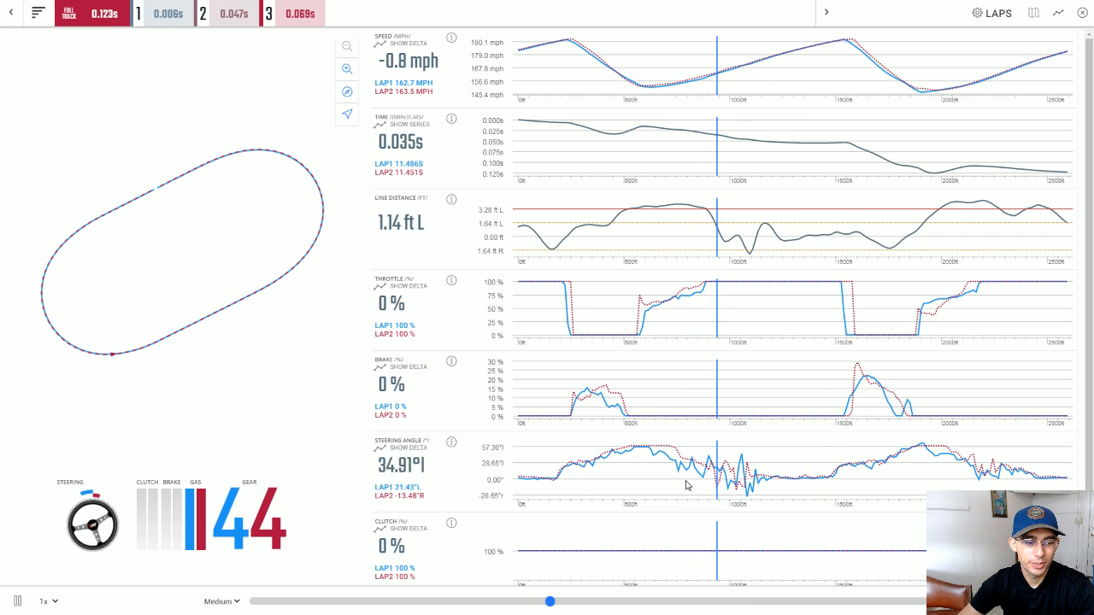
drag(550, 602, 606, 602)
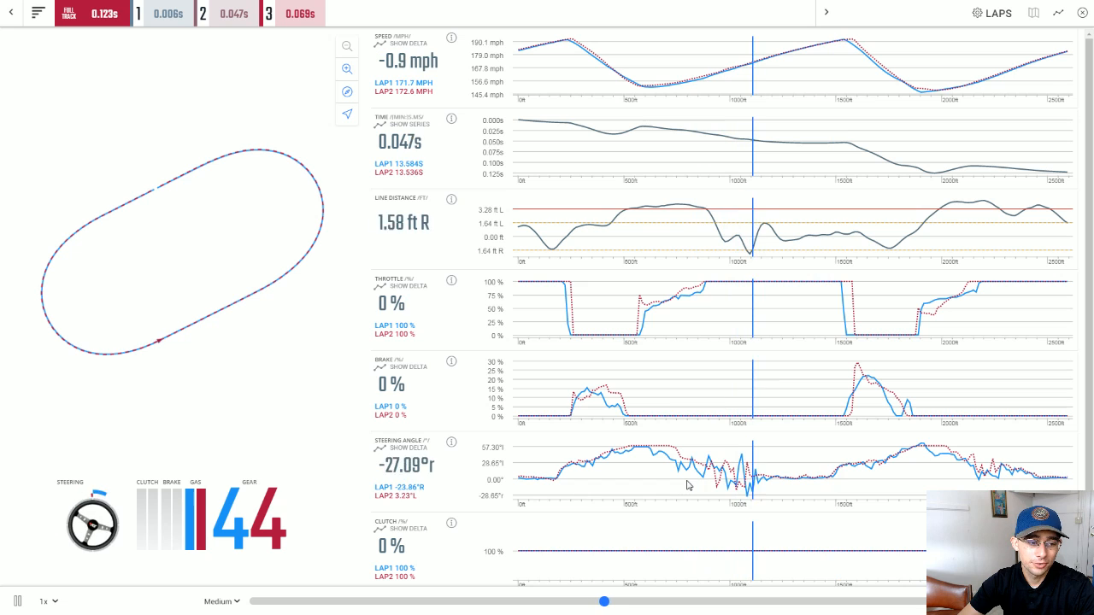
drag(605, 602, 659, 602)
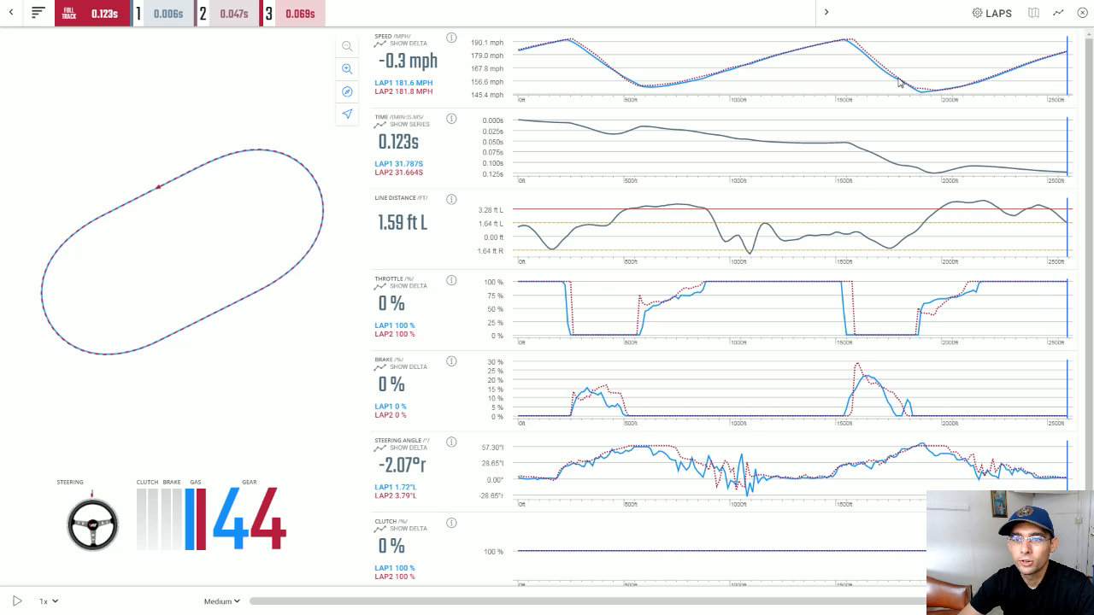
mouse_move(852, 43)
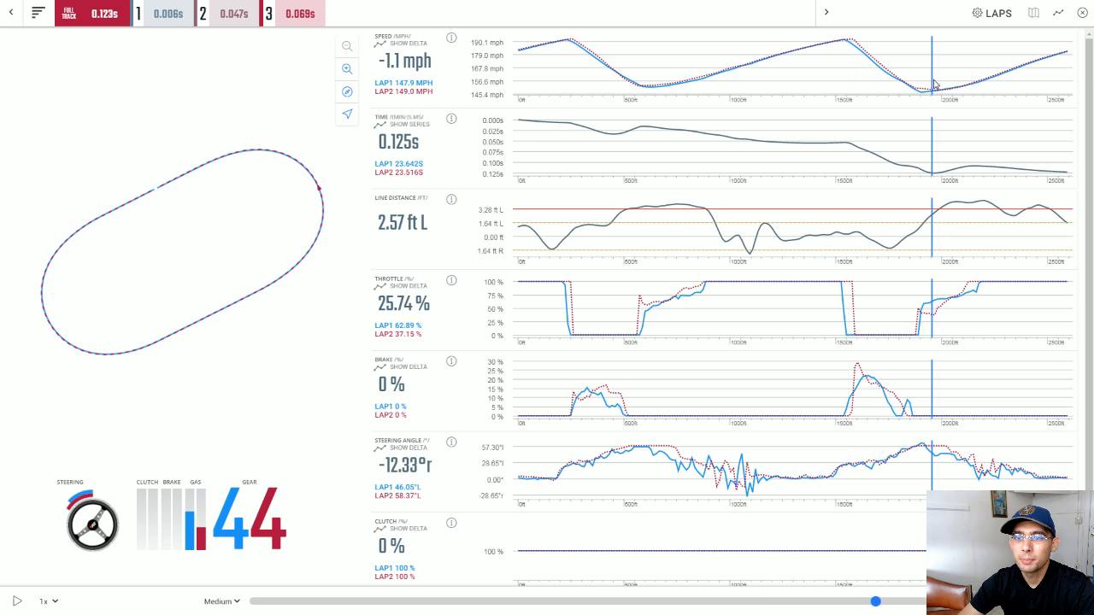
mouse_move(60, 594)
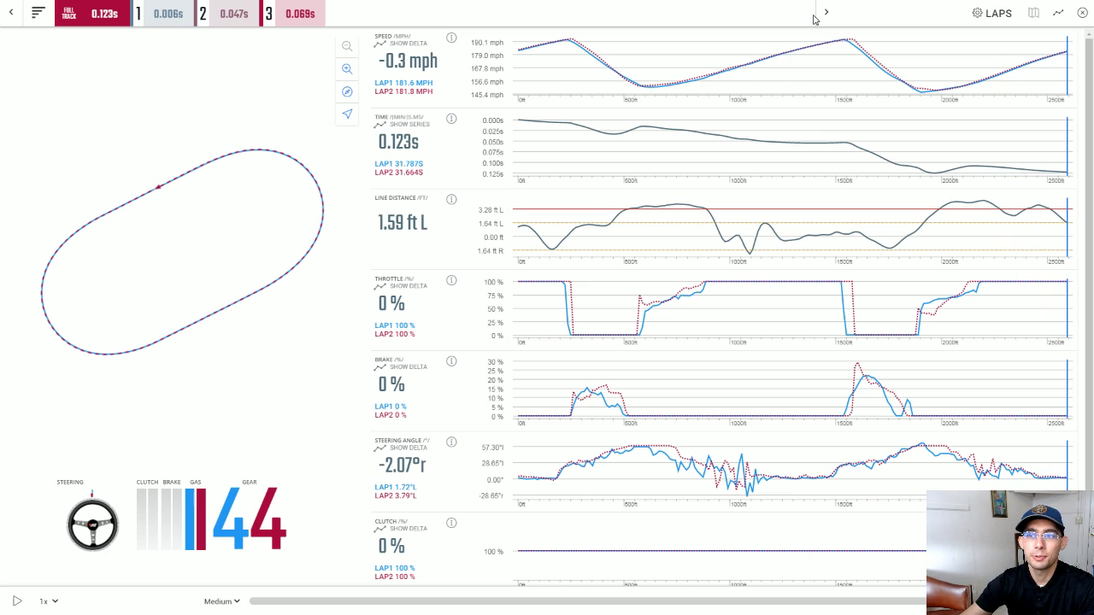
mouse_move(1074, 28)
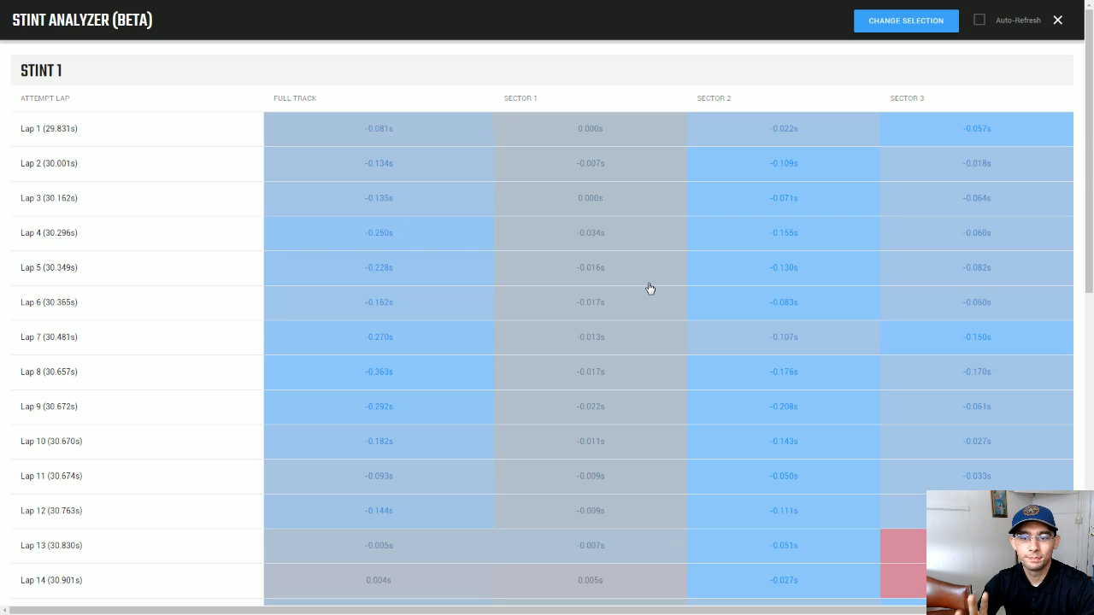
Scroll the Stint Analyzer table down to the later laps and the delta sum and average rows
scroll(down, 3)
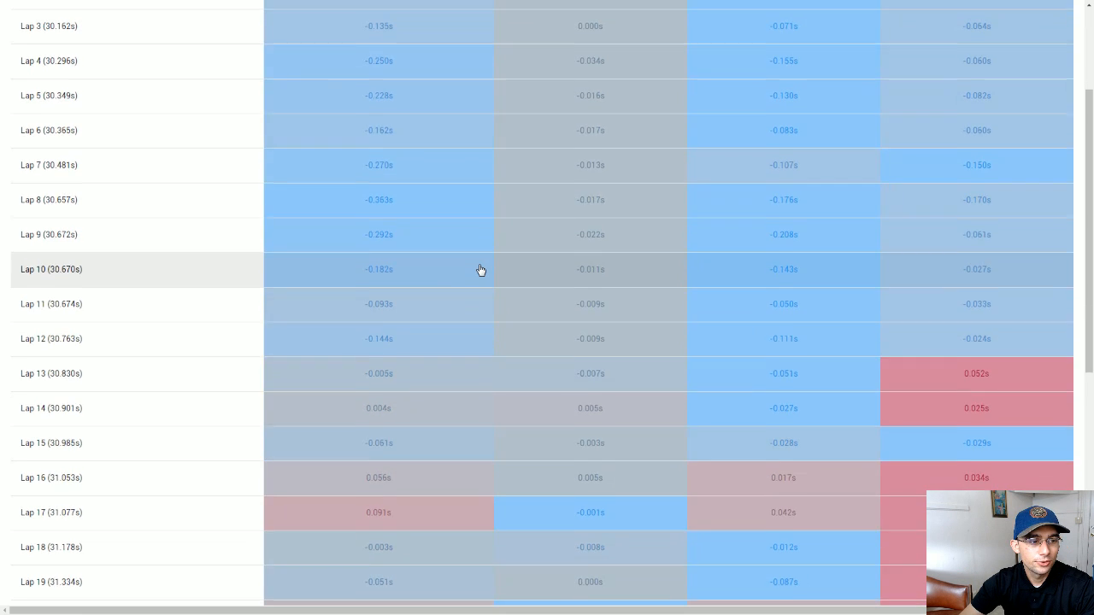
scroll(down, 3)
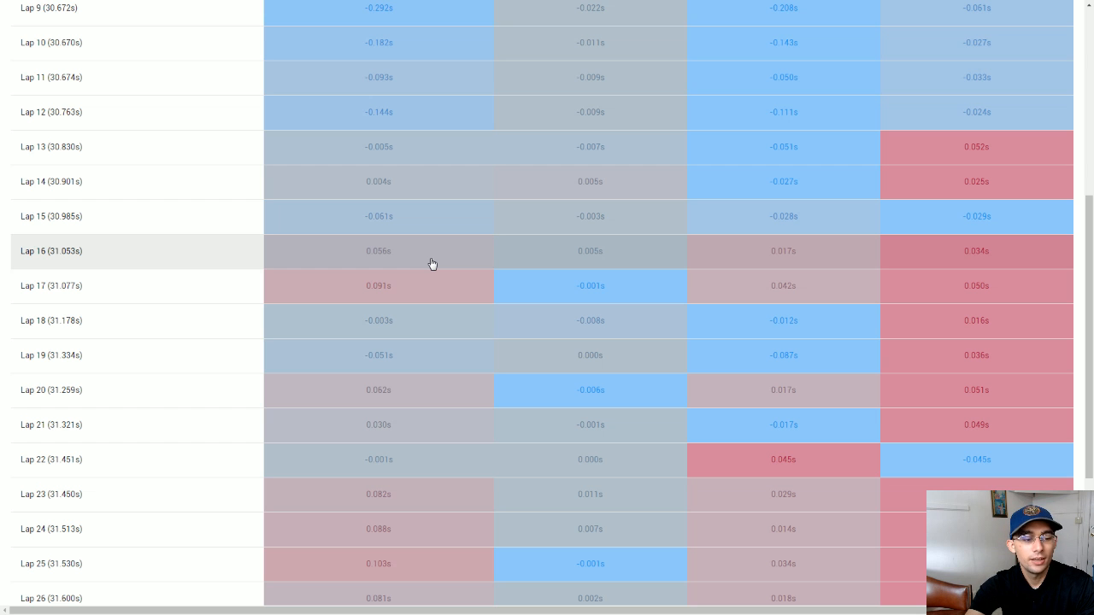
scroll(down, 3)
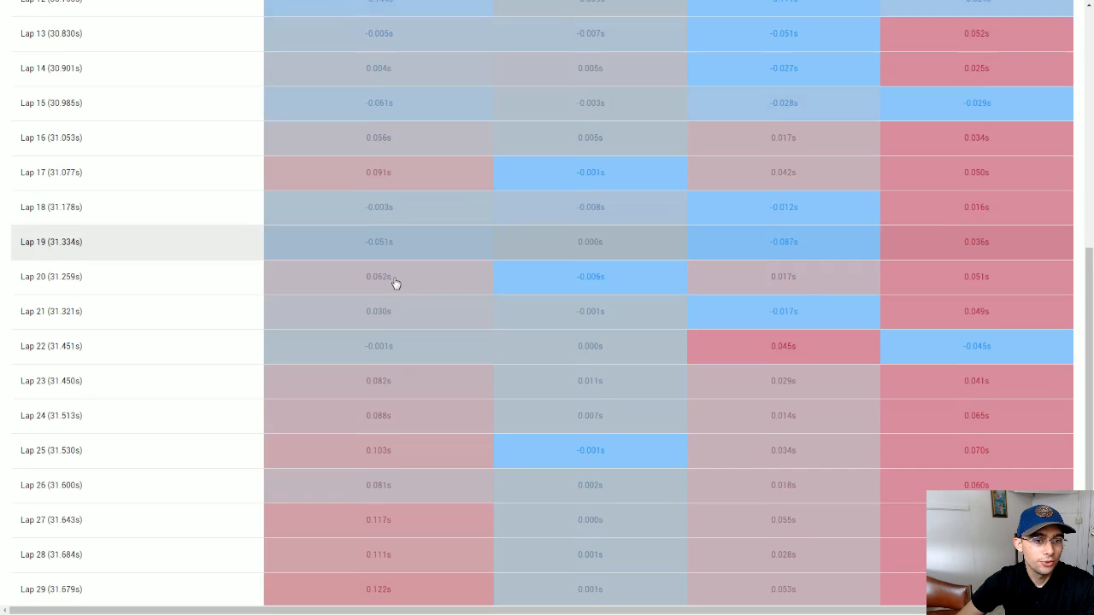
scroll(down, 3)
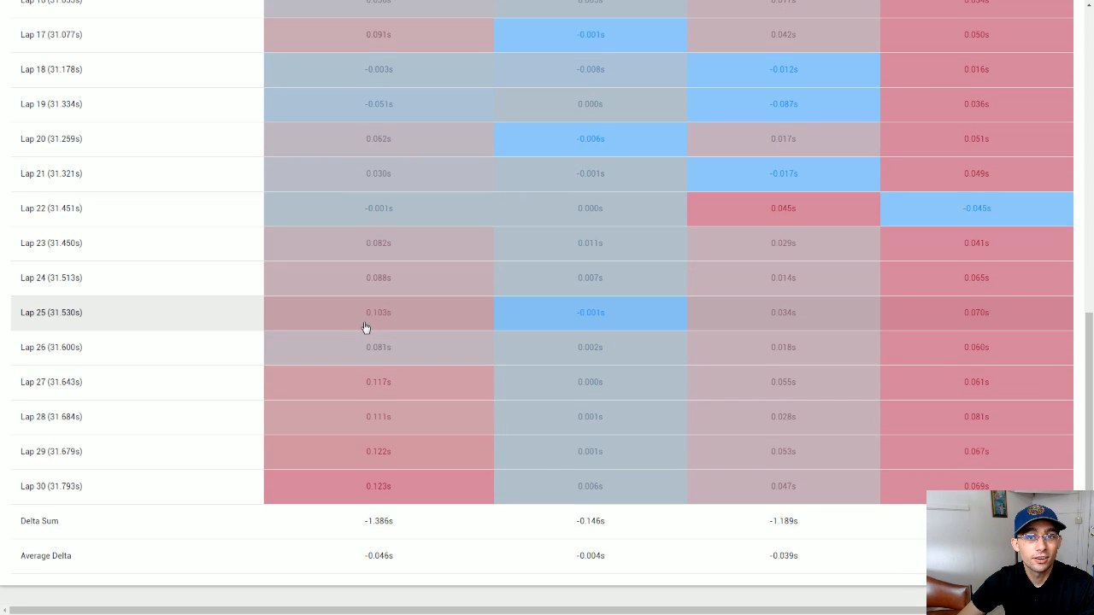
mouse_move(372, 332)
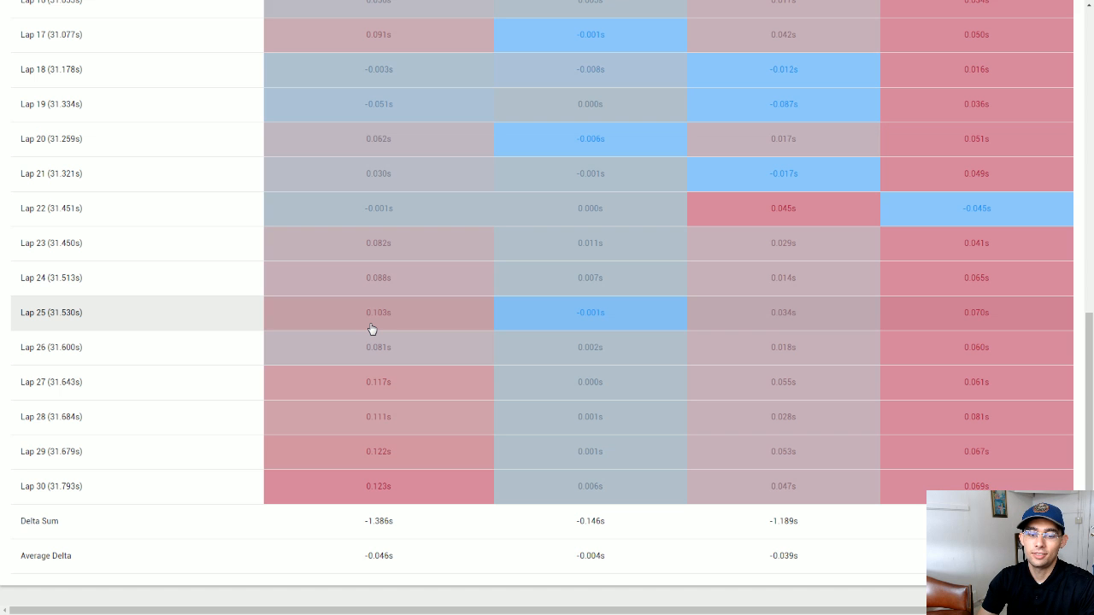
mouse_move(366, 317)
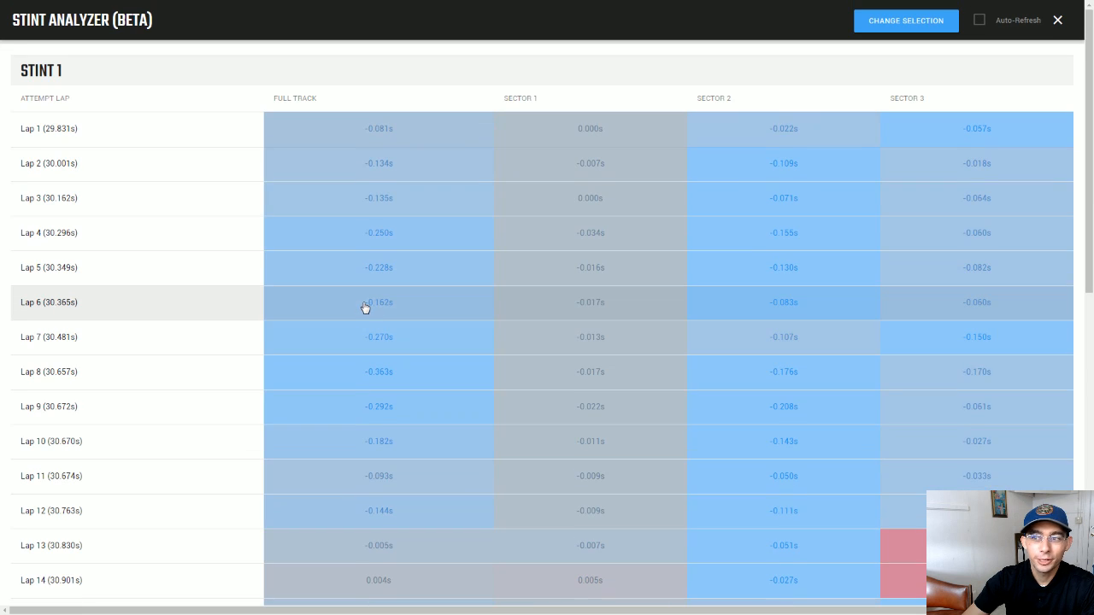
mouse_move(376, 316)
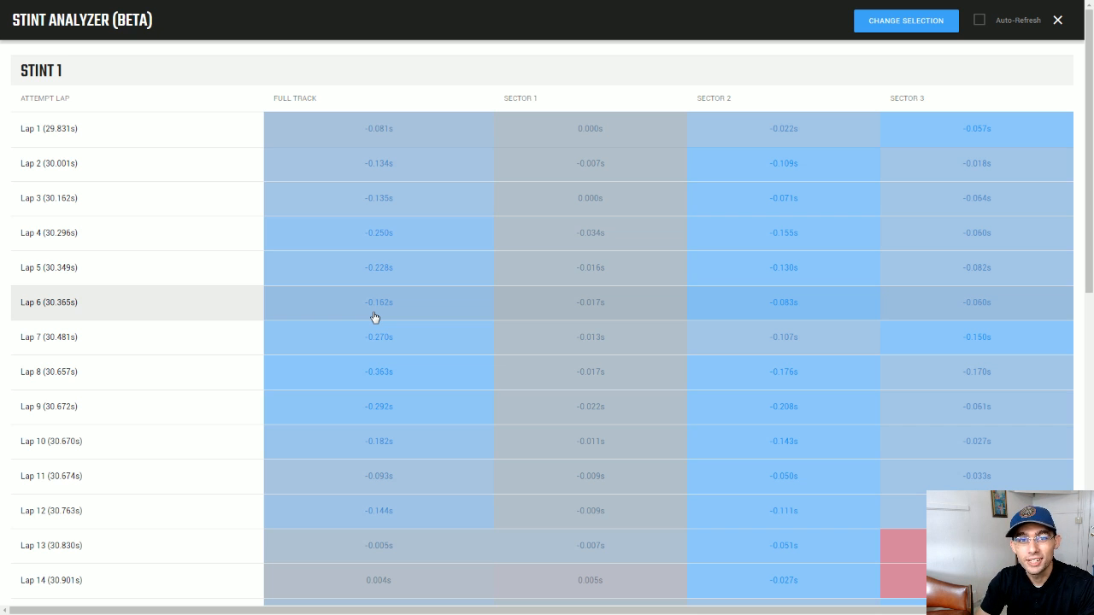
mouse_move(599, 308)
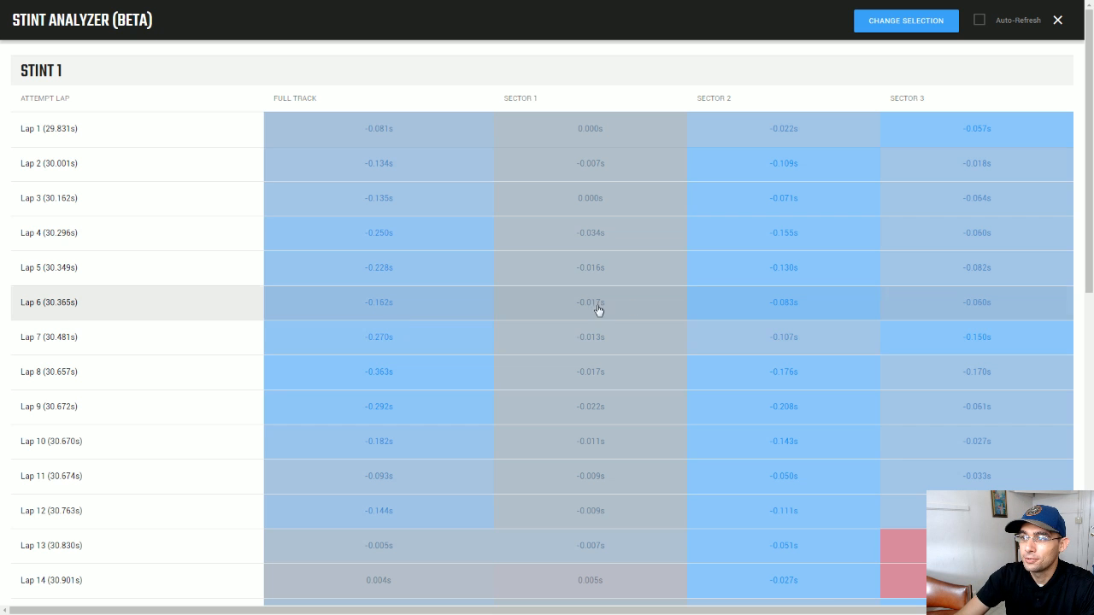